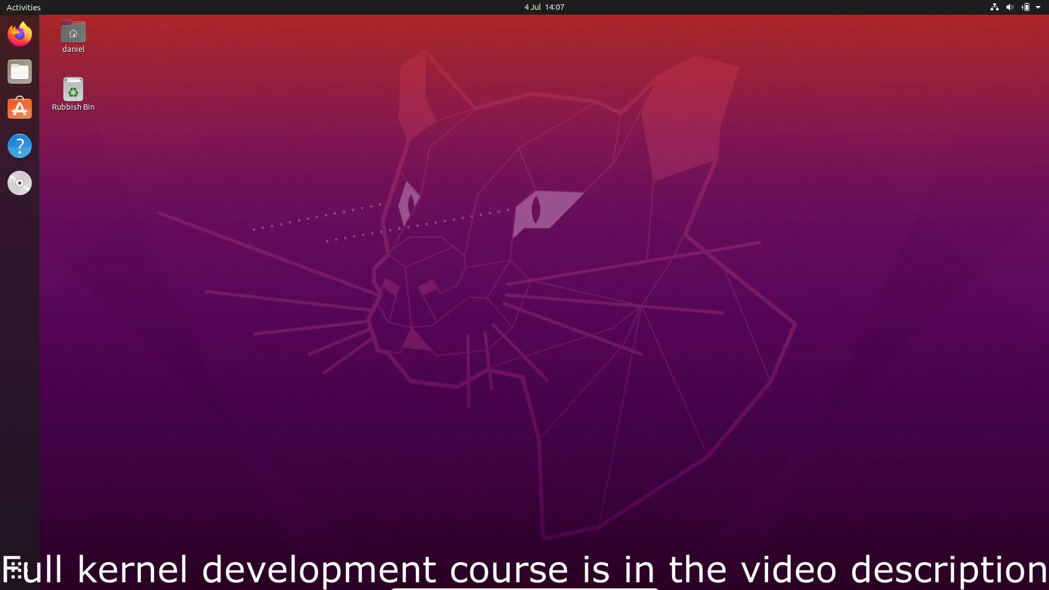
# Launch Visual Studio Code from the applications overview
pyautogui.click(17, 569)
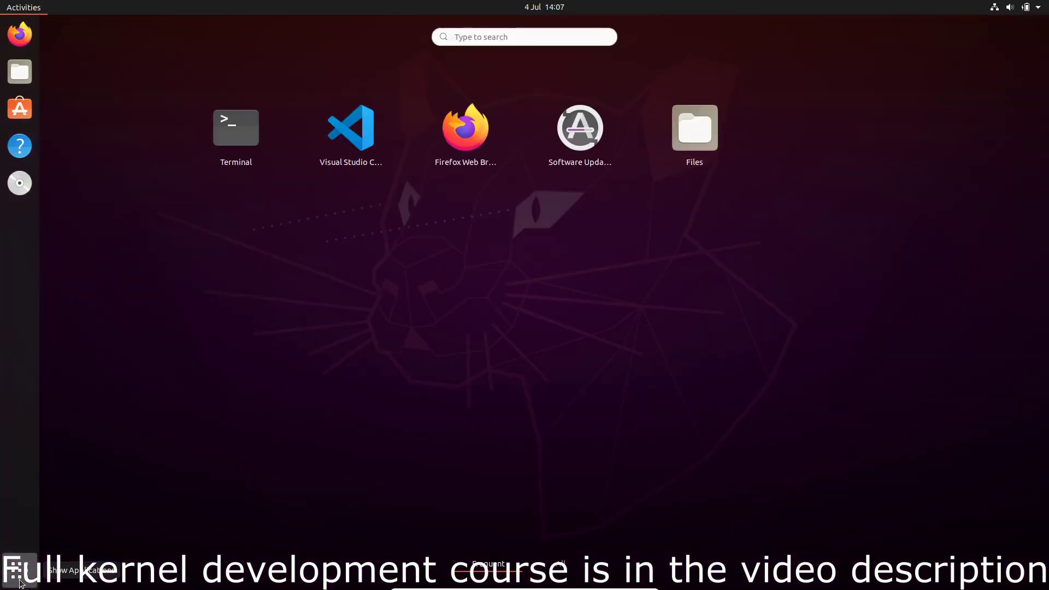
pyautogui.write('visul')
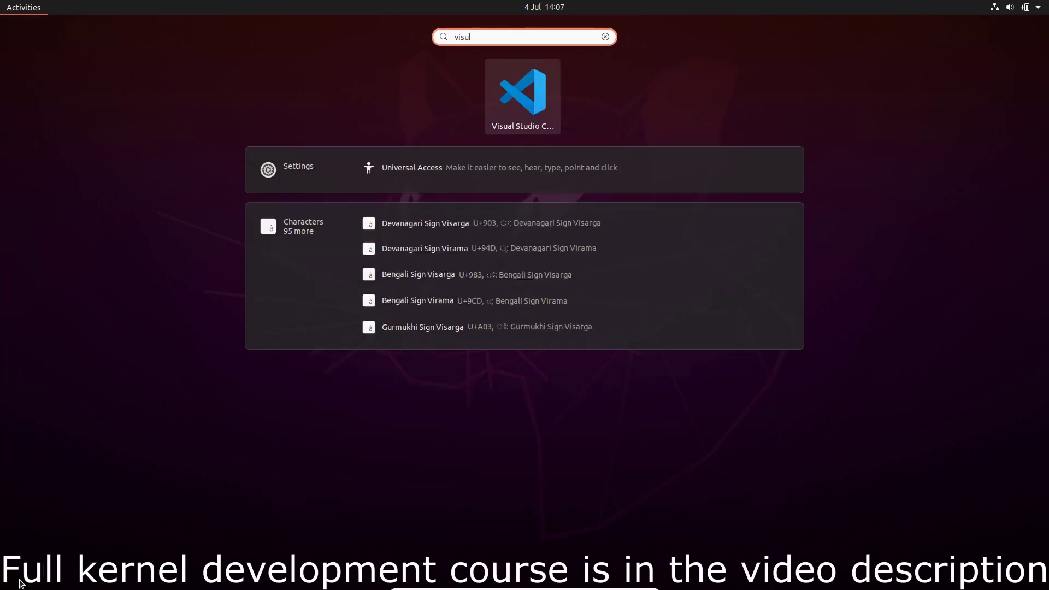
pyautogui.click(523, 96)
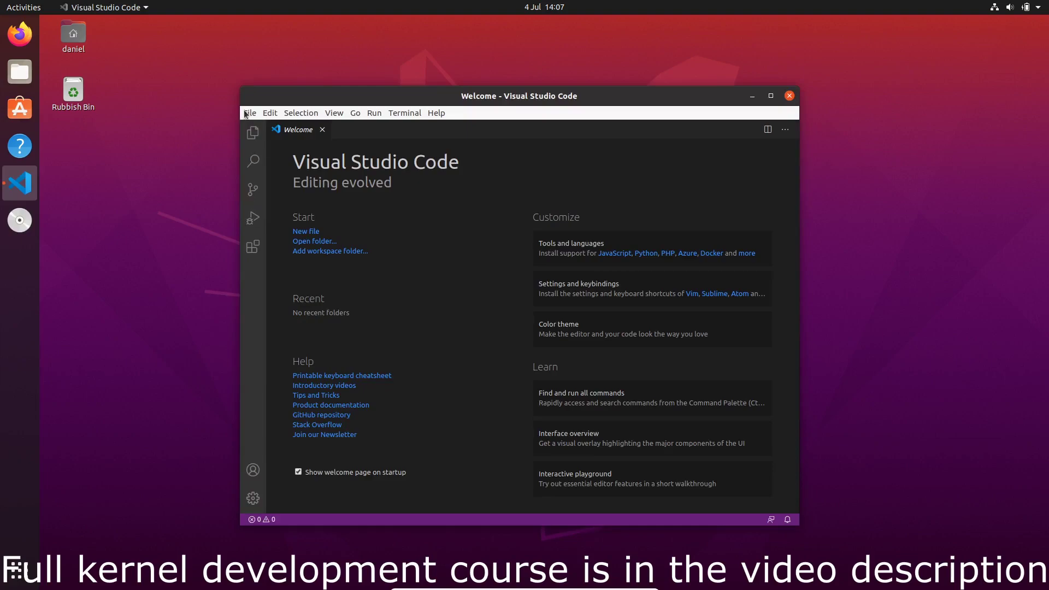
# Create a PeachOS folder on the Desktop and open it as the workspace
pyautogui.click(314, 241)
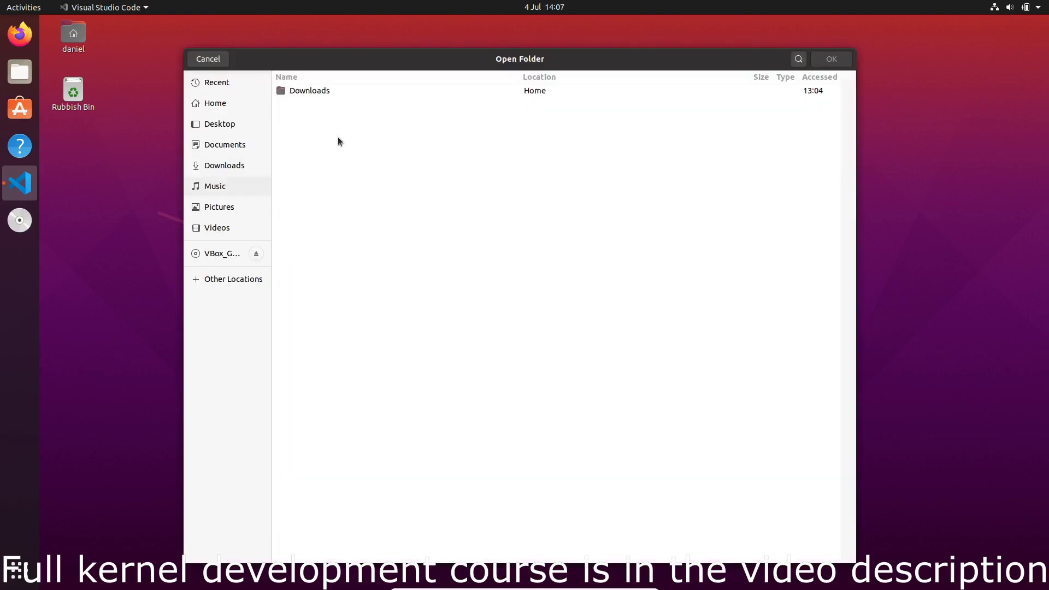
pyautogui.click(219, 124)
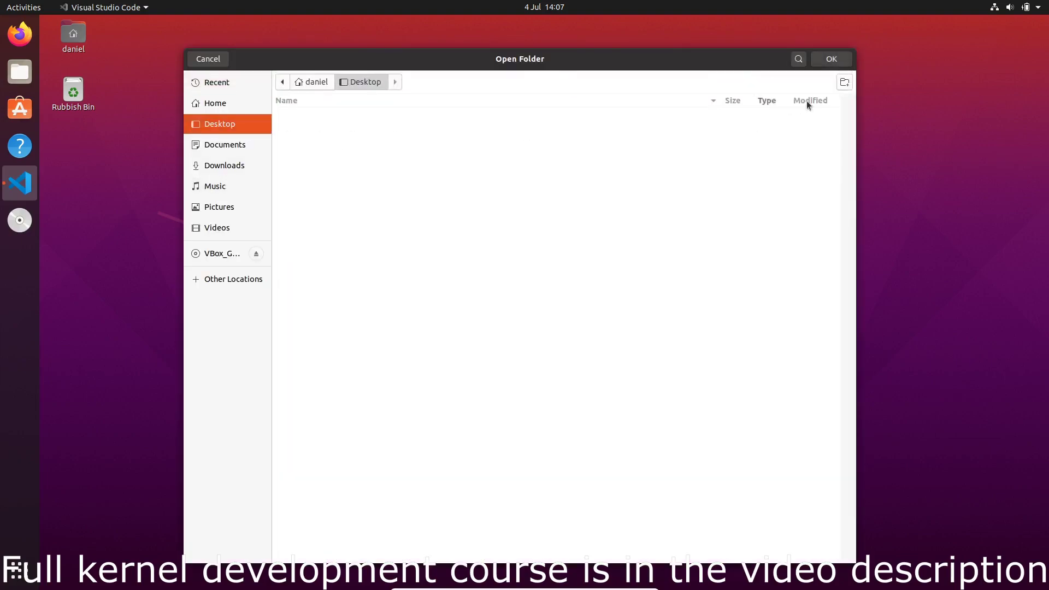
pyautogui.click(844, 82)
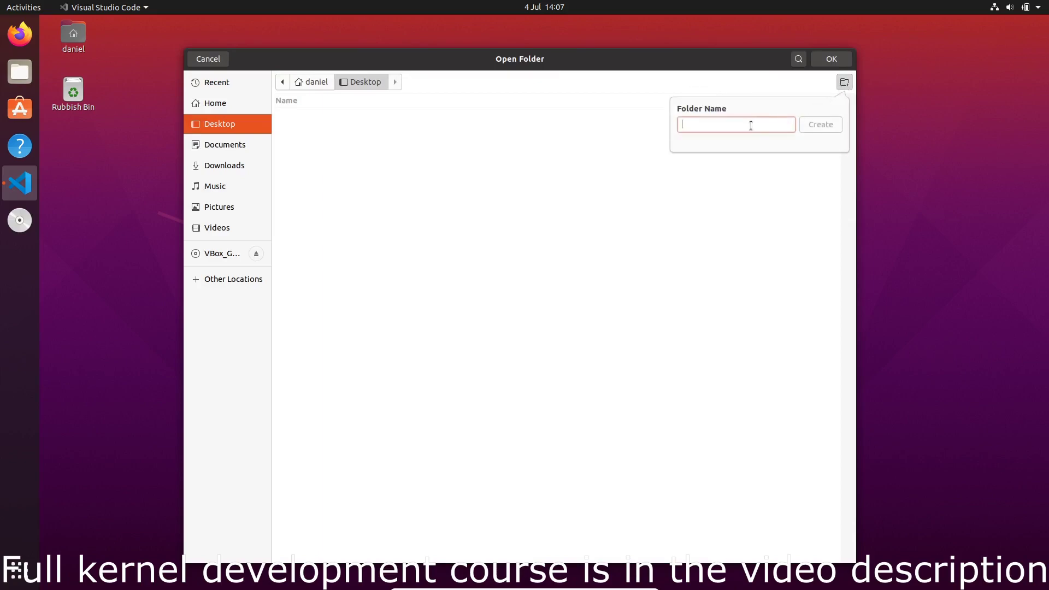
pyautogui.write('PeachOS')
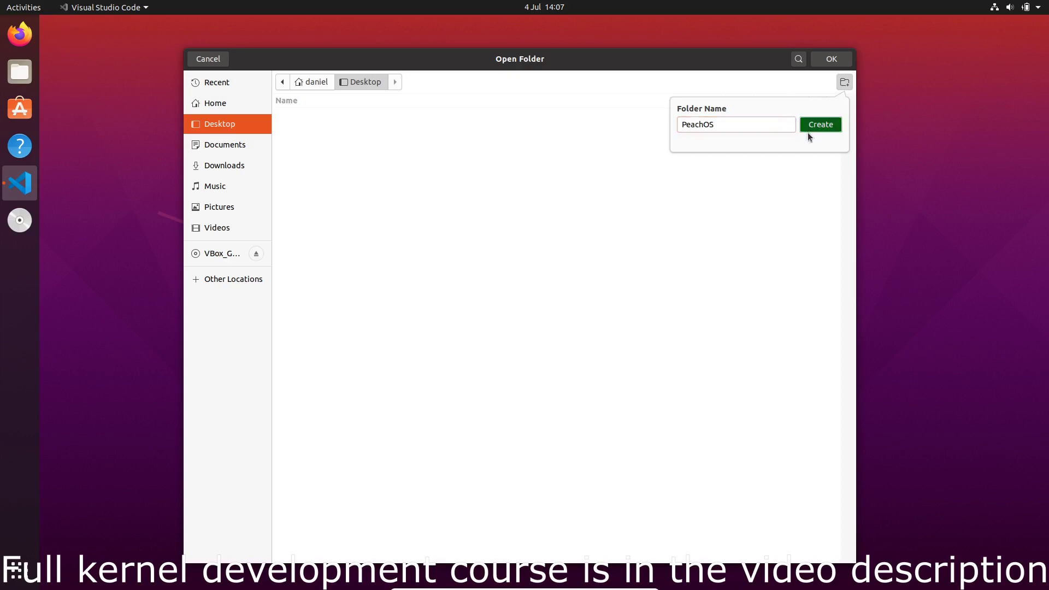
pyautogui.click(820, 125)
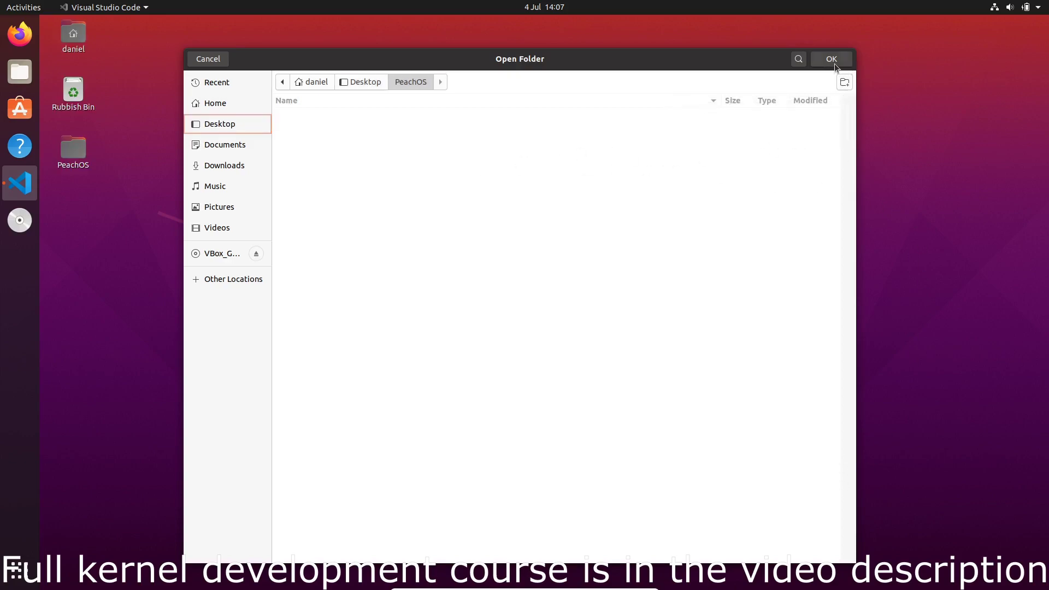
pyautogui.click(832, 59)
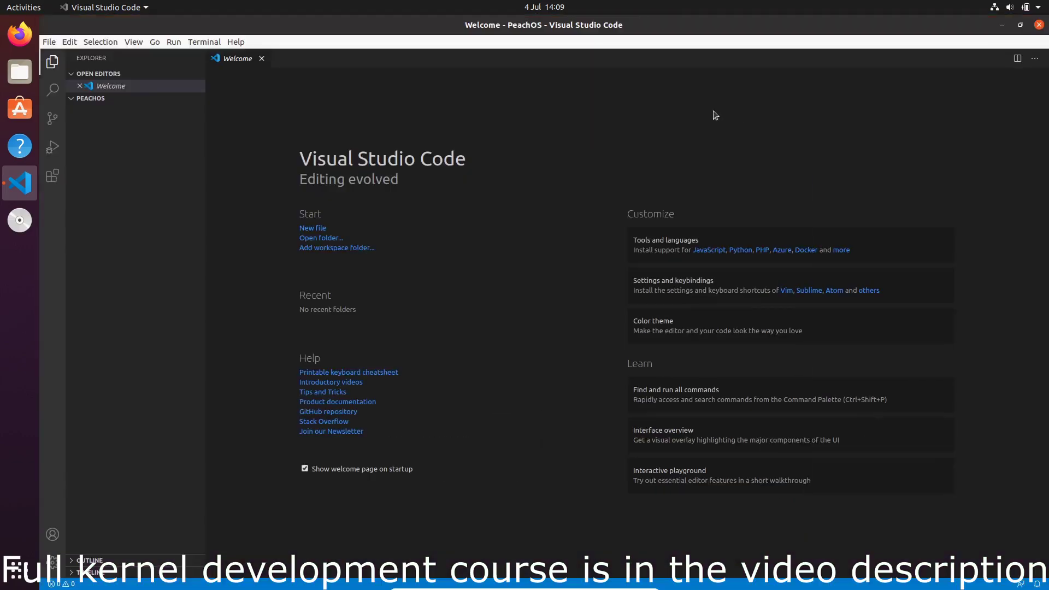
pyautogui.moveTo(154, 101)
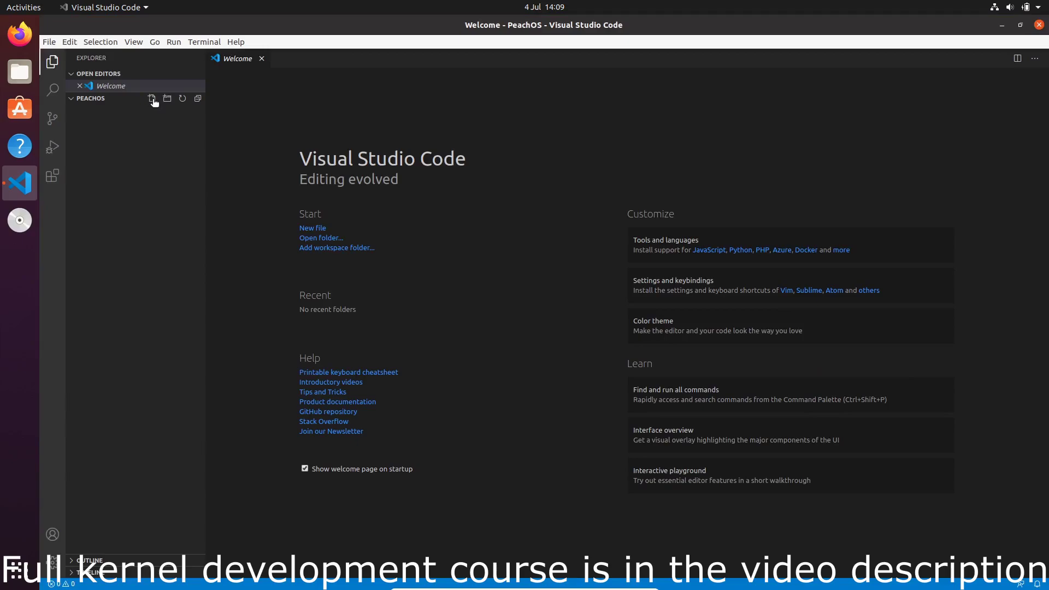
# Create boot.asm in PeachOS and close the x86 and x86_64 Assembly extension page
pyautogui.click(151, 98)
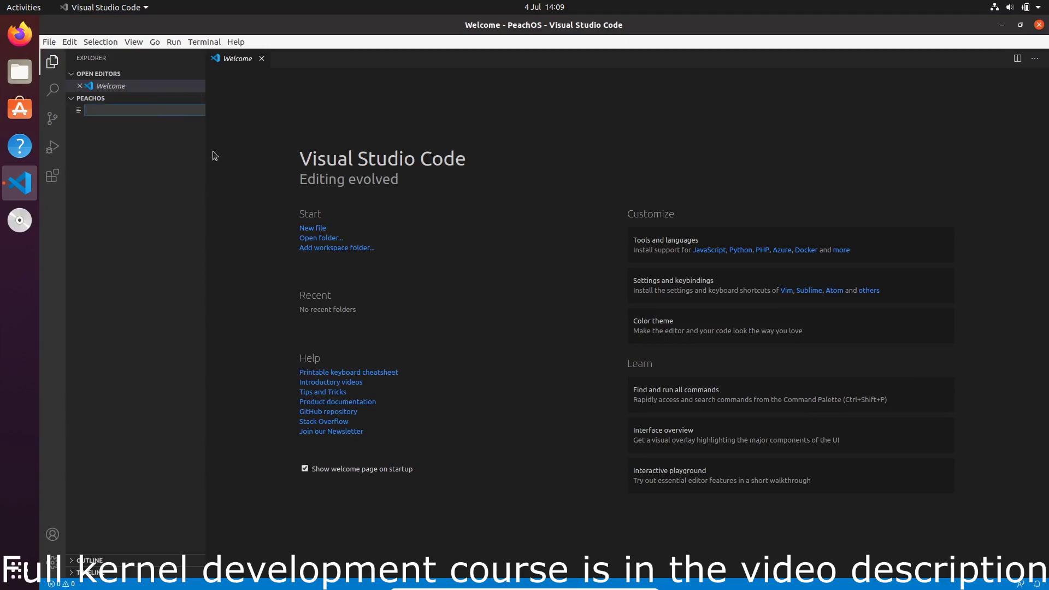
pyautogui.write('boot.asm')
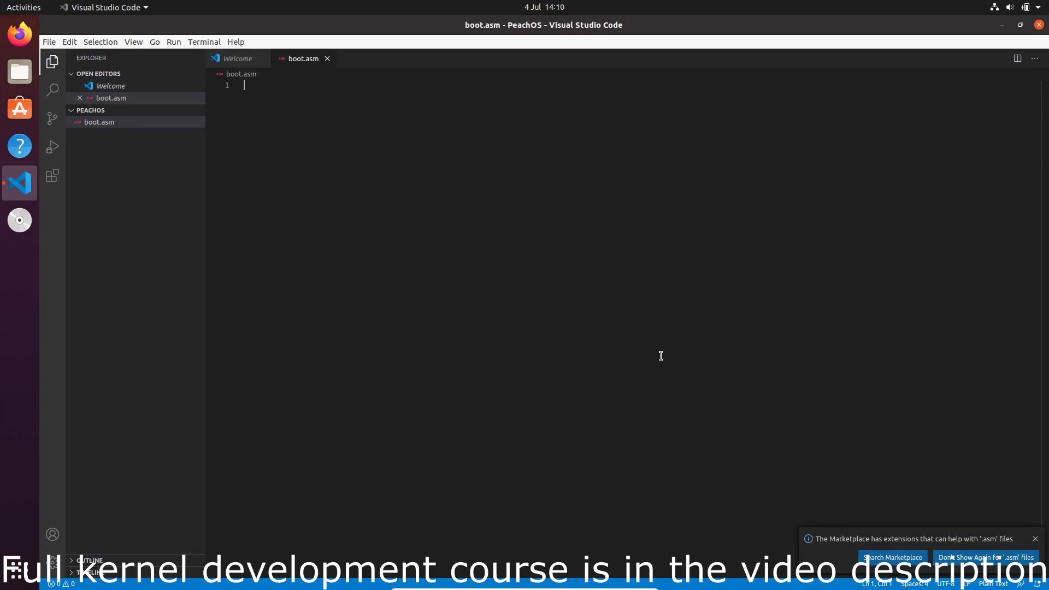
pyautogui.moveTo(978, 548)
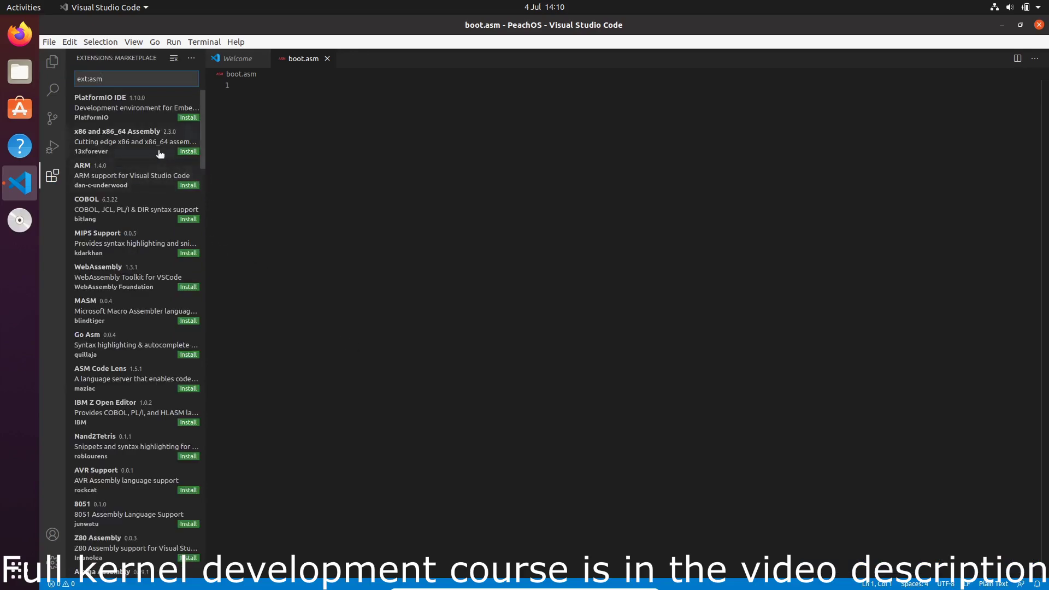
pyautogui.moveTo(124, 139)
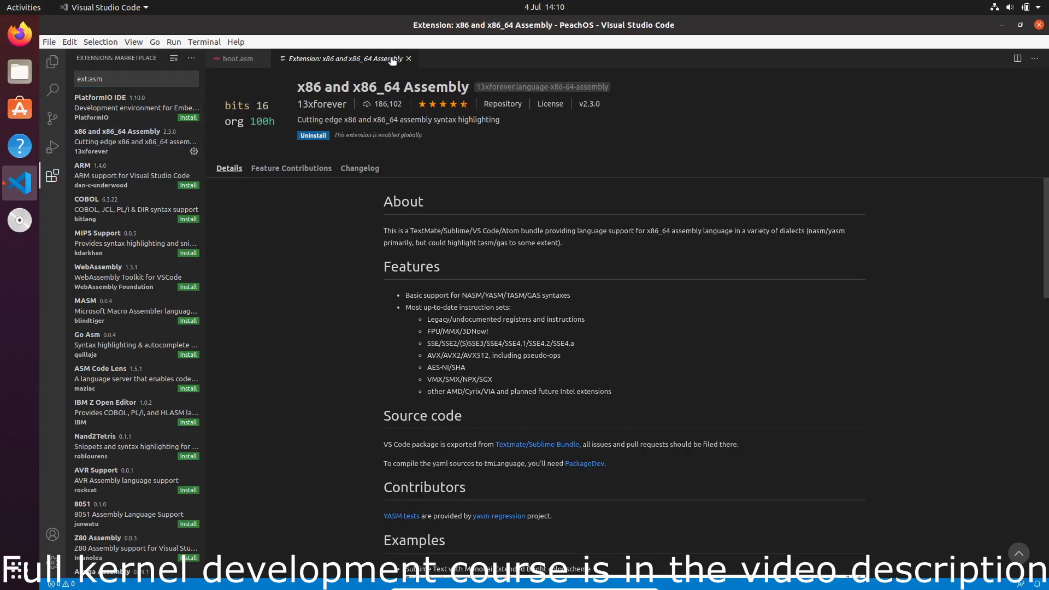
pyautogui.click(408, 59)
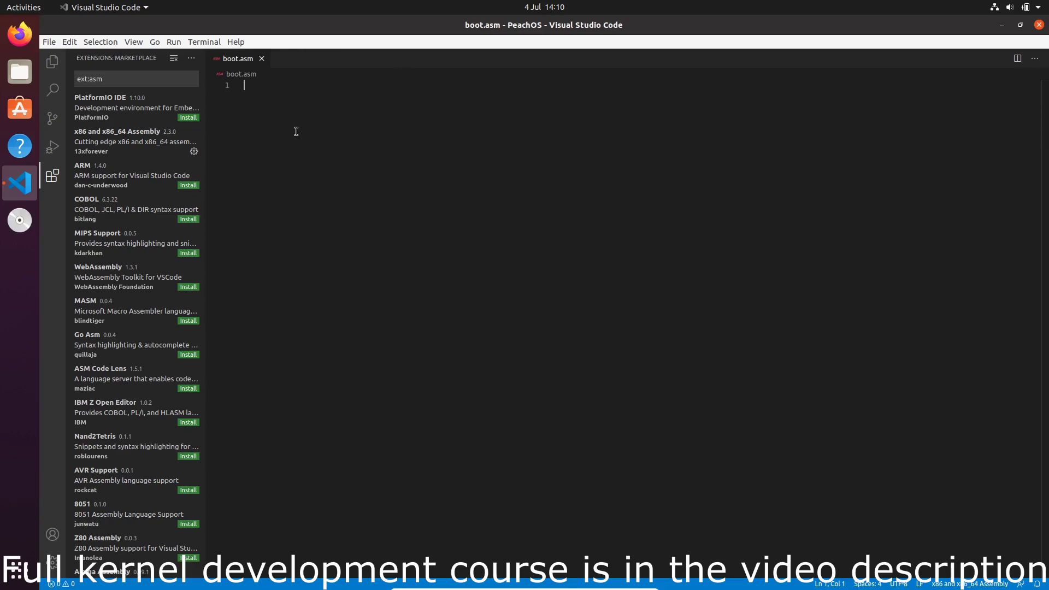
# Type ORG 0x7c00, BITS 16 and a start: label into boot.asm
pyautogui.click(51, 62)
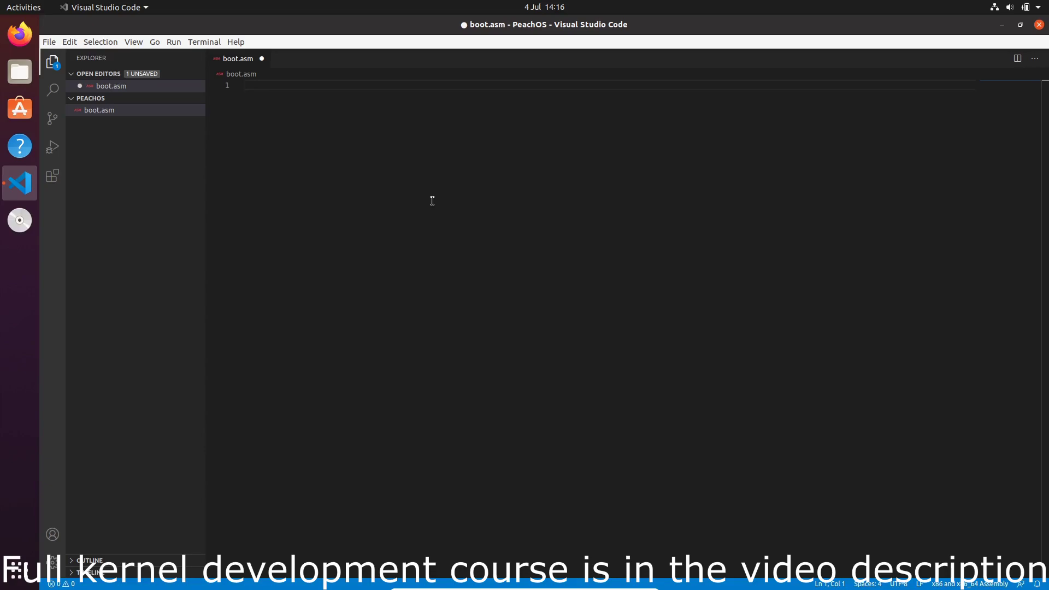
pyautogui.write('ORG 0')
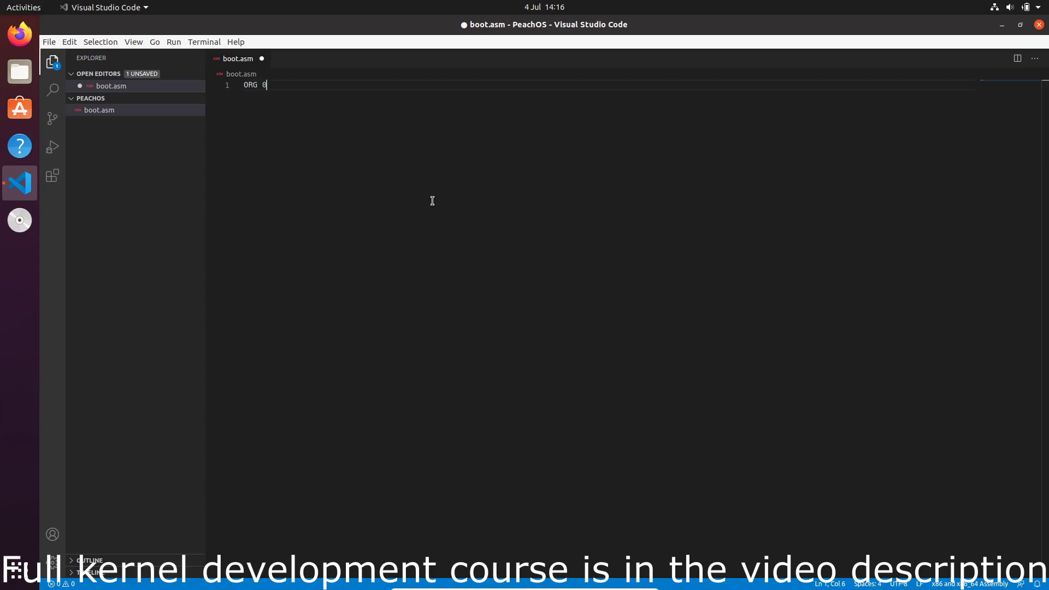
pyautogui.write('x7c00')
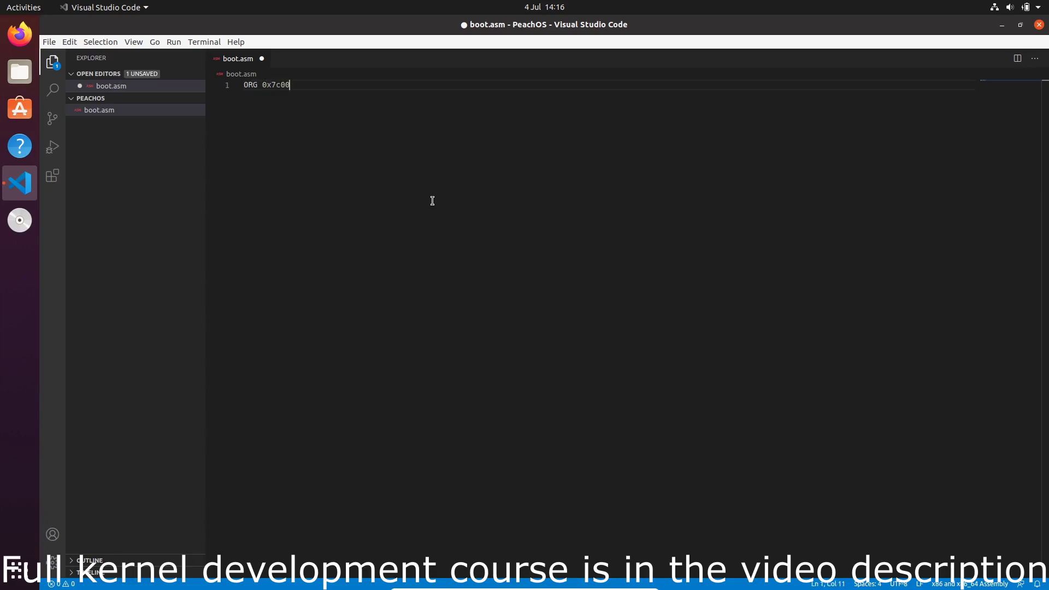
pyautogui.press('Enter')
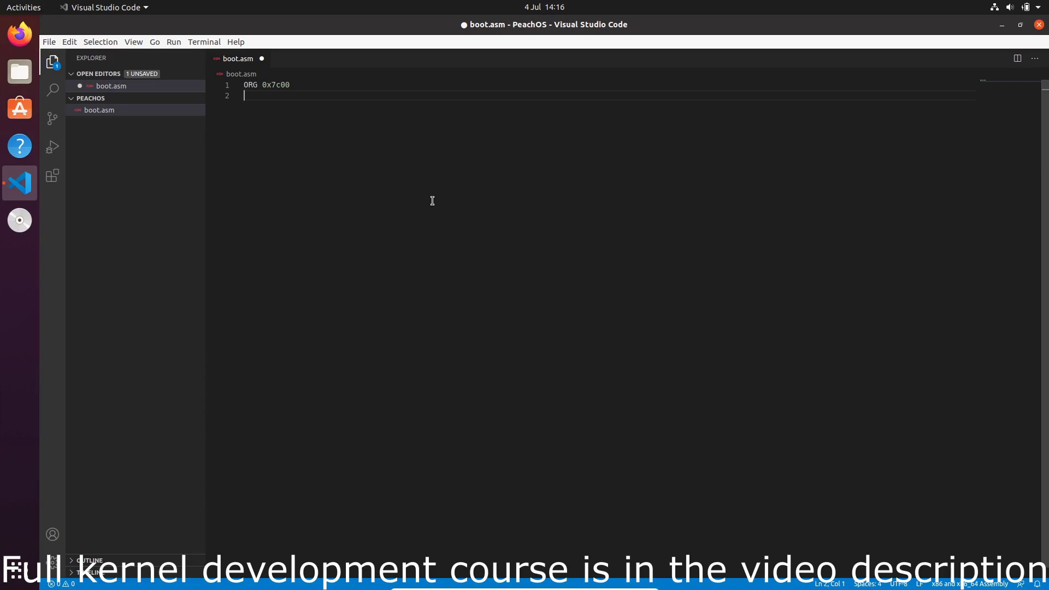
pyautogui.moveTo(339, 247)
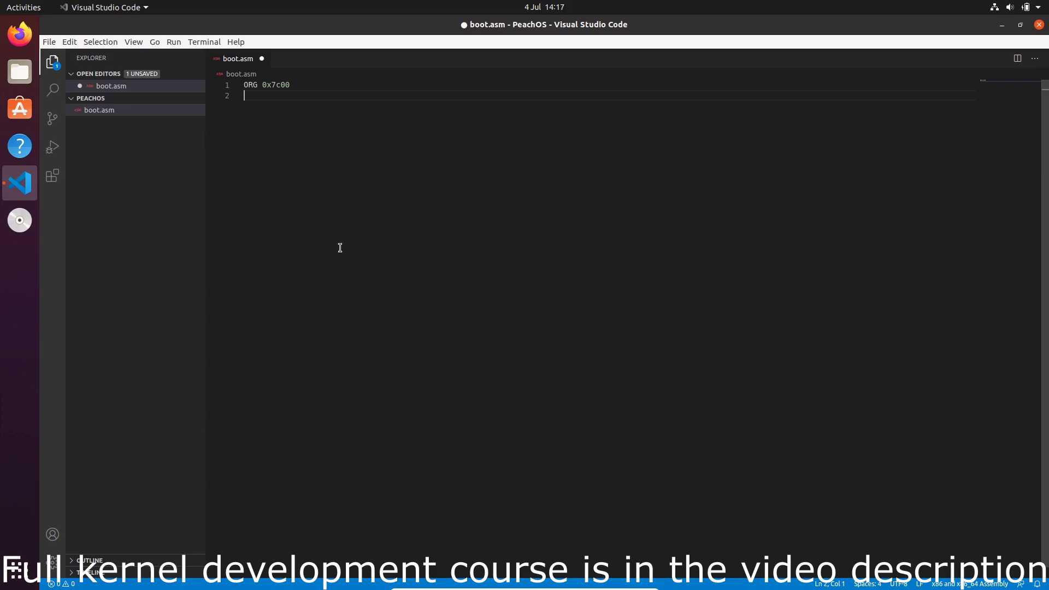
pyautogui.write('BITS 16')
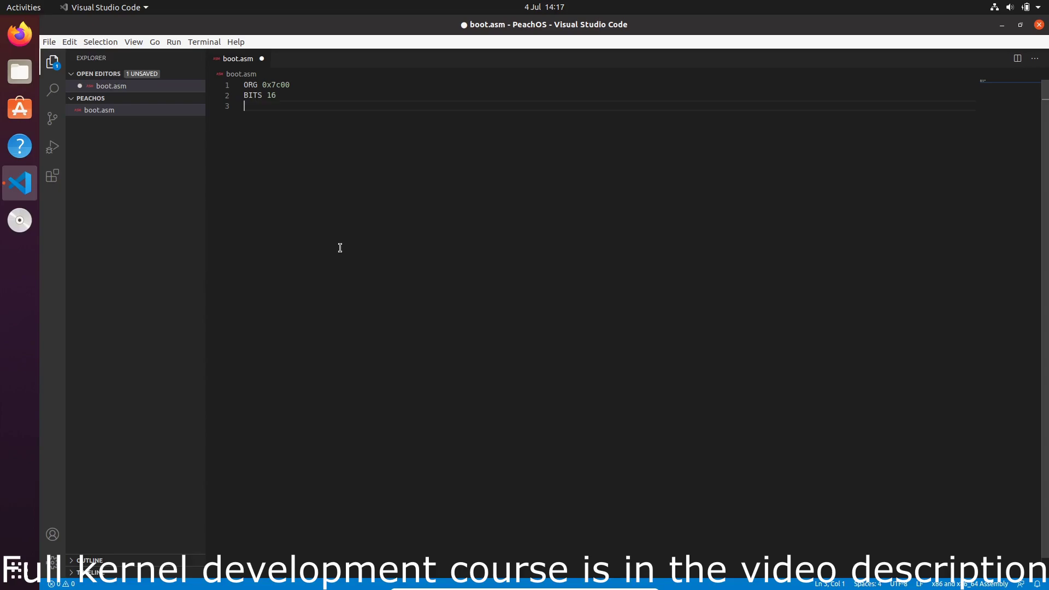
pyautogui.write('start:')
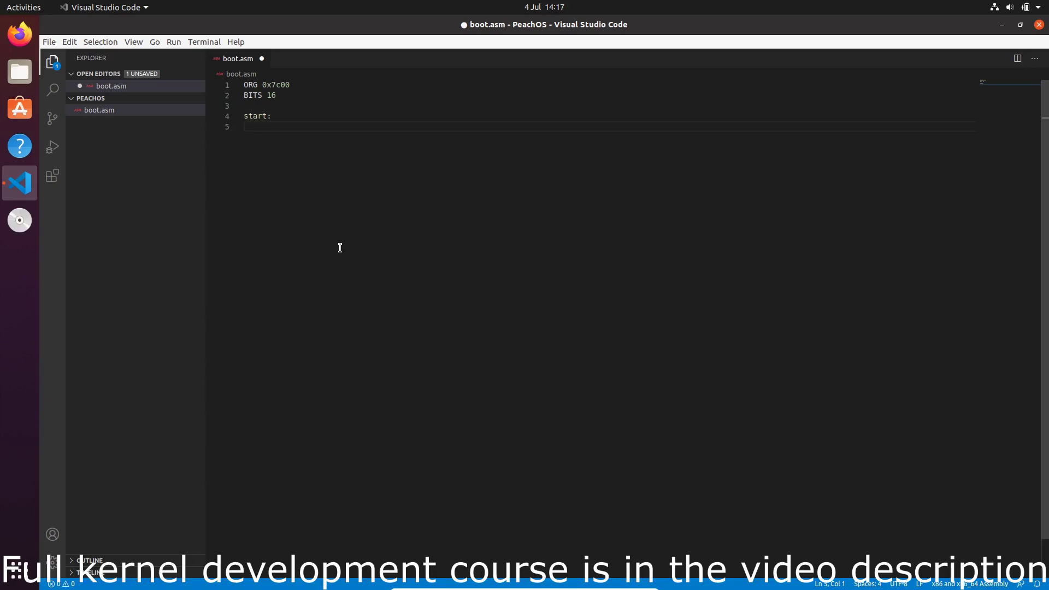
pyautogui.moveTo(474, 148)
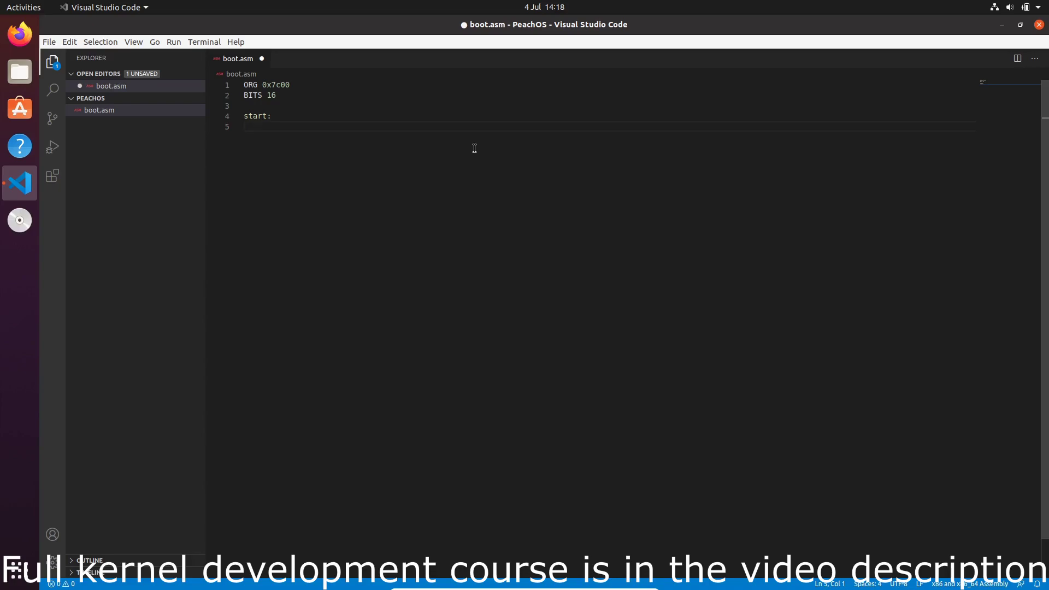
# Write mov ah, 0eh under start:, briefly trying eax and ax before restoring ah
pyautogui.write('mov ahm,')
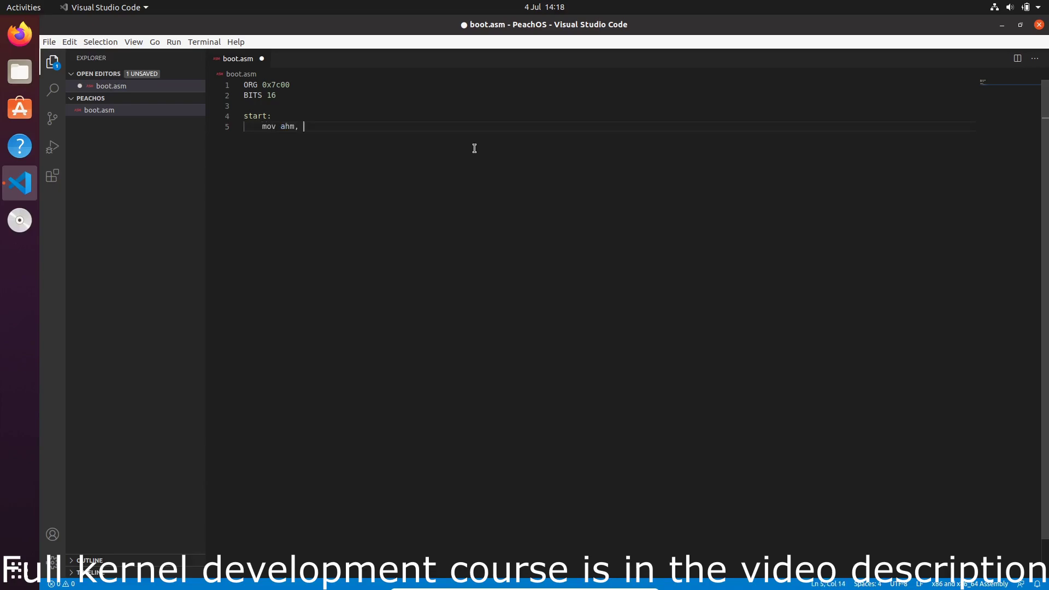
pyautogui.write('0eh')
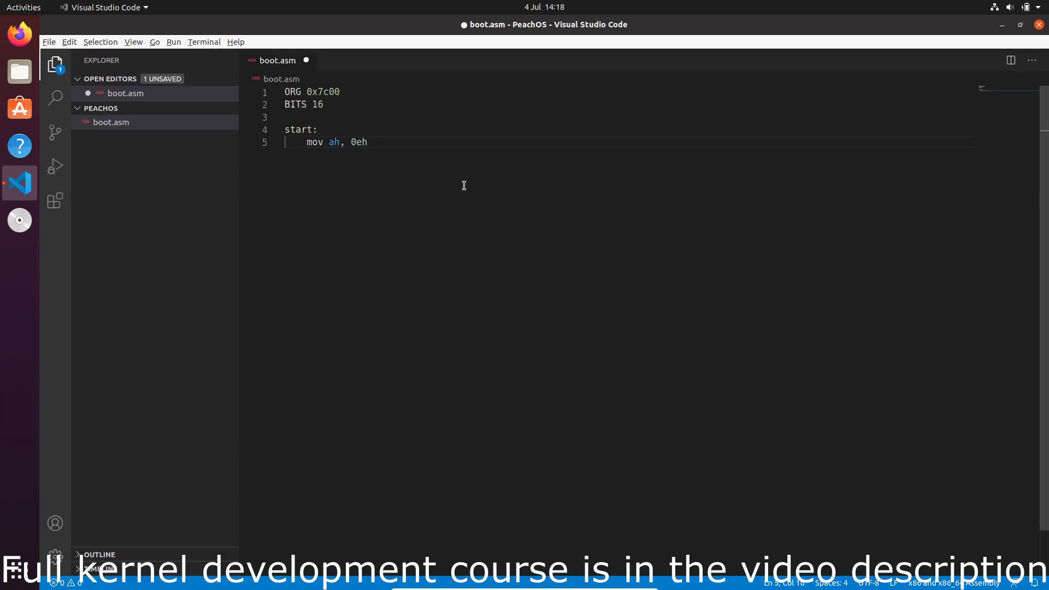
pyautogui.doubleClick(333, 142)
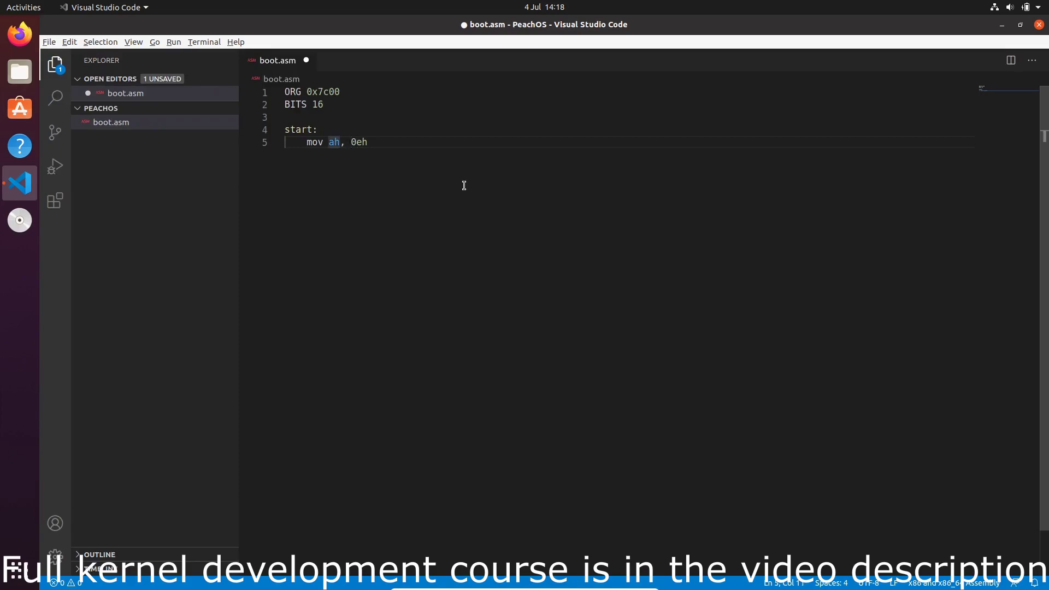
pyautogui.write('eax')
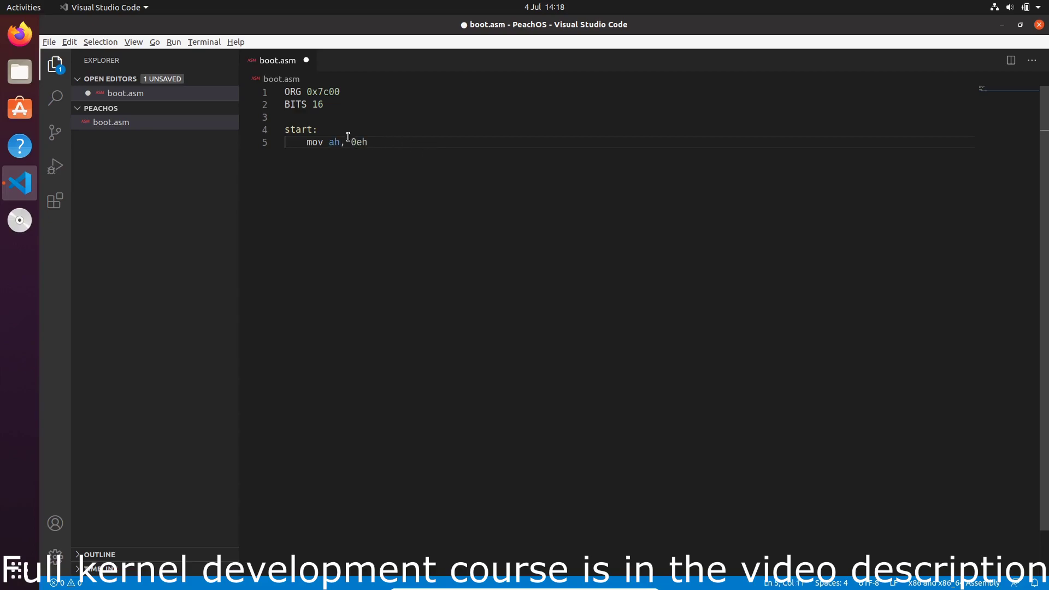
pyautogui.write('x')
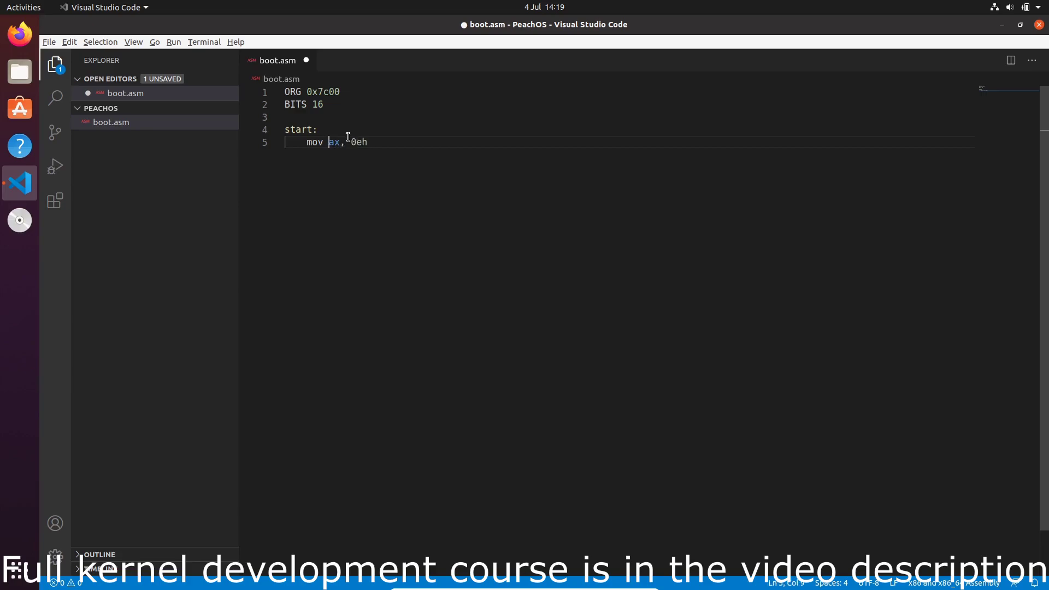
pyautogui.write('h')
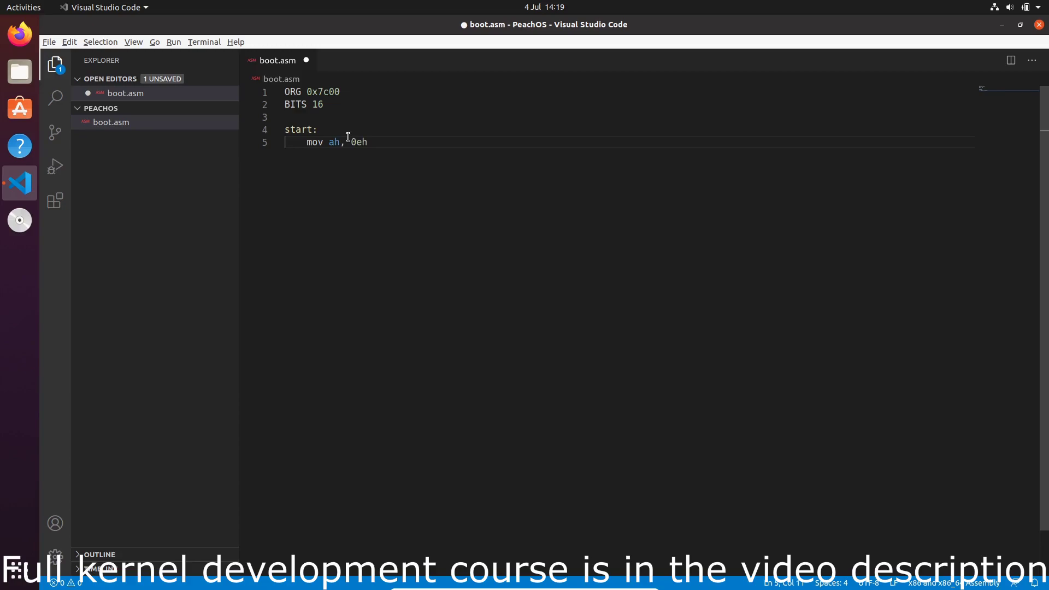
pyautogui.doubleClick(358, 143)
pyautogui.write('mov')
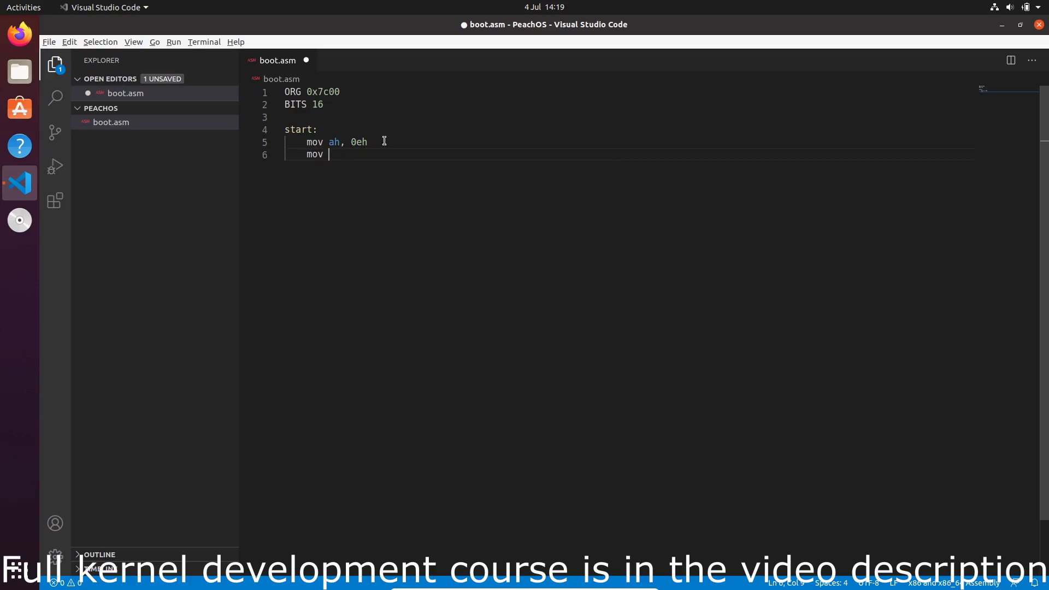
# Complete the routine with mov al, 'A' and int 0x10
pyautogui.write("al, 'A'")
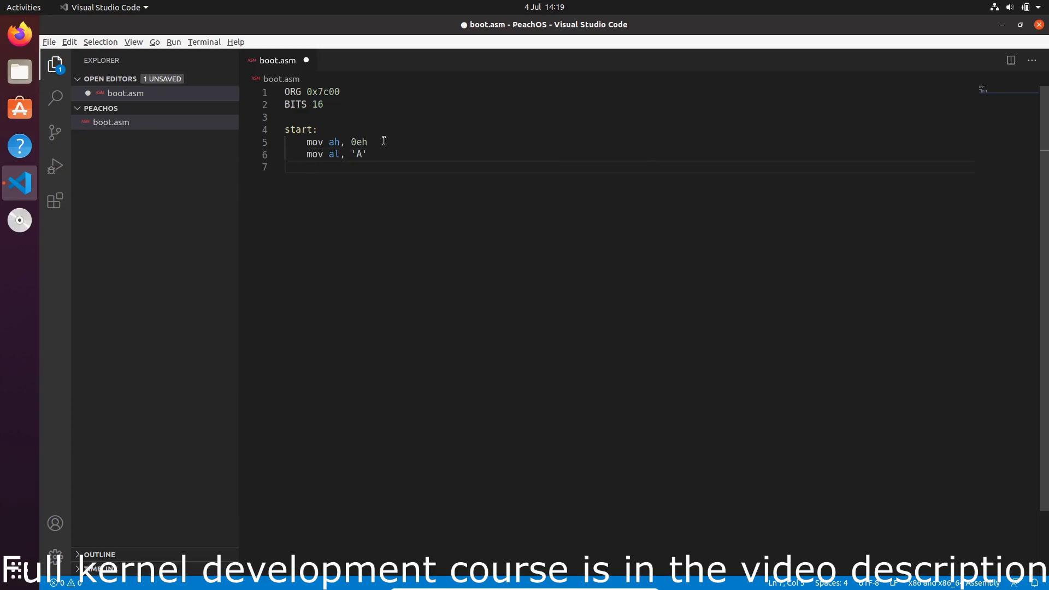
pyautogui.write('int 0x')
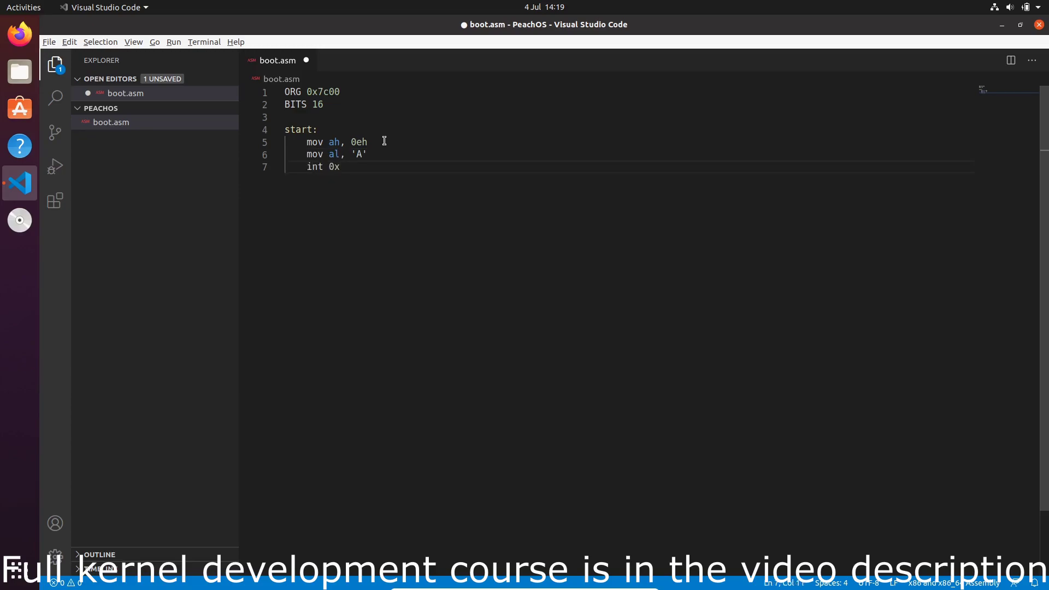
pyautogui.write('10')
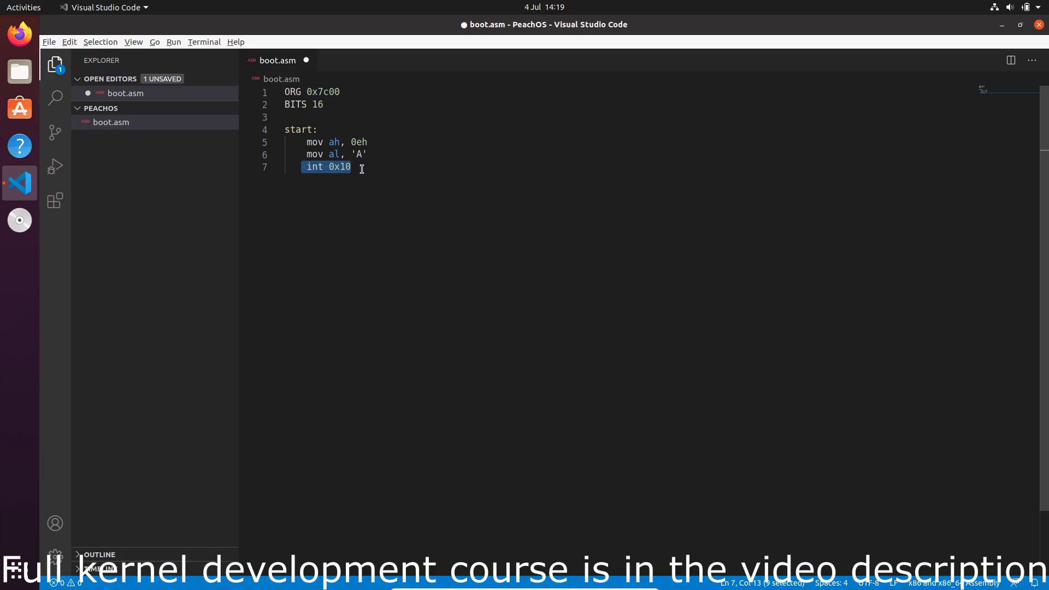
# Highlight the int 0x10 instruction and the 'A' value while explaining
pyautogui.click(360, 167)
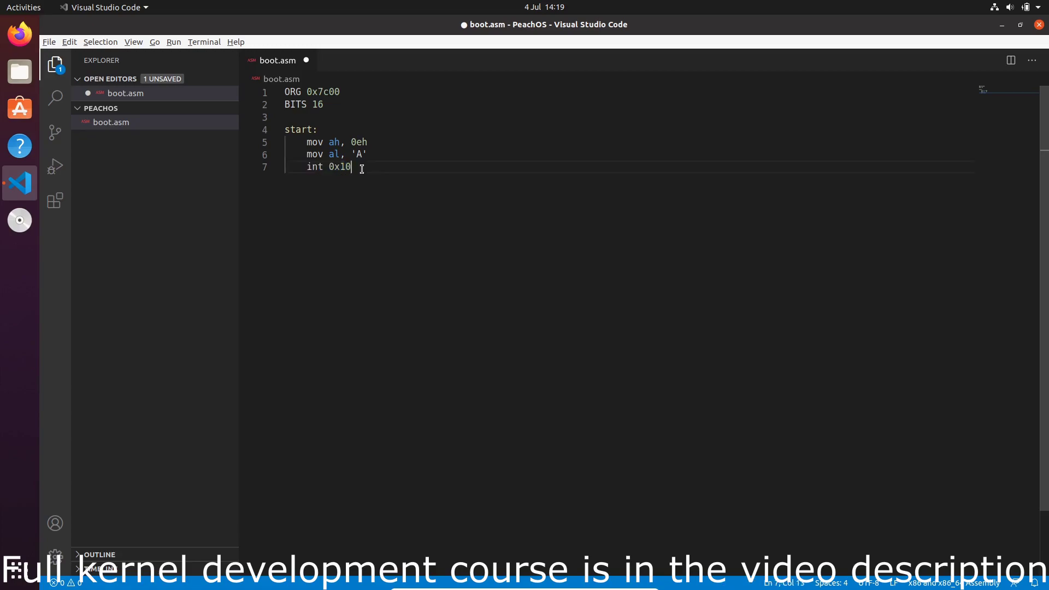
pyautogui.moveTo(351, 167); pyautogui.dragTo(305, 166)
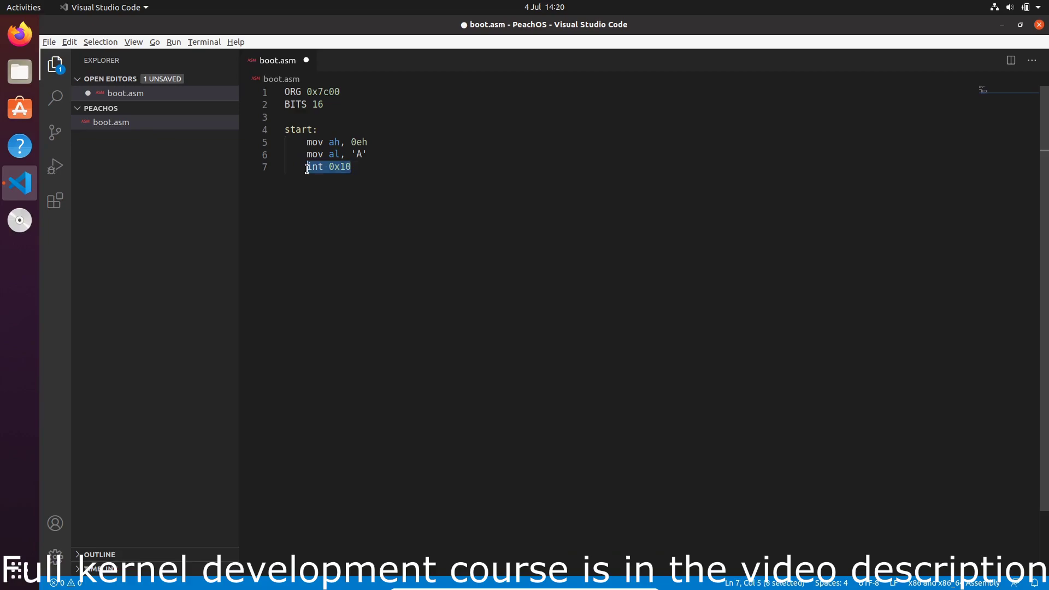
pyautogui.moveTo(392, 192)
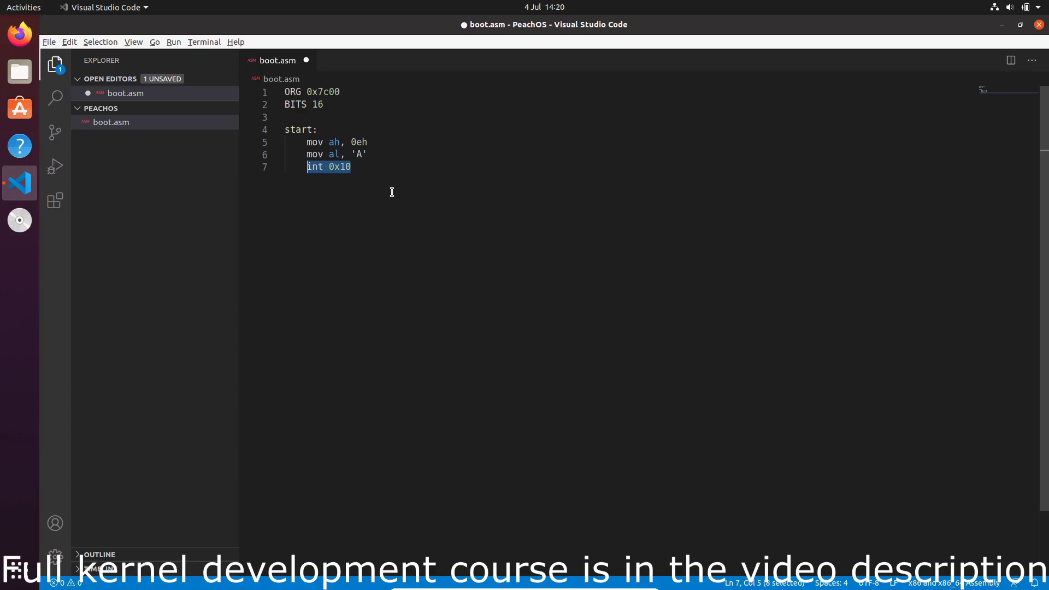
pyautogui.click(352, 167)
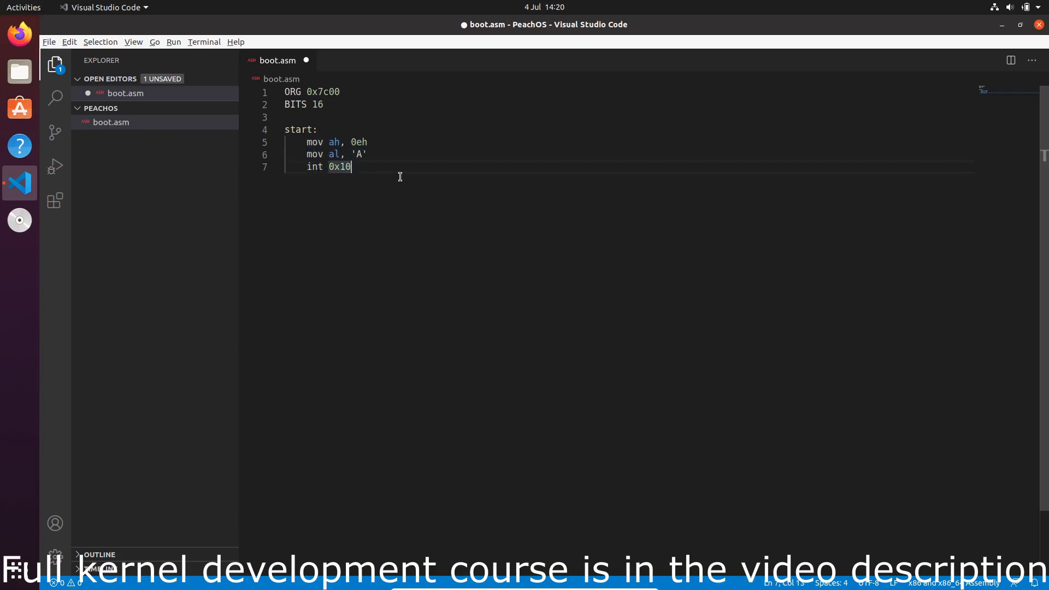
pyautogui.moveTo(352, 167); pyautogui.dragTo(324, 155)
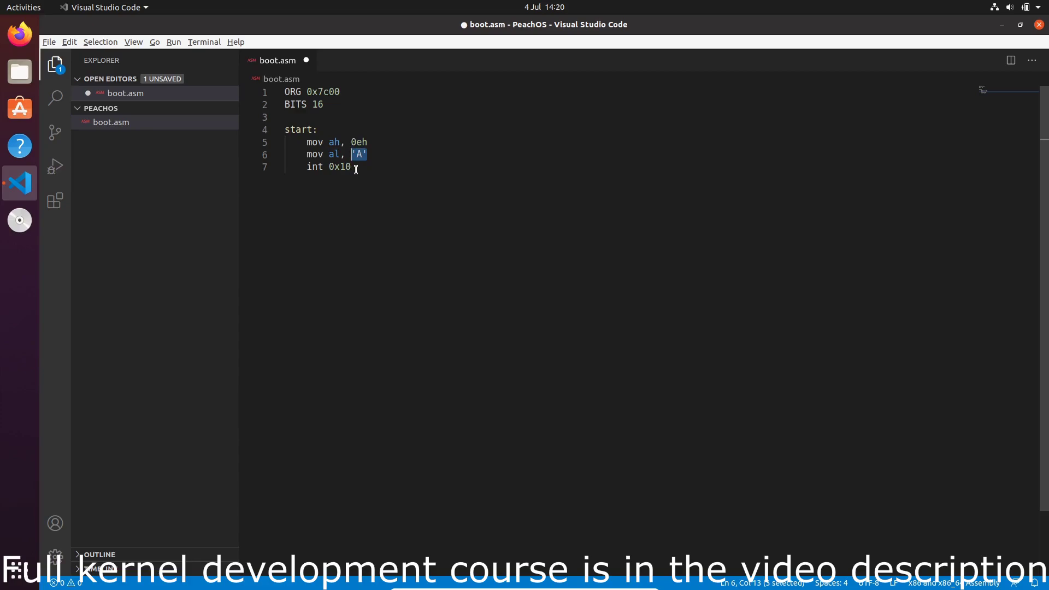
pyautogui.click(21, 32)
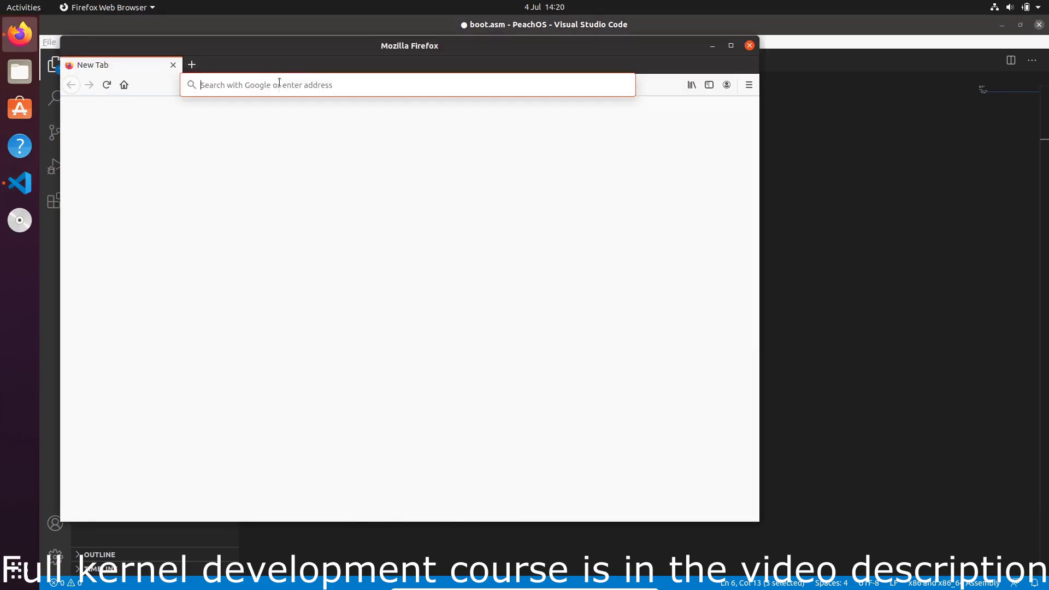
pyautogui.write('www.ctyme.com/rbrown.htm')
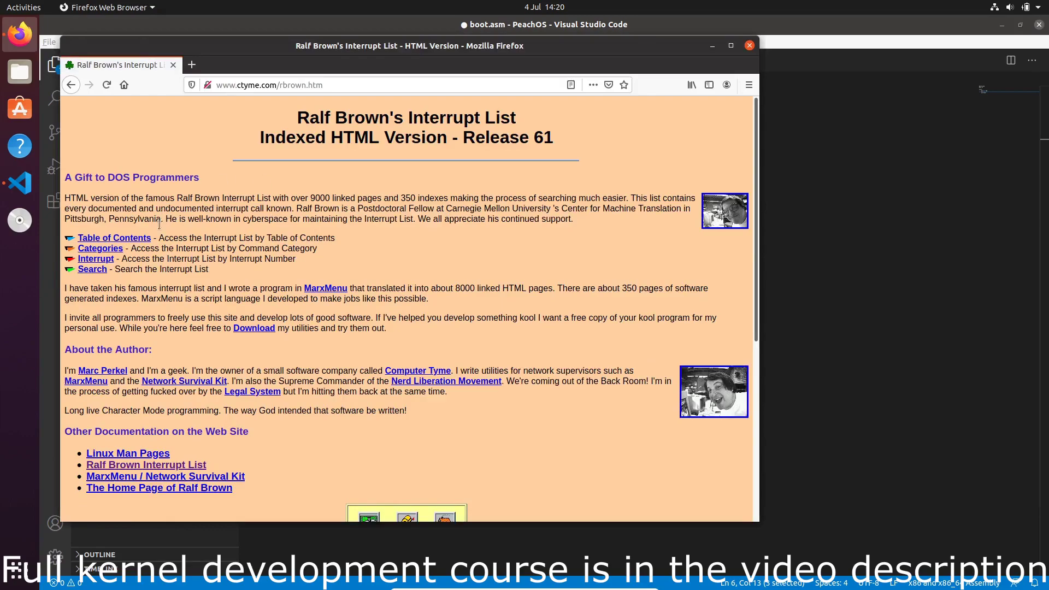
pyautogui.moveTo(96, 262)
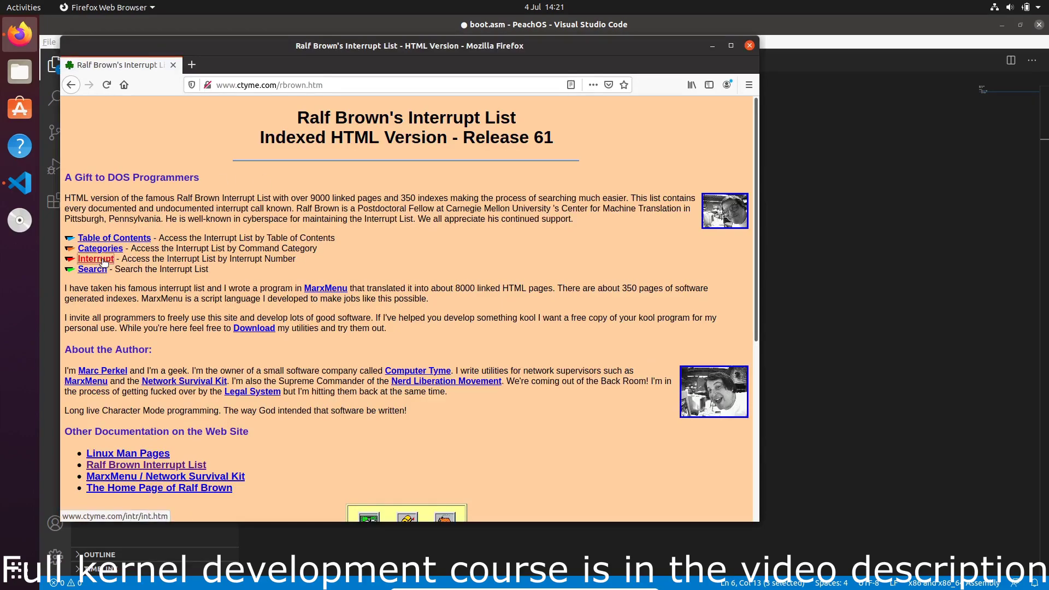
pyautogui.click(96, 258)
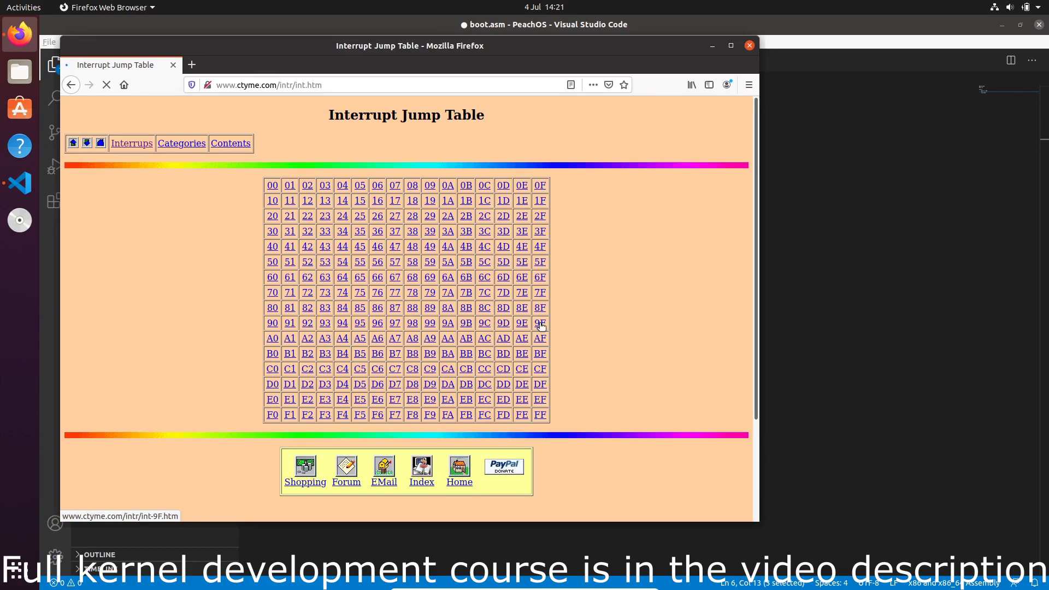
pyautogui.moveTo(394, 277)
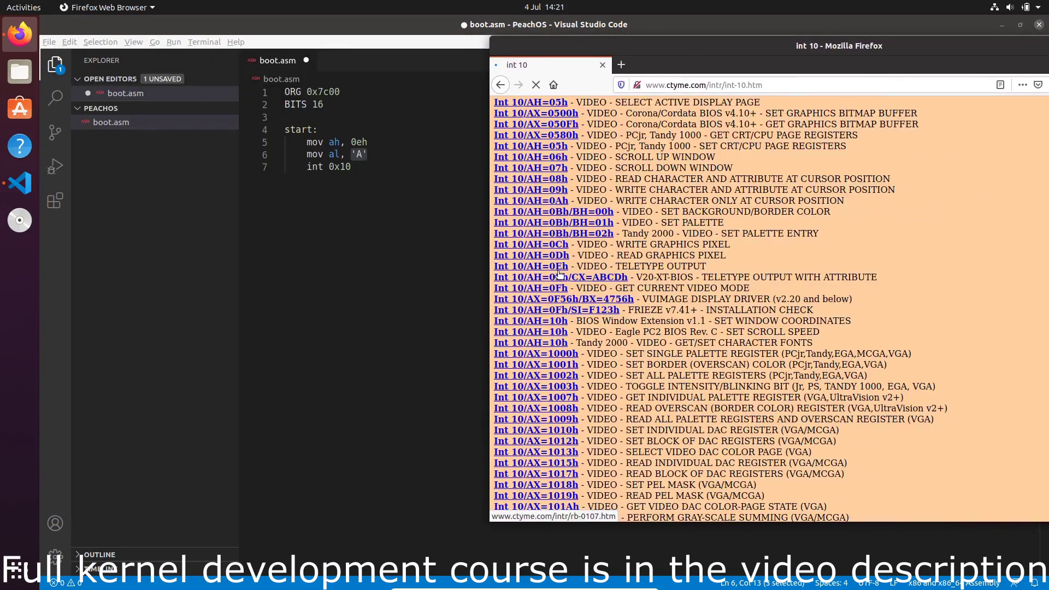
pyautogui.click(532, 266)
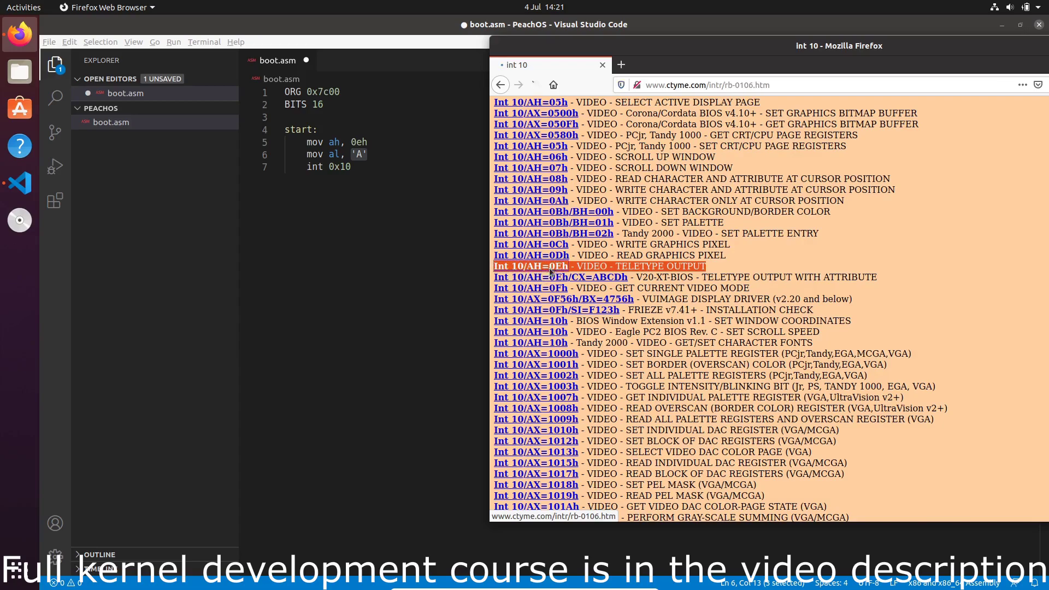
pyautogui.click(531, 266)
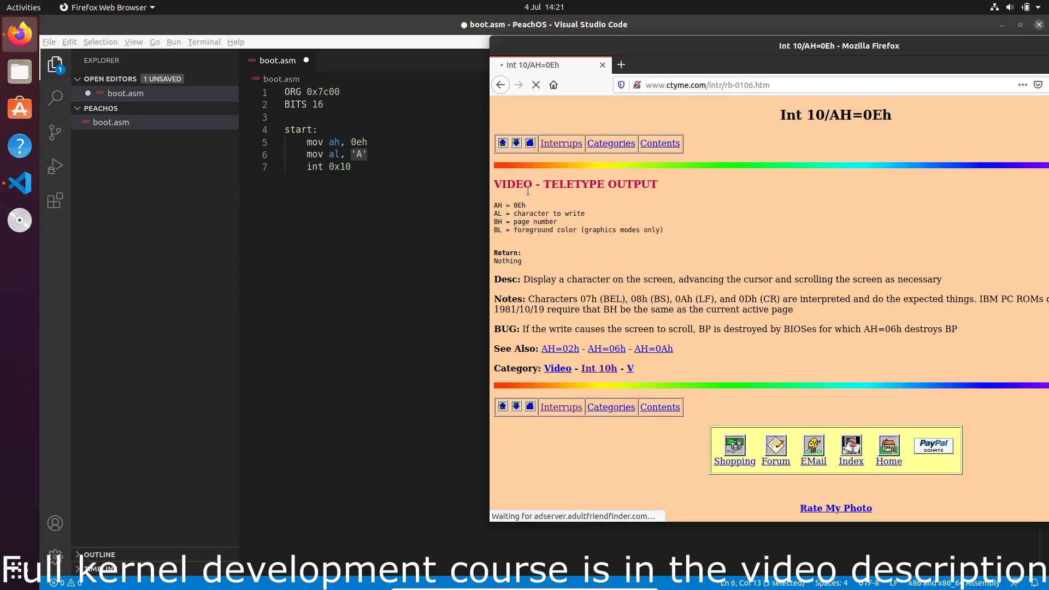
# Highlight the teletype description and AH = 0Eh requirement, moving the browser right
pyautogui.moveTo(525, 279); pyautogui.dragTo(941, 279)
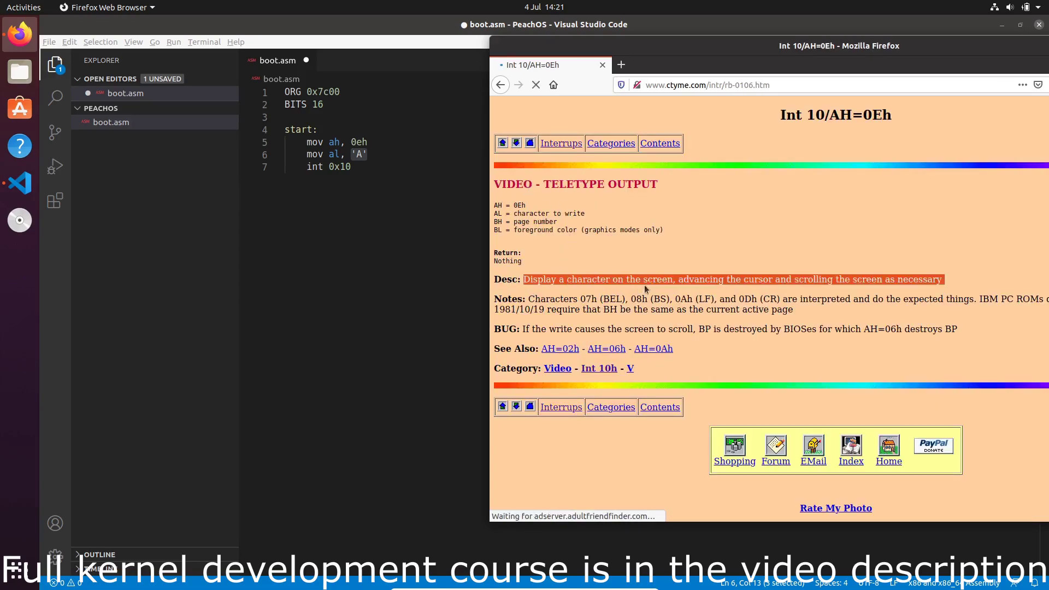
pyautogui.moveTo(920, 293)
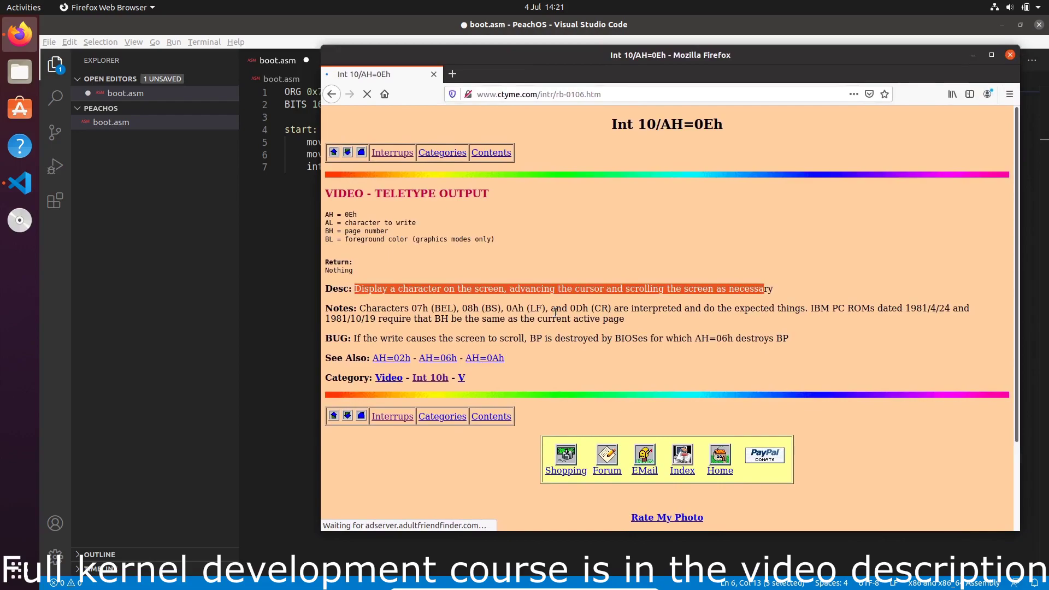
pyautogui.moveTo(669, 54); pyautogui.dragTo(790, 60)
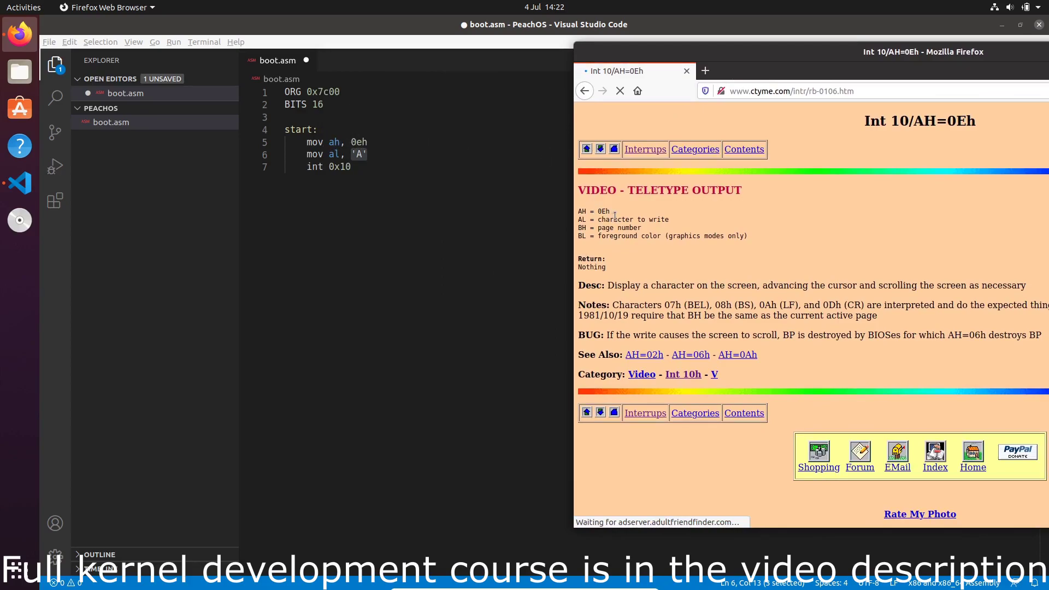
pyautogui.doubleClick(593, 211)
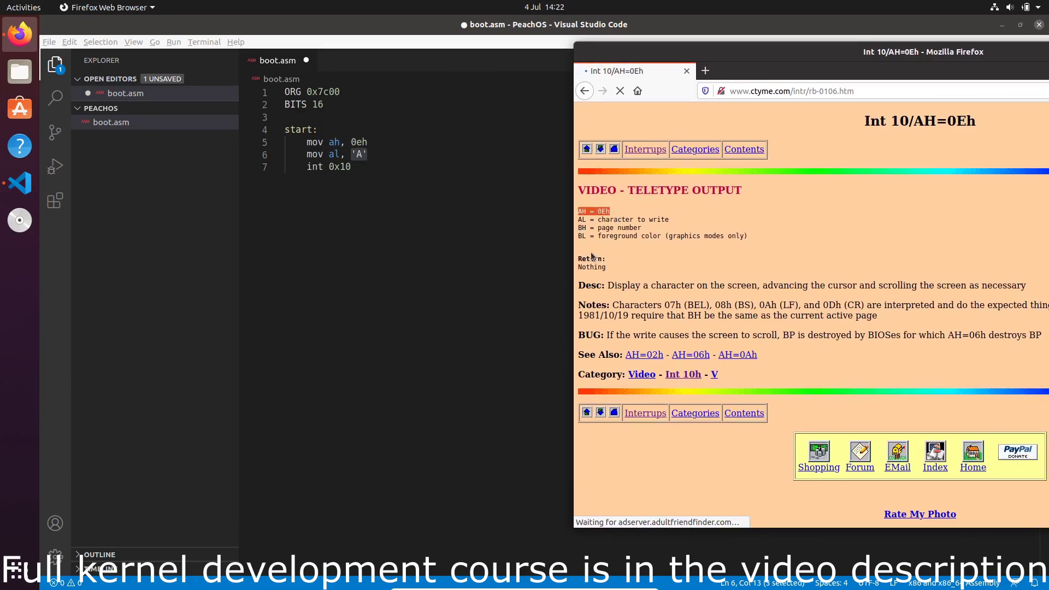
pyautogui.moveTo(660, 250)
pyautogui.write('mov bx, 0')
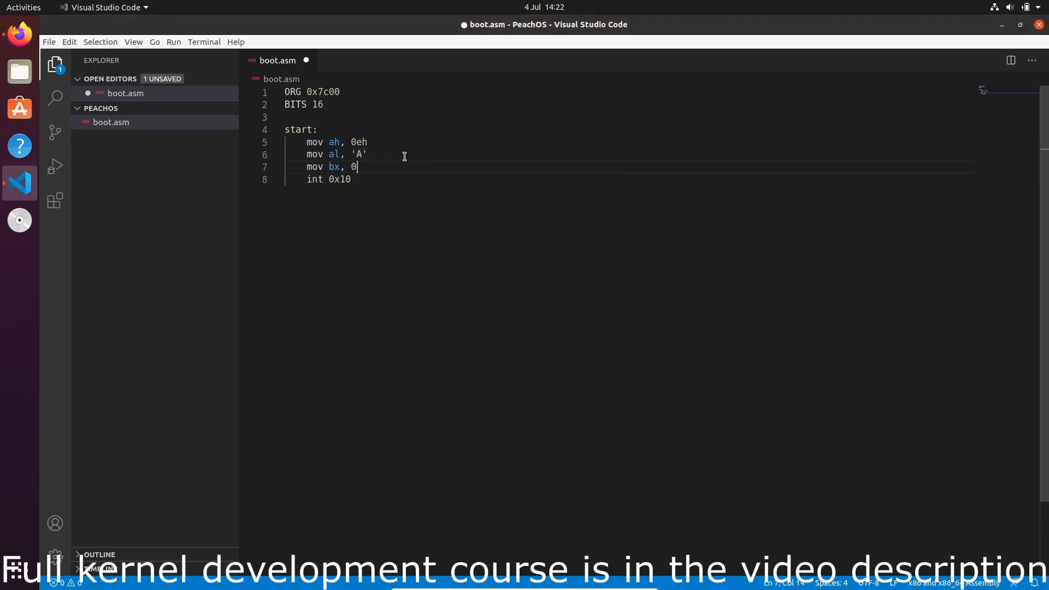
pyautogui.moveTo(9, 192)
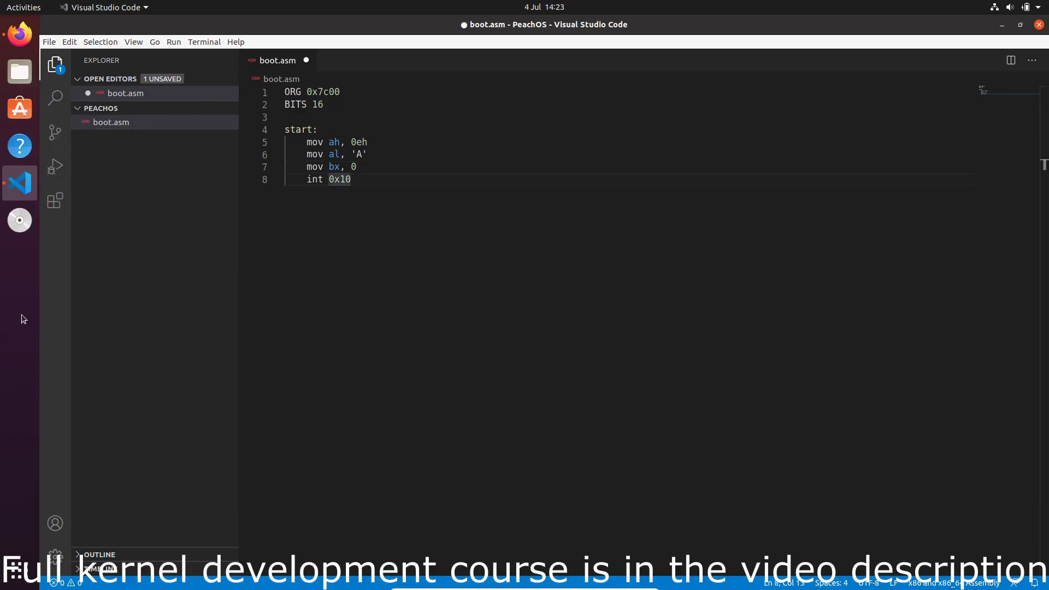
pyautogui.moveTo(392, 310)
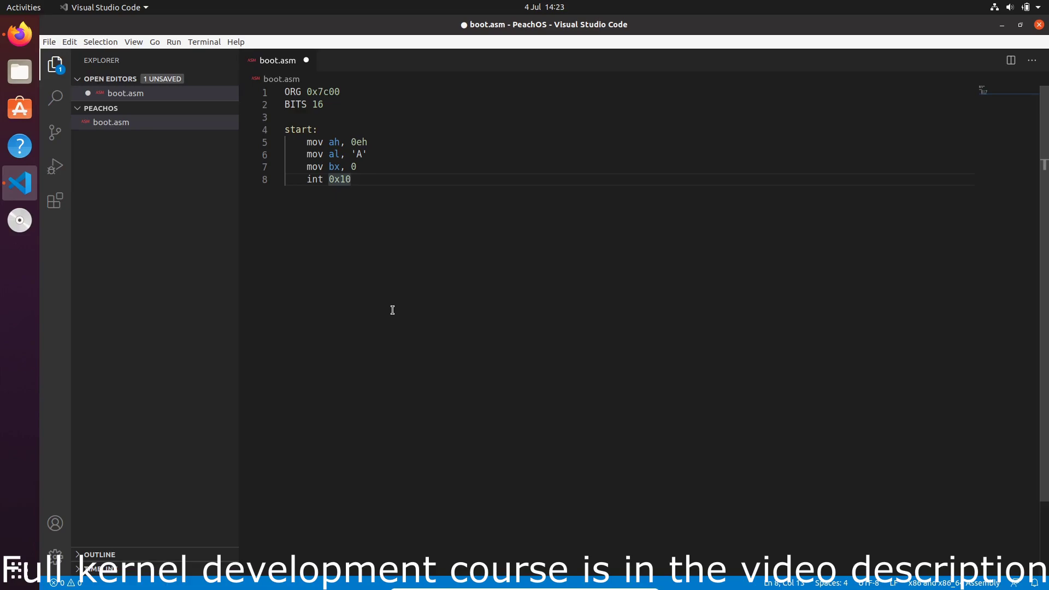
# Add the times 510-($ - $$) db 0 padding and dw 0xAA55 signature lines
pyautogui.press('Enter')
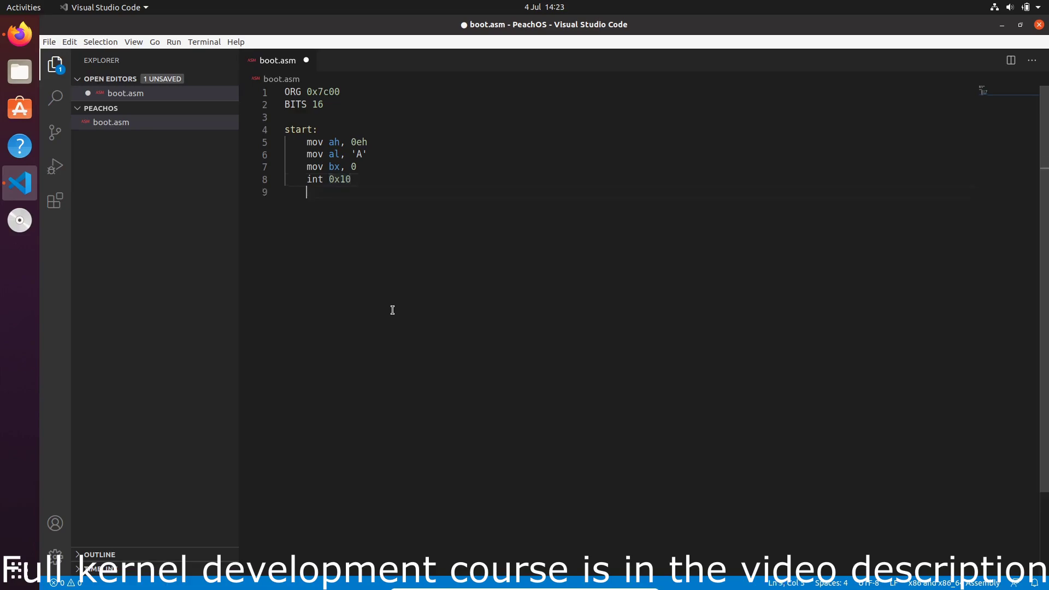
pyautogui.press('Enter')
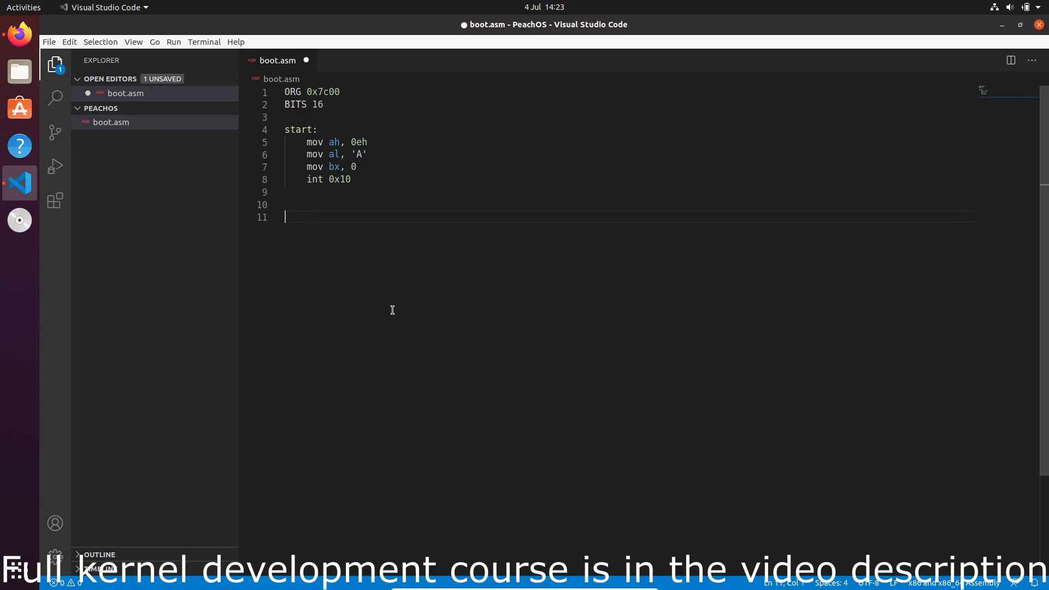
pyautogui.write('times')
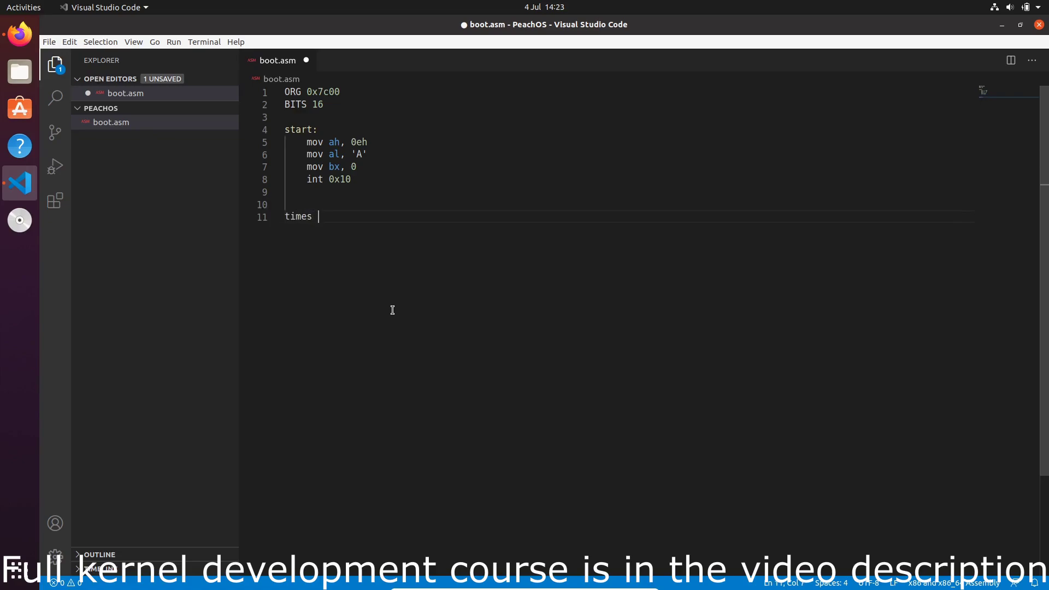
pyautogui.write('510-')
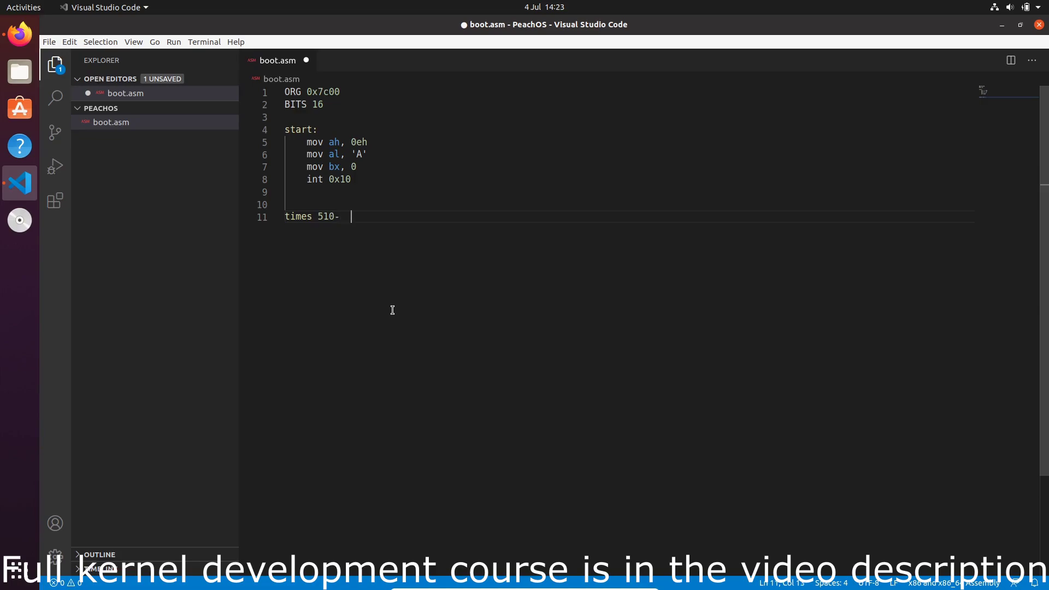
pyautogui.write('($ - )')
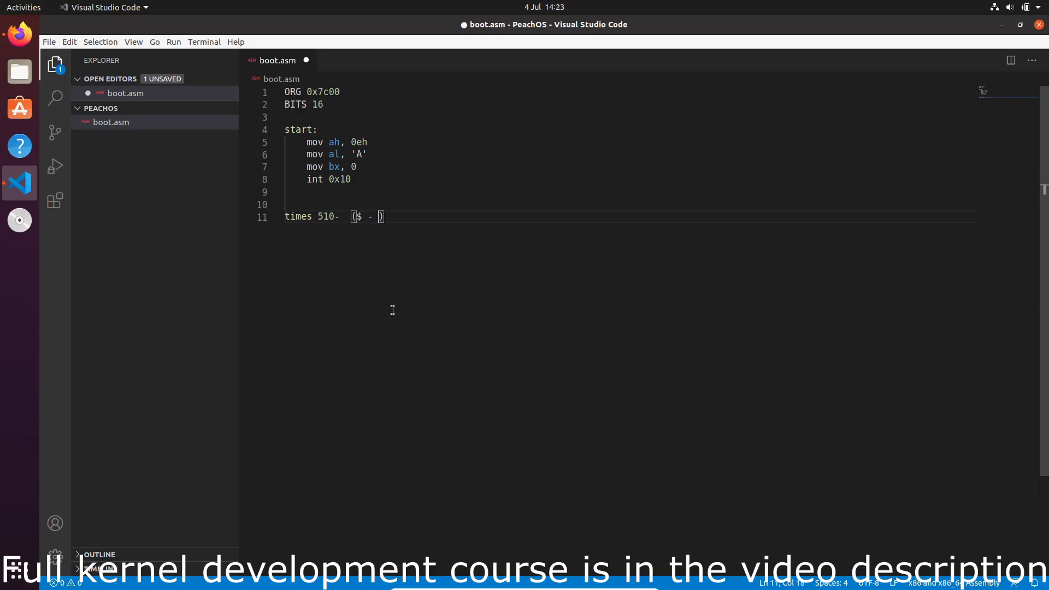
pyautogui.write('$) db 0')
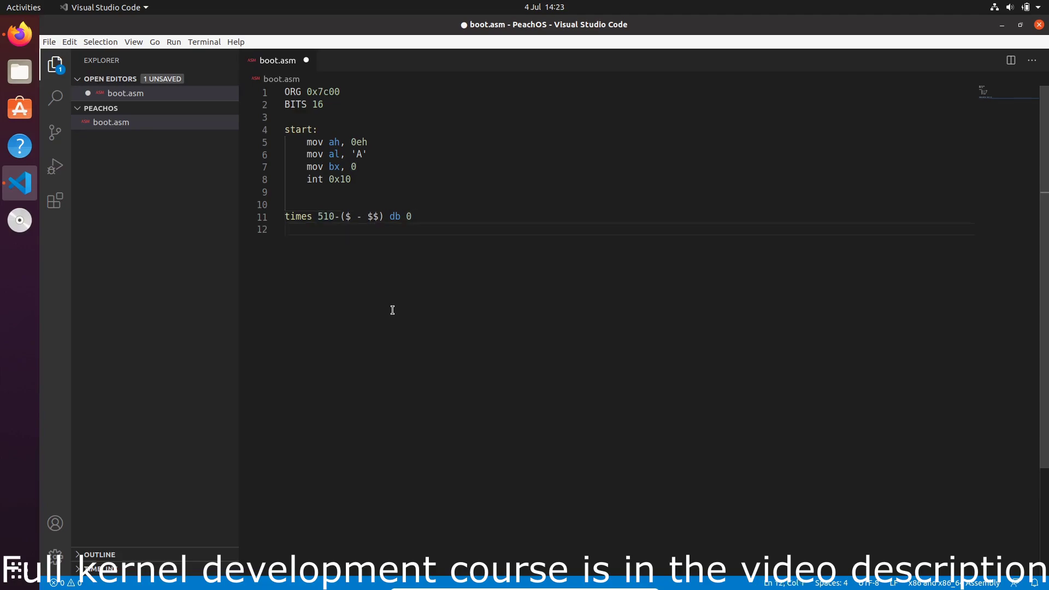
pyautogui.write('dw 0')
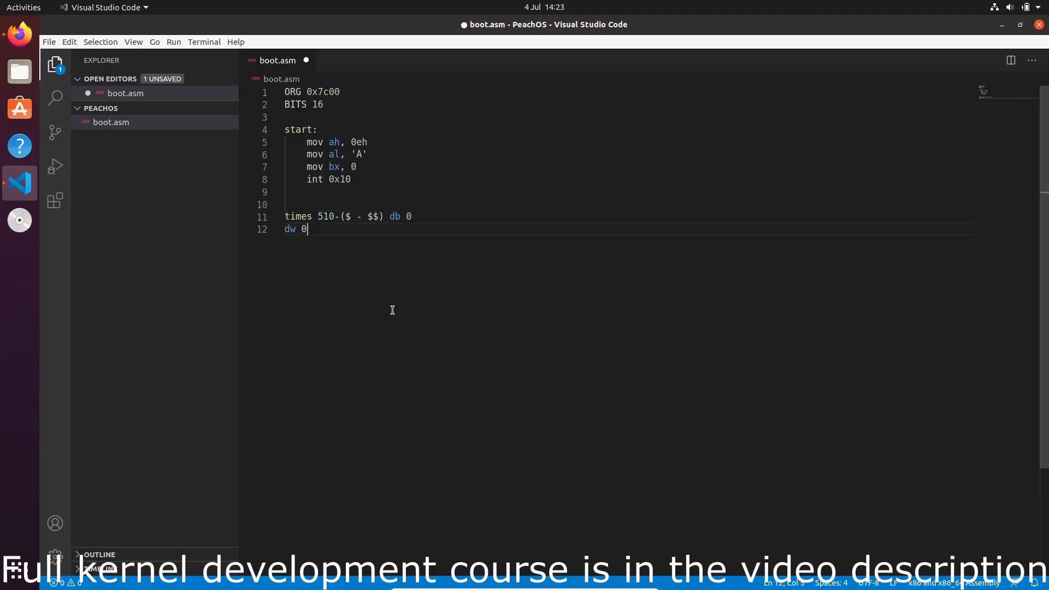
pyautogui.write('xAA55')
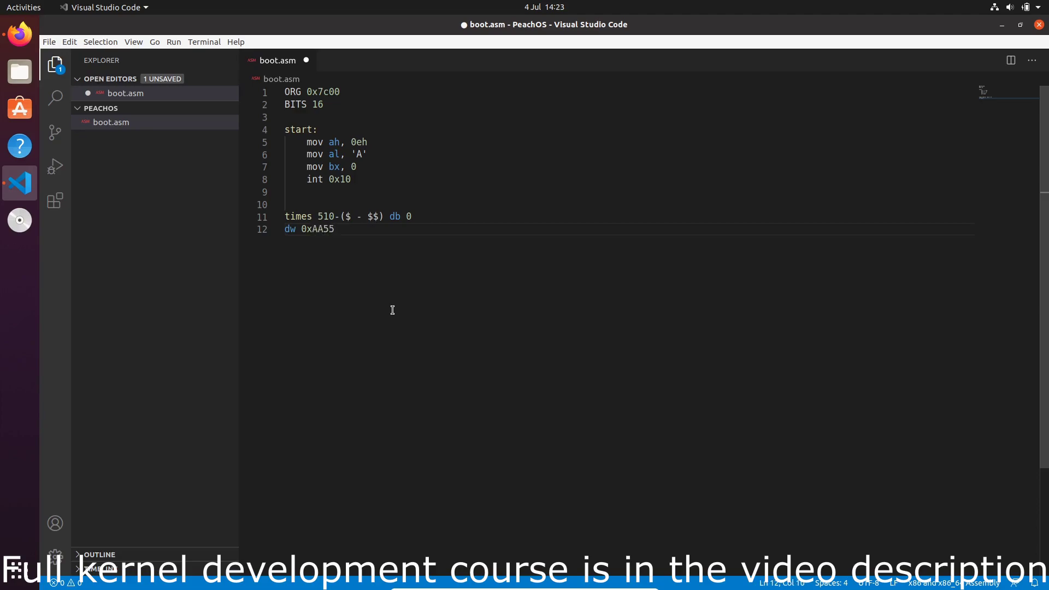
# Highlight the padding and boot signature lines, then return below int 0x10
pyautogui.doubleClick(314, 229)
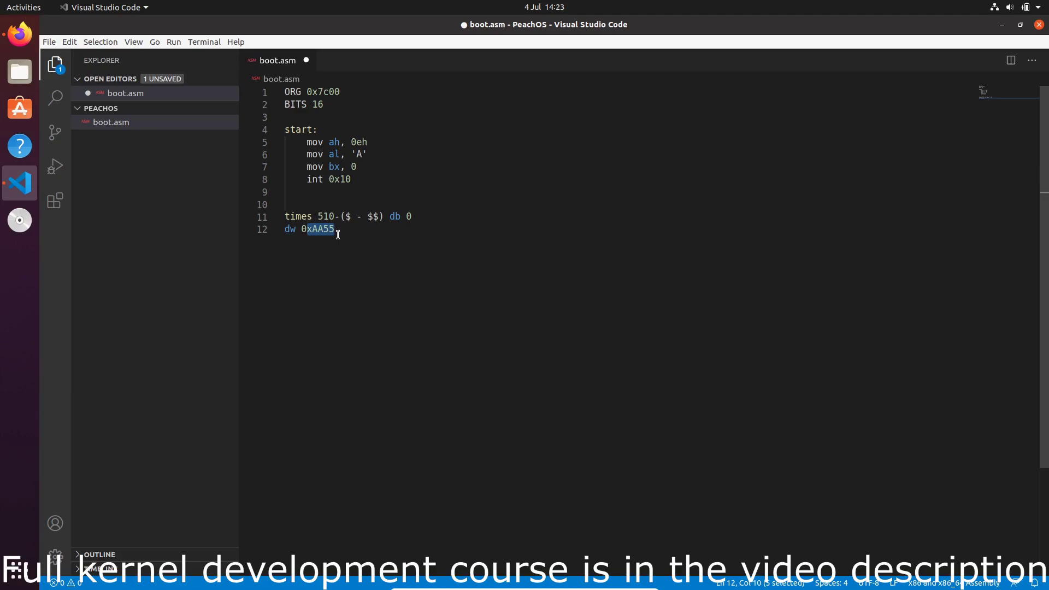
pyautogui.click(364, 235)
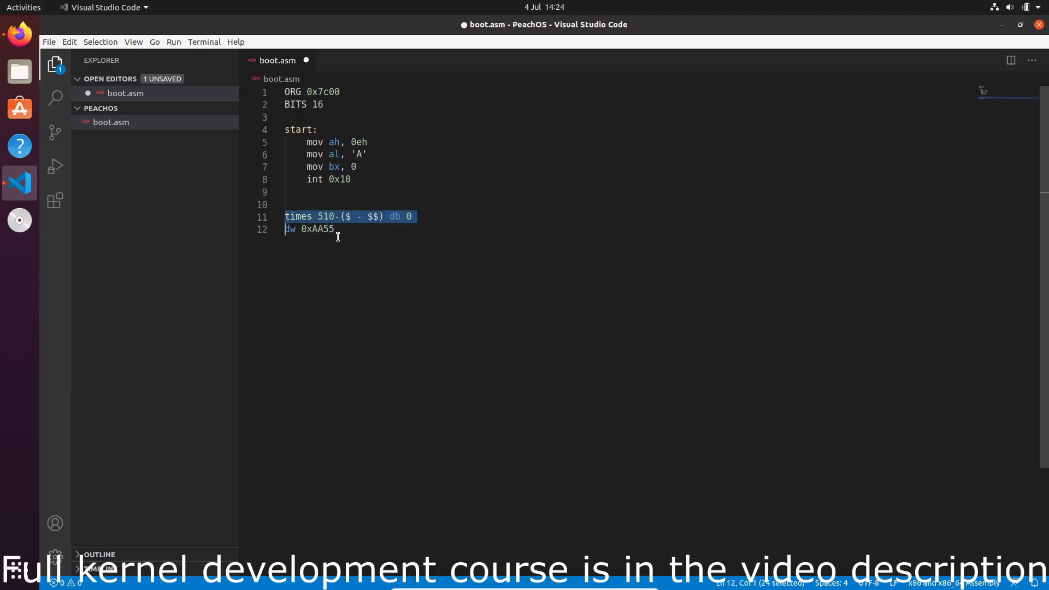
pyautogui.moveTo(353, 238)
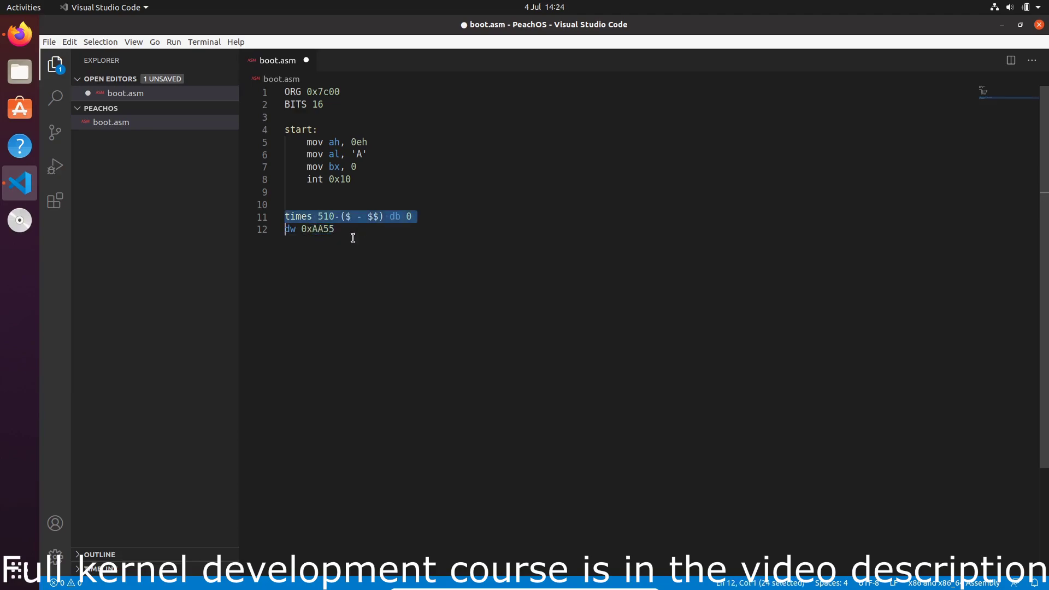
pyautogui.click(423, 217)
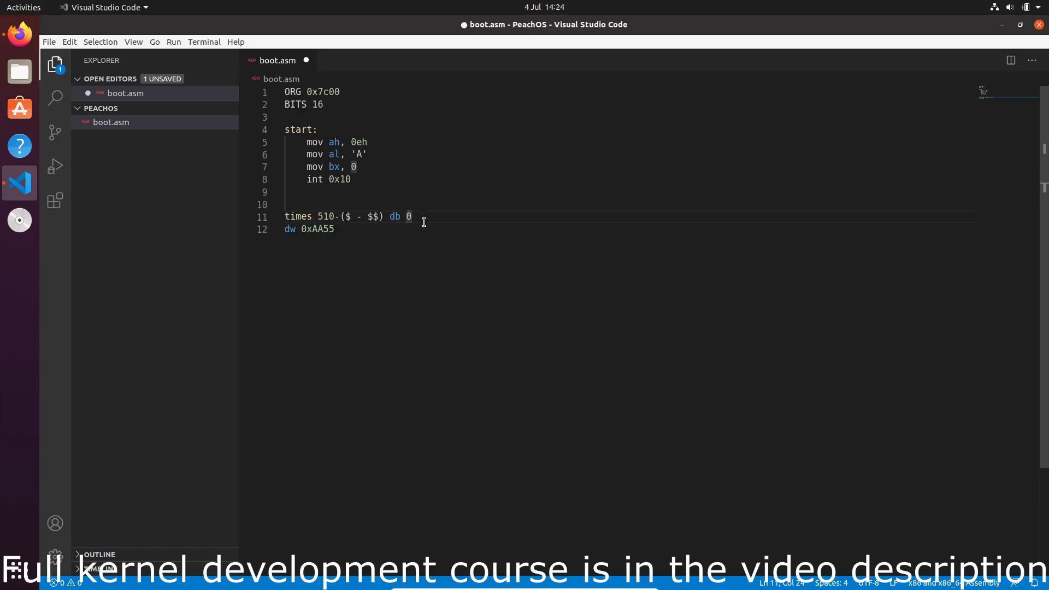
pyautogui.moveTo(412, 216); pyautogui.dragTo(286, 204)
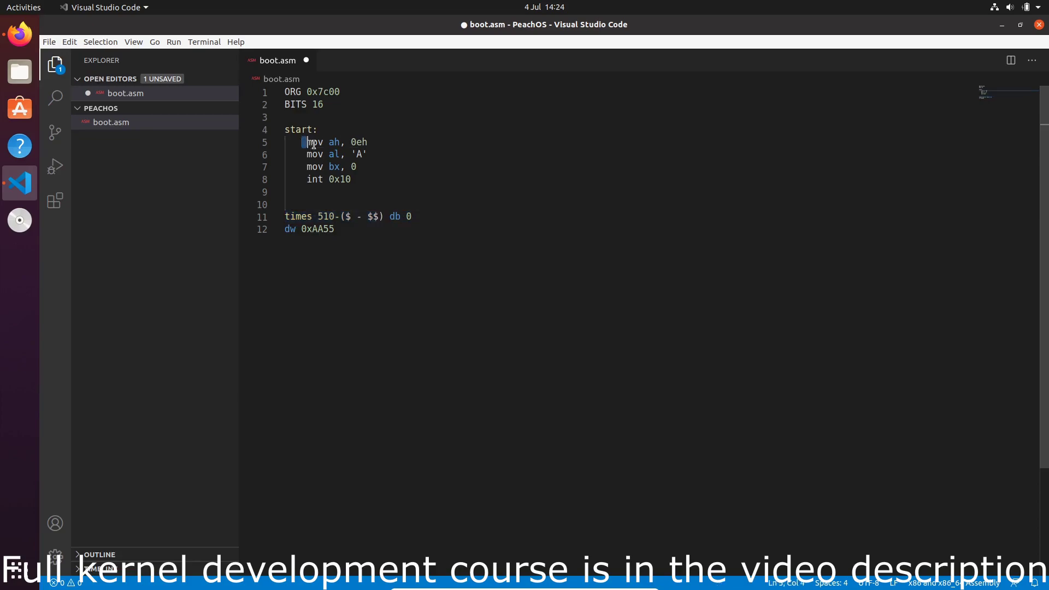
pyautogui.moveTo(306, 142); pyautogui.dragTo(351, 180)
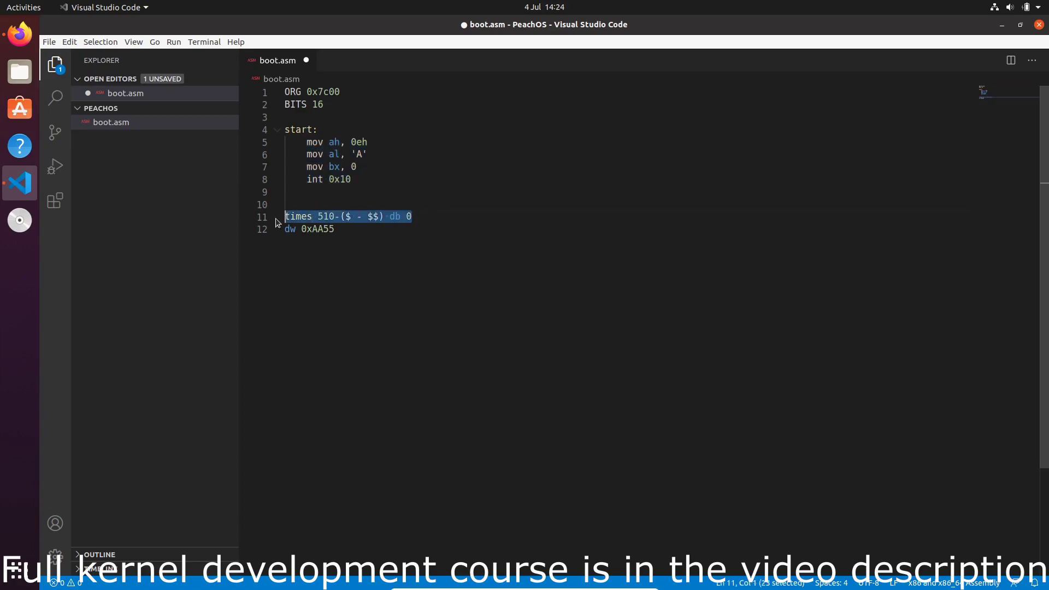
pyautogui.click(403, 194)
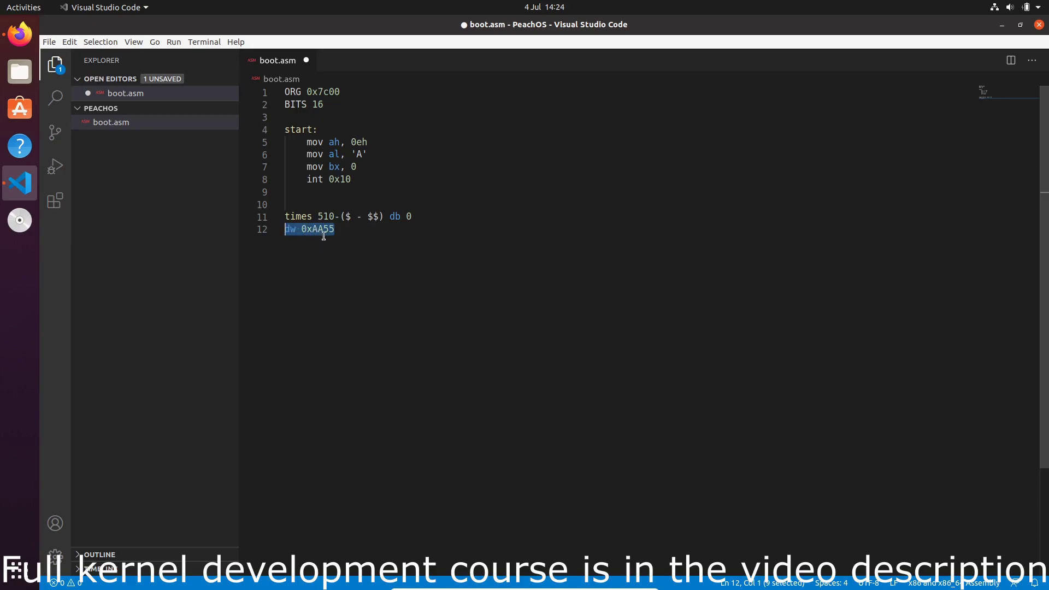
pyautogui.moveTo(326, 249)
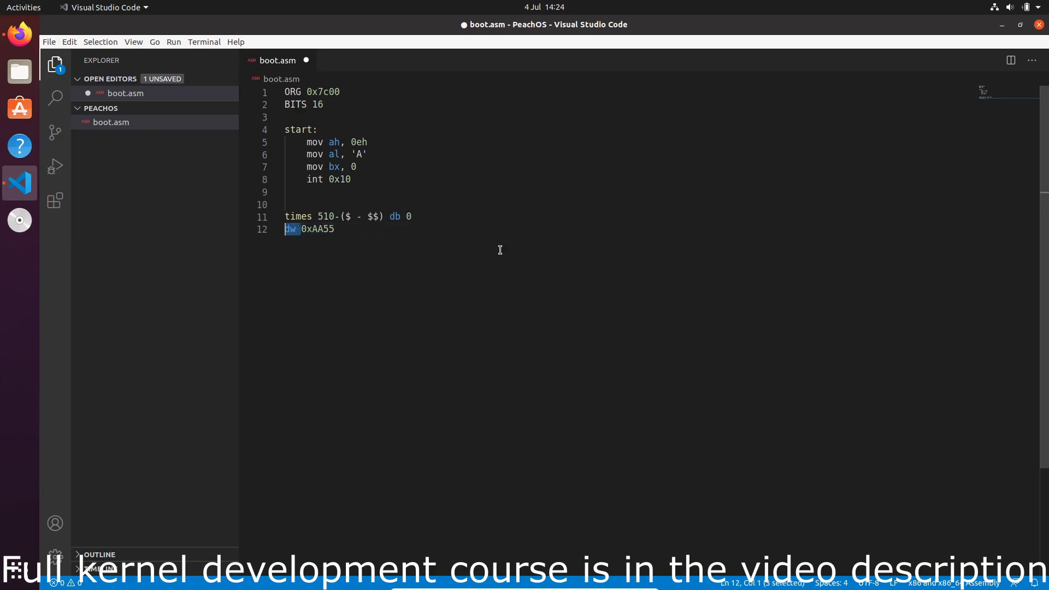
pyautogui.click(336, 228)
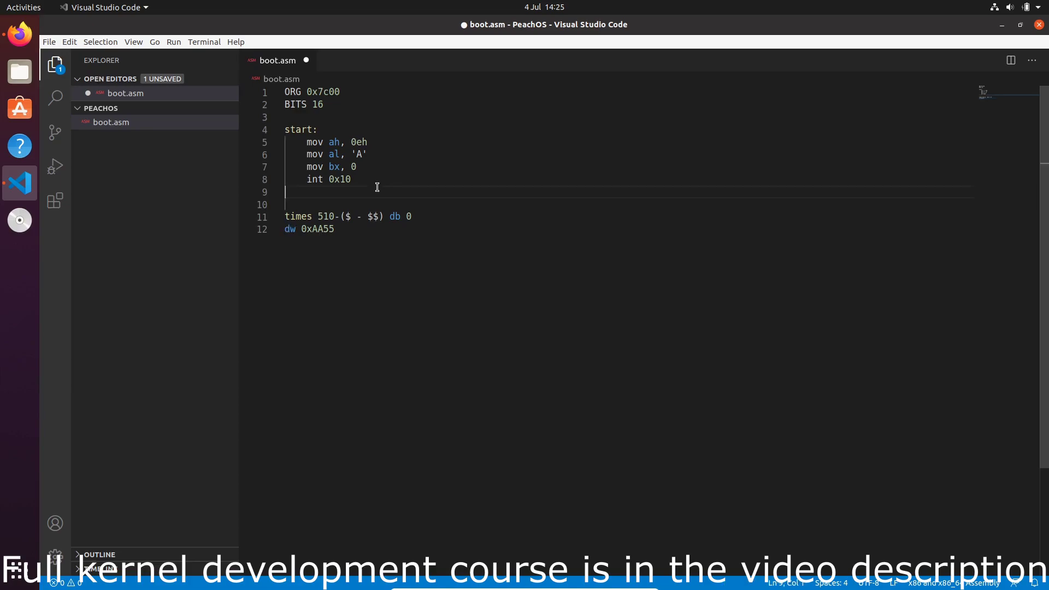
# Type jmp $ below int 0x10 and highlight it
pyautogui.write('jmp')
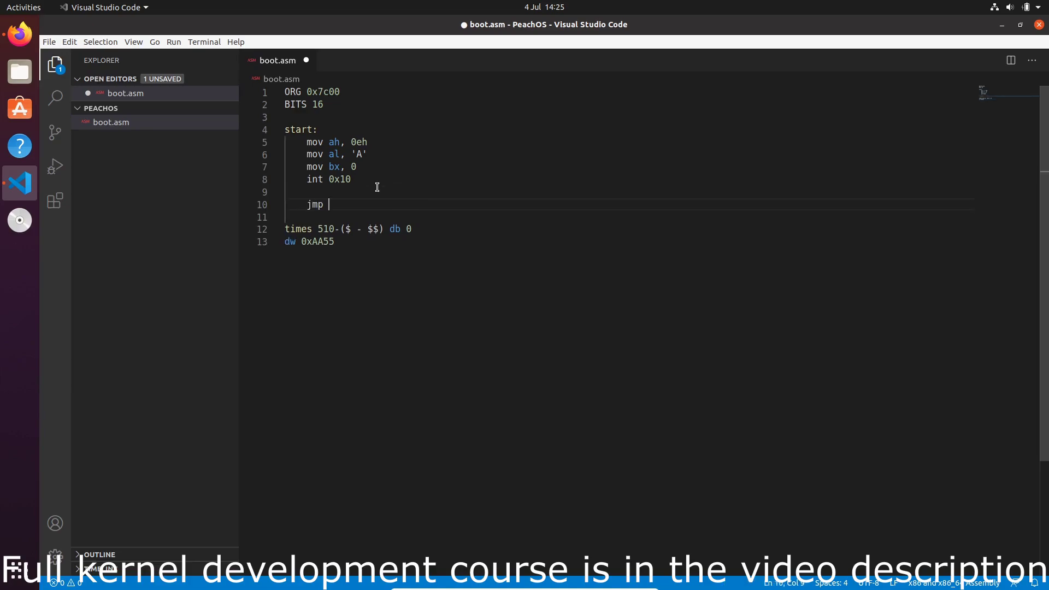
pyautogui.write('$')
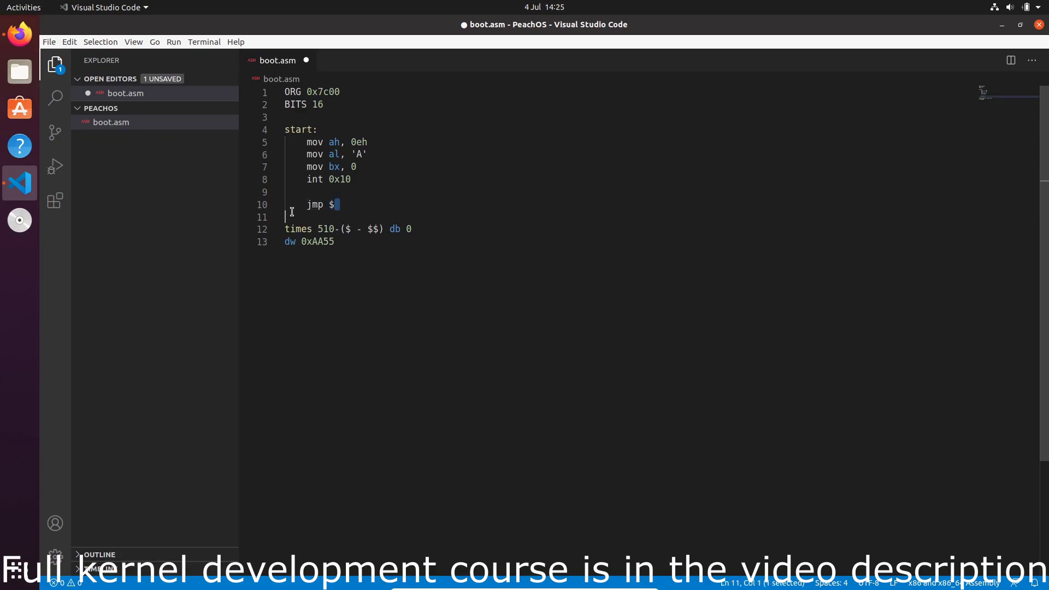
pyautogui.moveTo(337, 205); pyautogui.dragTo(300, 205)
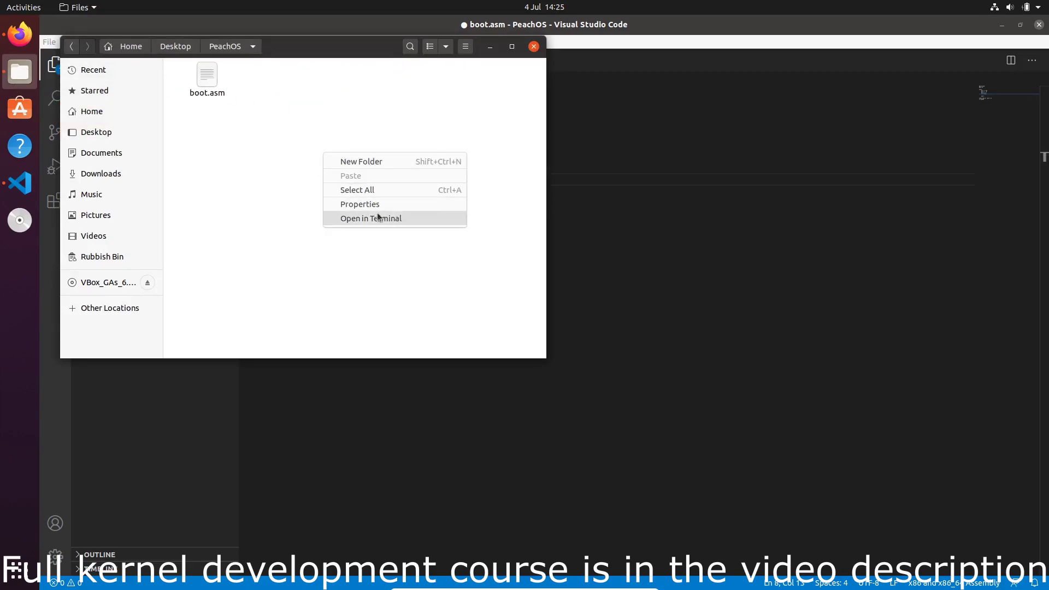
# Open a terminal in PeachOS and run nasm -f bin ./boot.asm -o ./boot.bin
pyautogui.click(370, 218)
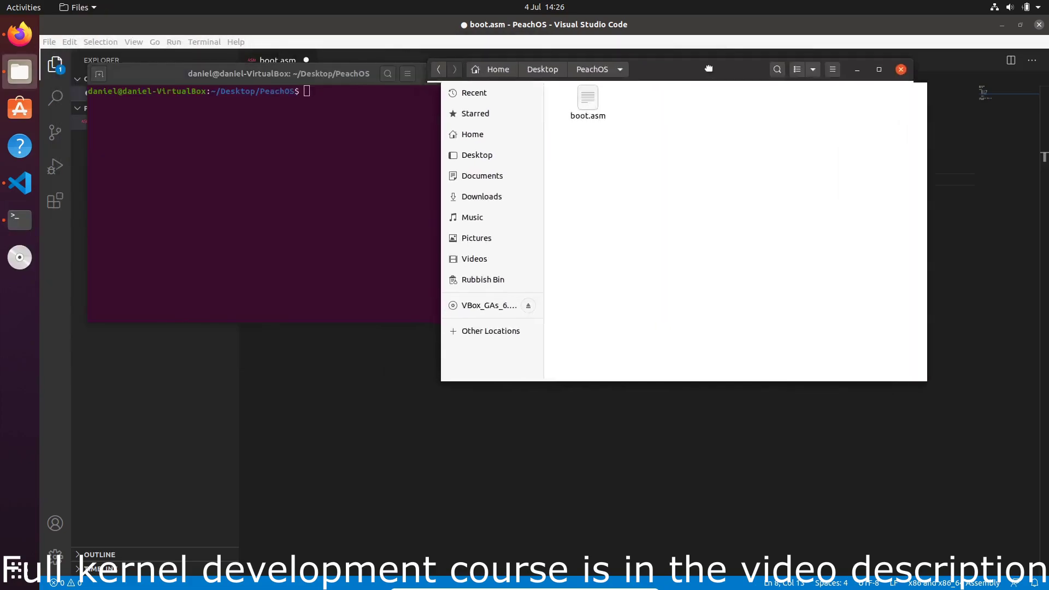
pyautogui.write('nasm')
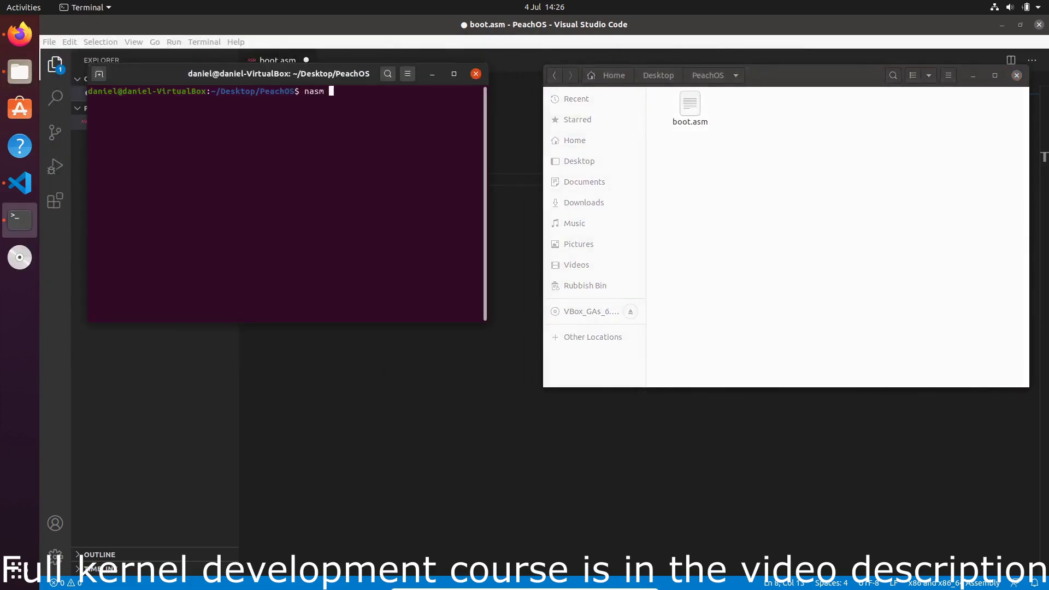
pyautogui.write('-f bin')
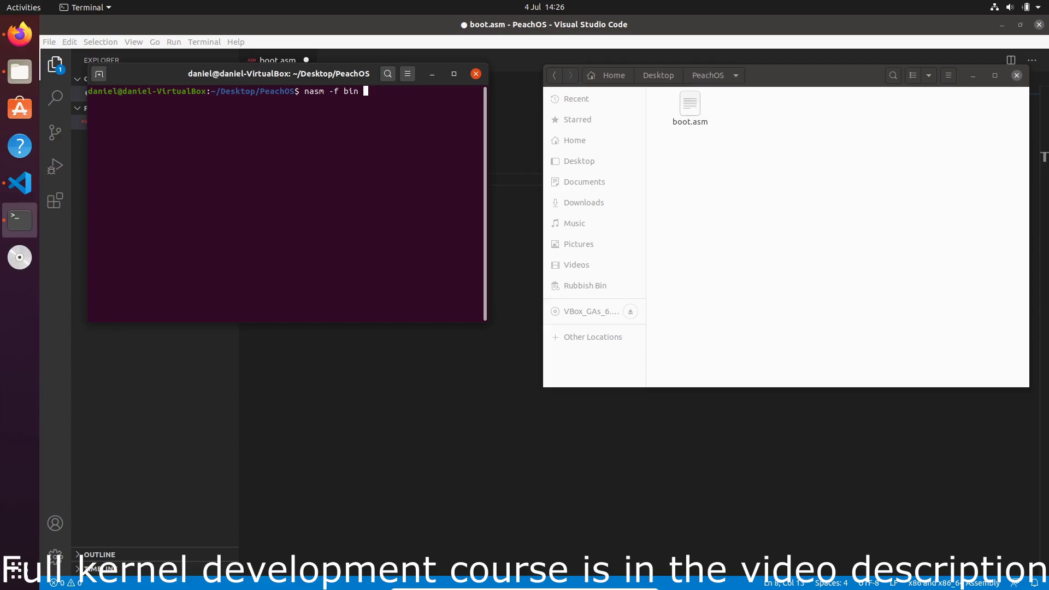
pyautogui.write('./boot.')
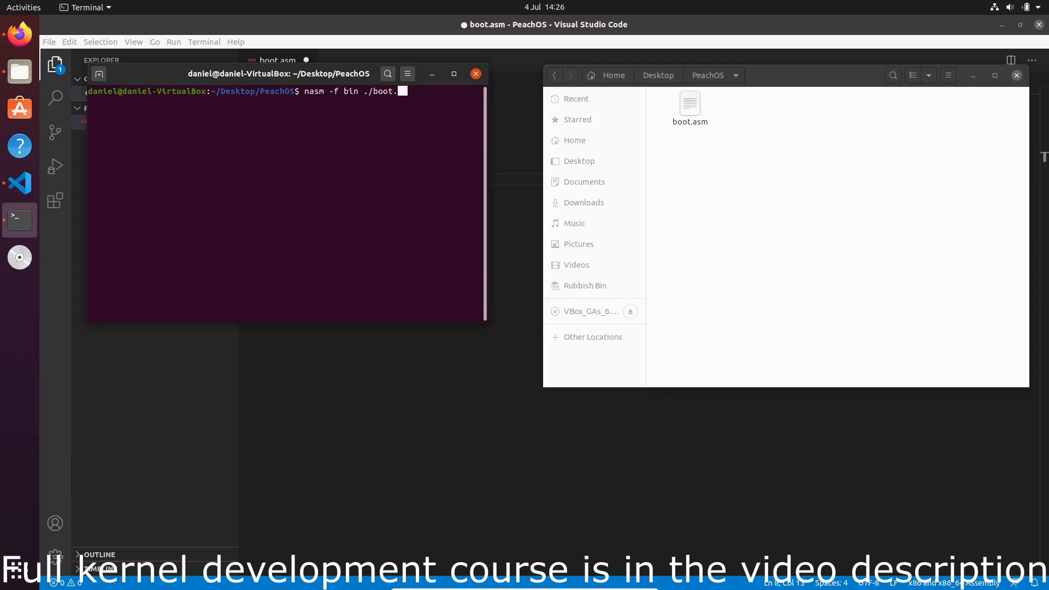
pyautogui.write('asm -o')
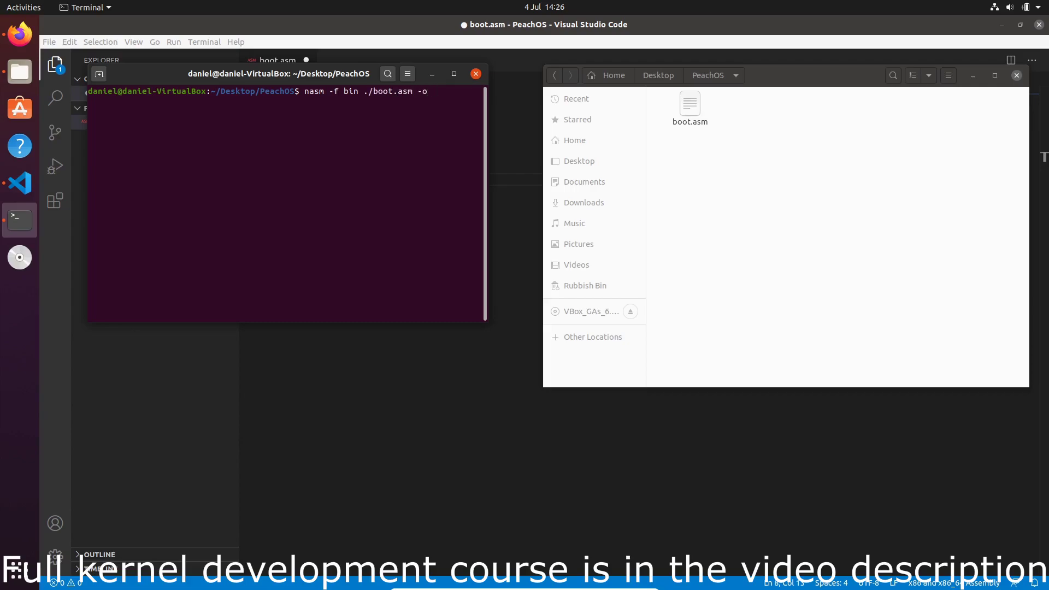
pyautogui.write('./boot.bin')
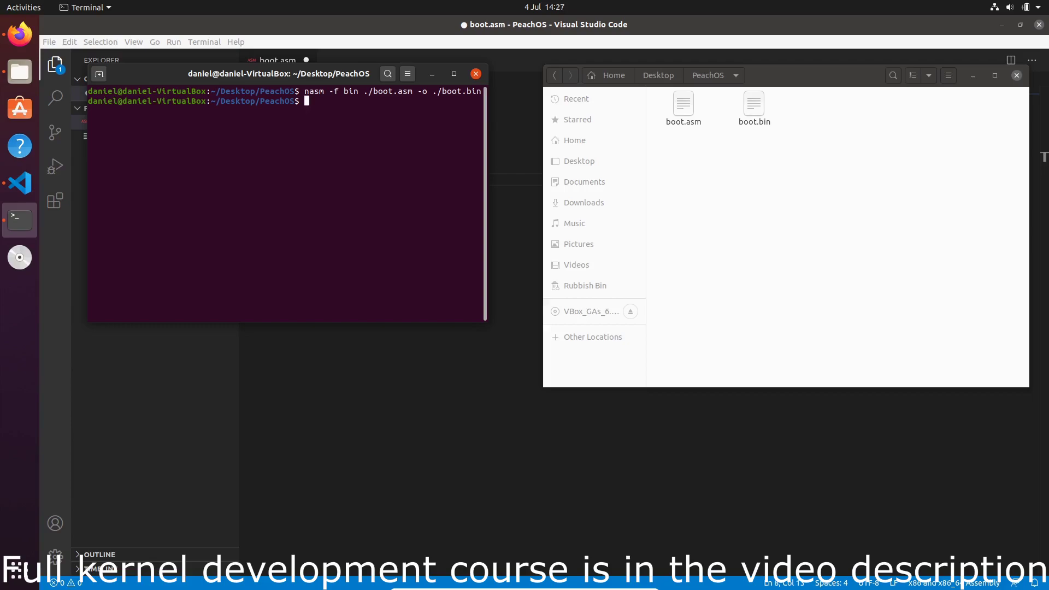
pyautogui.click(753, 103)
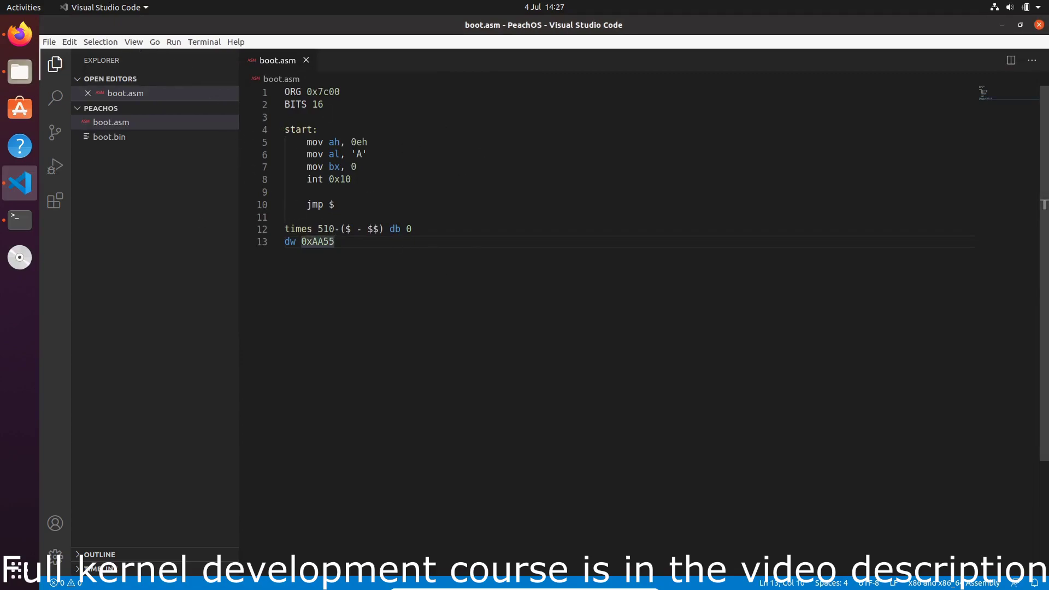
# Bring the terminal forward and rerun the nasm build, producing a 512-byte boot.bin
pyautogui.click(19, 220)
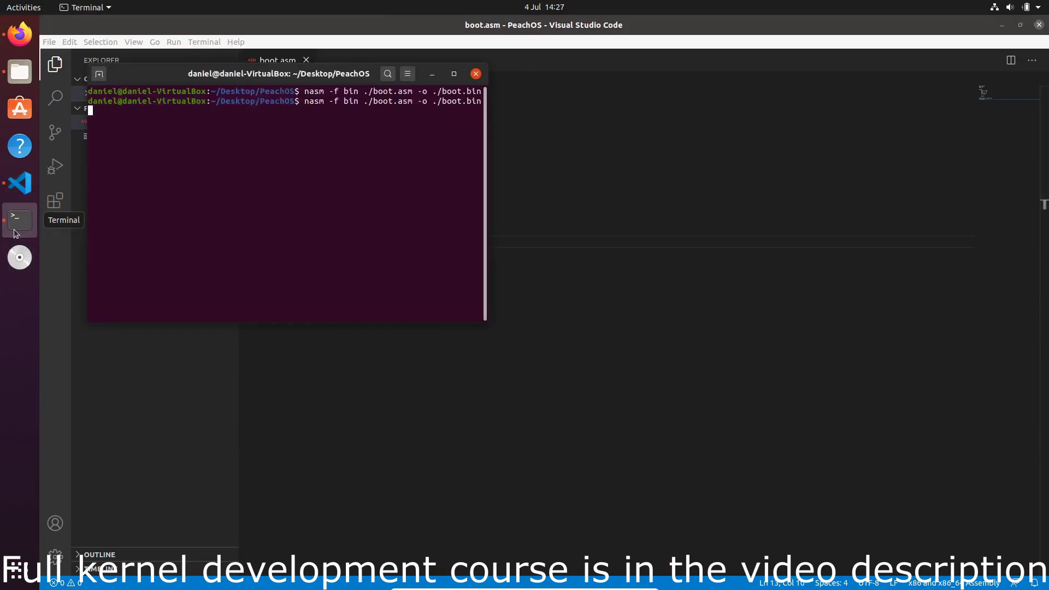
pyautogui.click(20, 72)
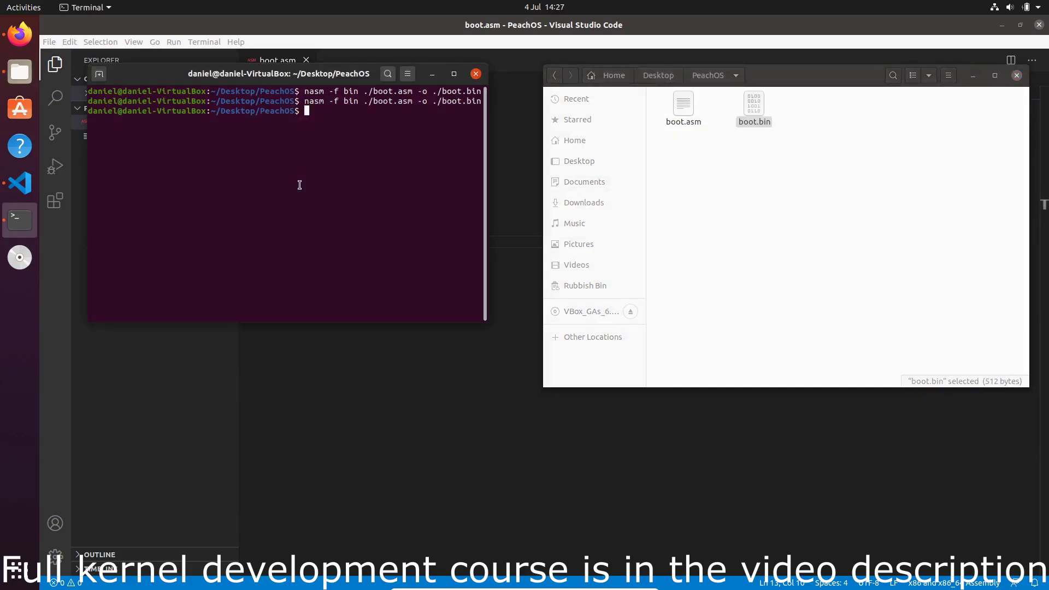
# Disassemble boot.bin with ndisasm and scroll through its instructions and zero padding
pyautogui.write('ndisasm')
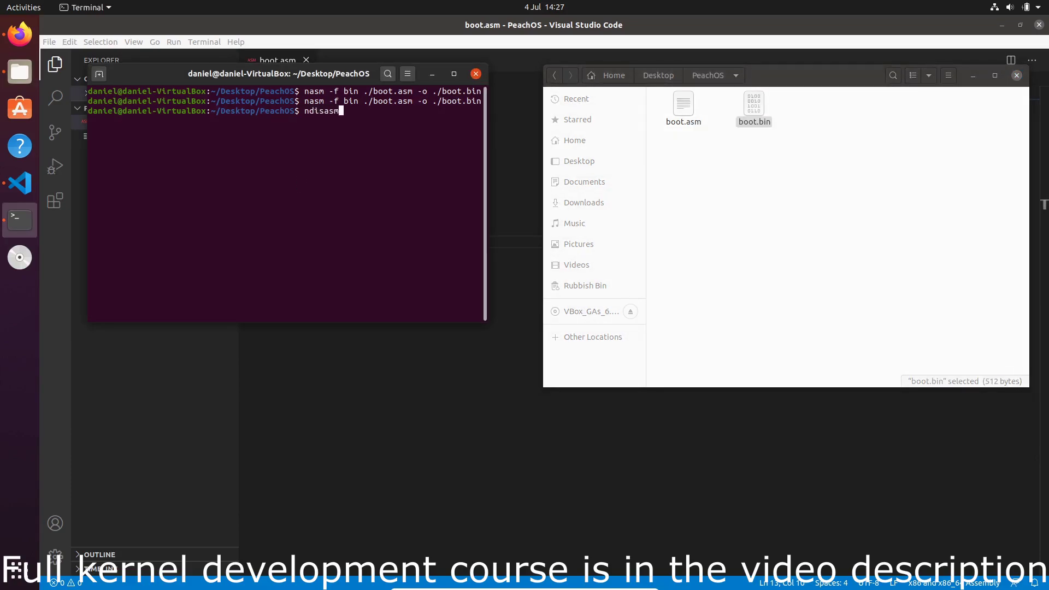
pyautogui.write('./boot.bi')
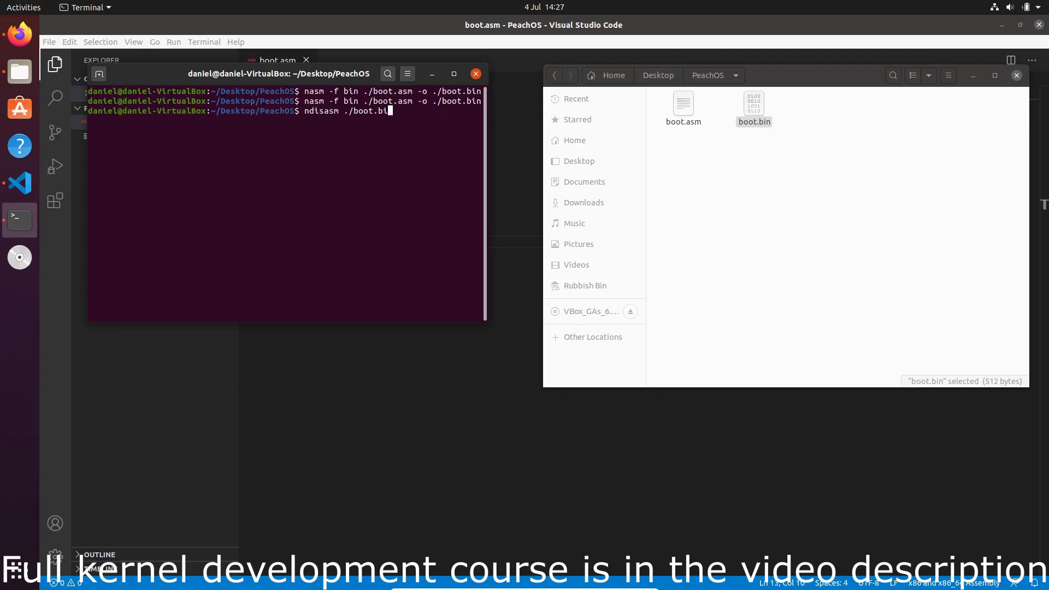
pyautogui.press('Return')
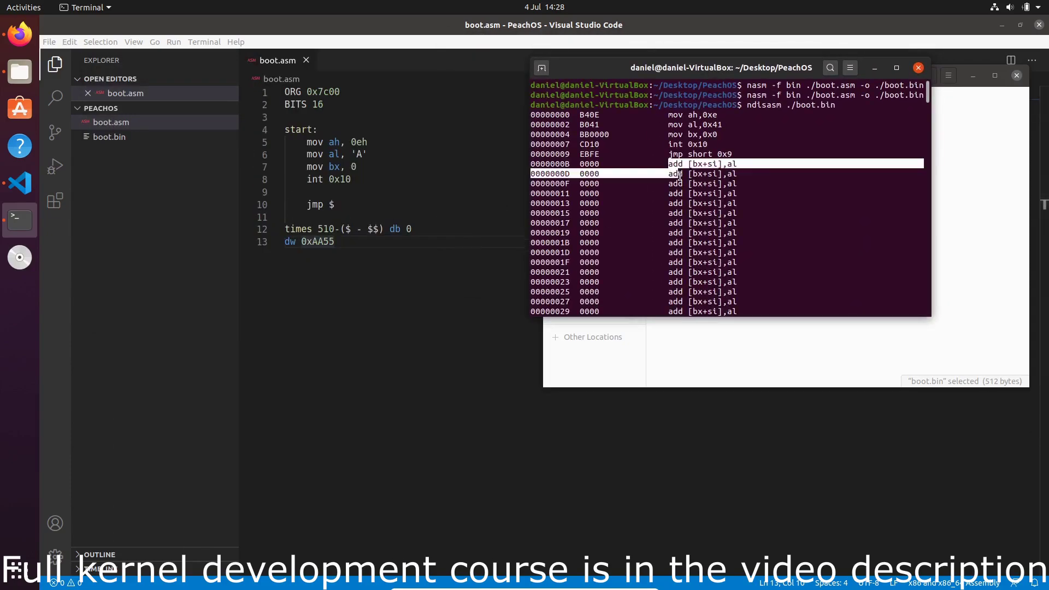
pyautogui.scroll(-3)
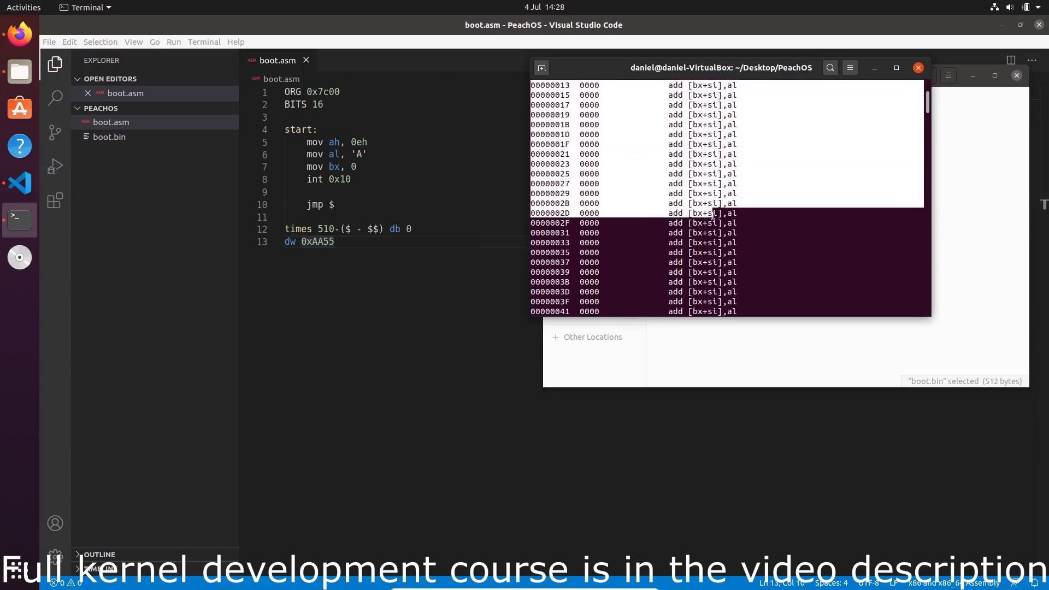
pyautogui.scroll(-3)
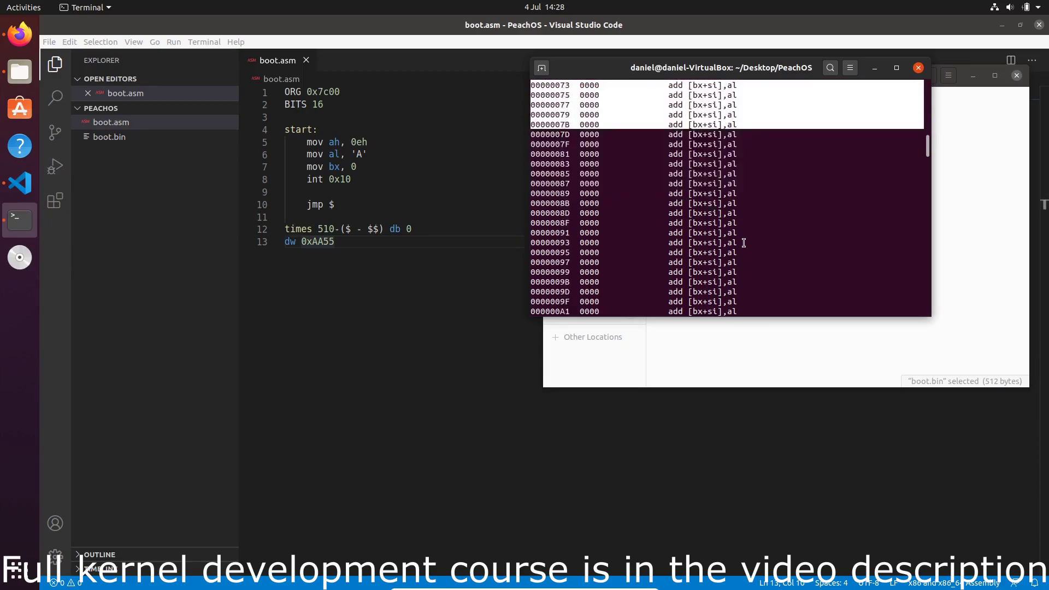
pyautogui.scroll(-3)
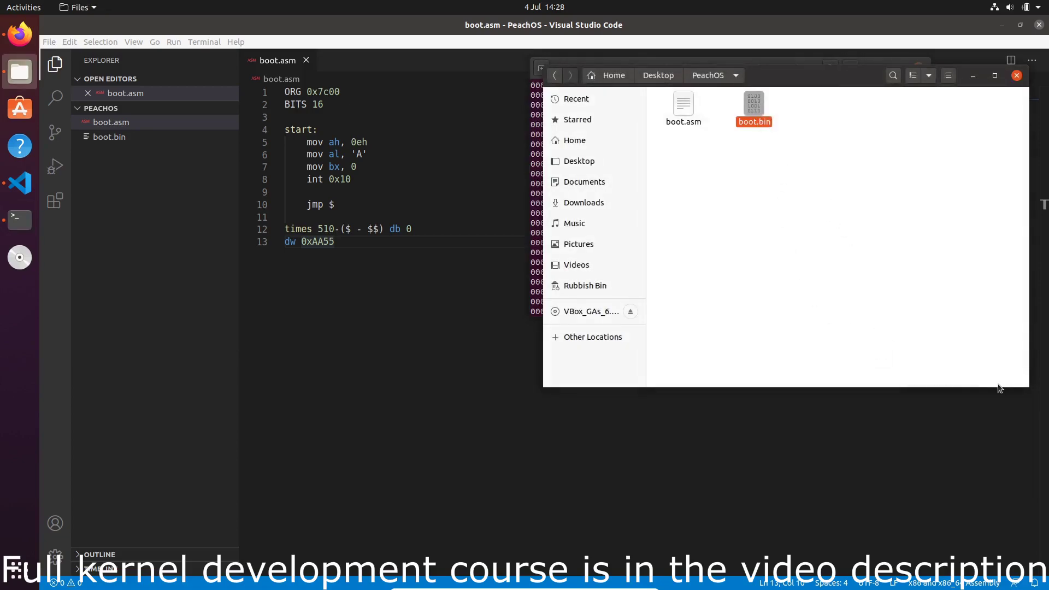
# Return to boot.asm and highlight the dw 0xAA55 boot signature line
pyautogui.click(754, 104)
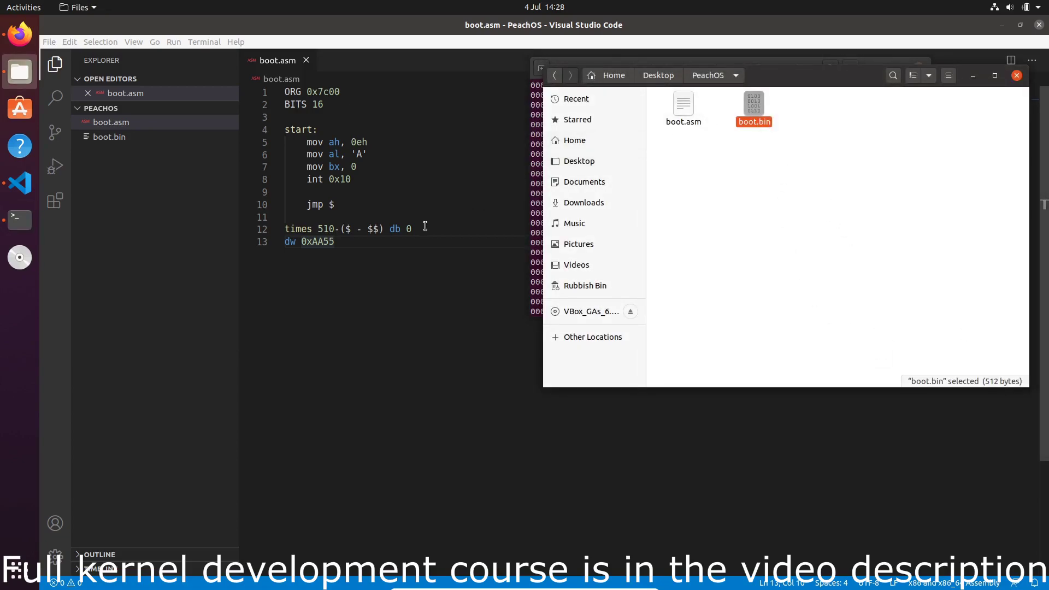
pyautogui.moveTo(524, 194)
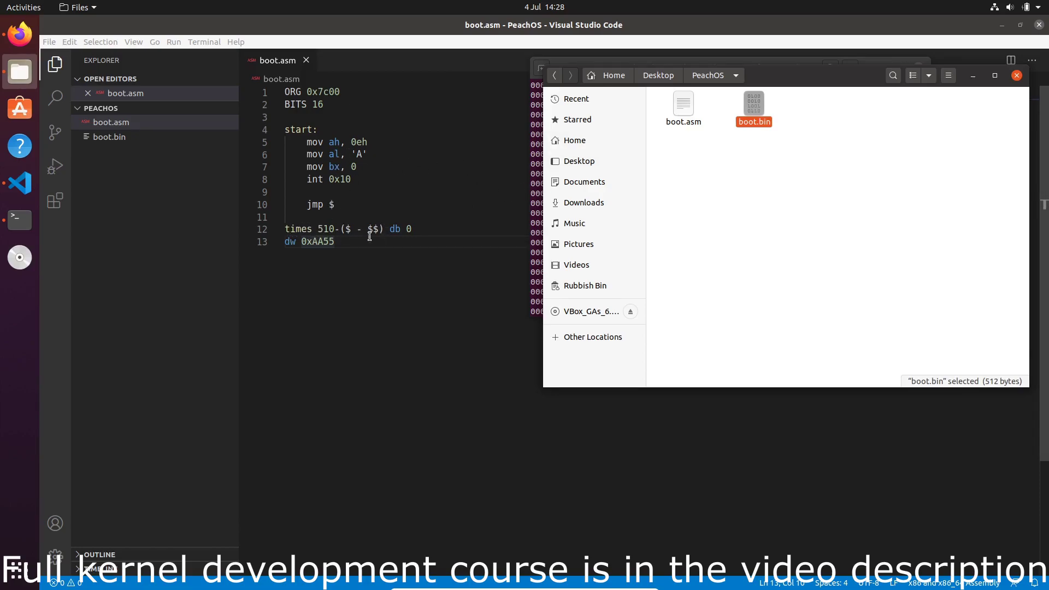
pyautogui.moveTo(761, 252)
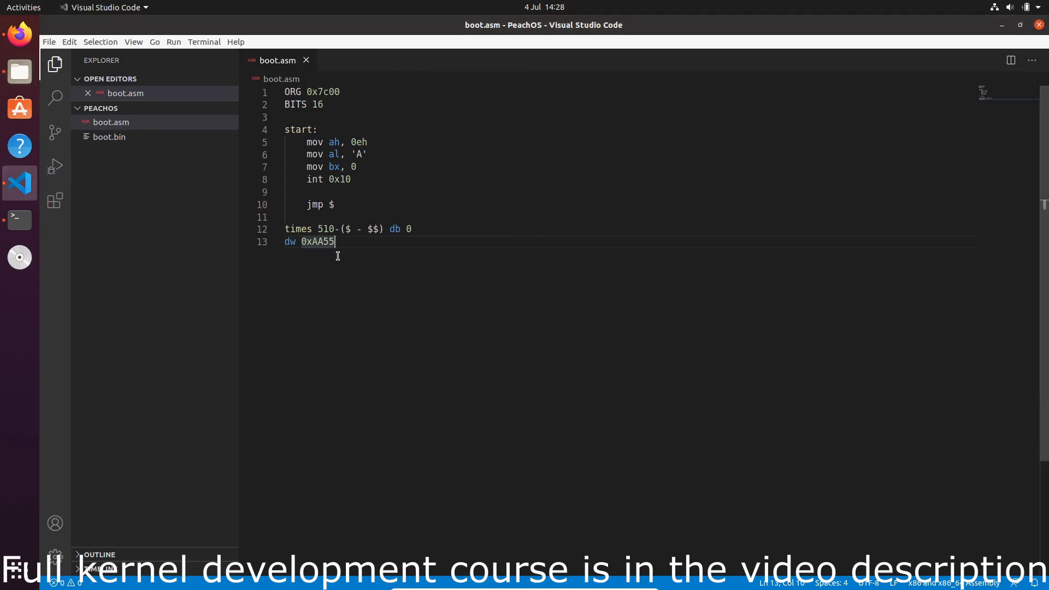
pyautogui.moveTo(285, 242); pyautogui.dragTo(334, 241)
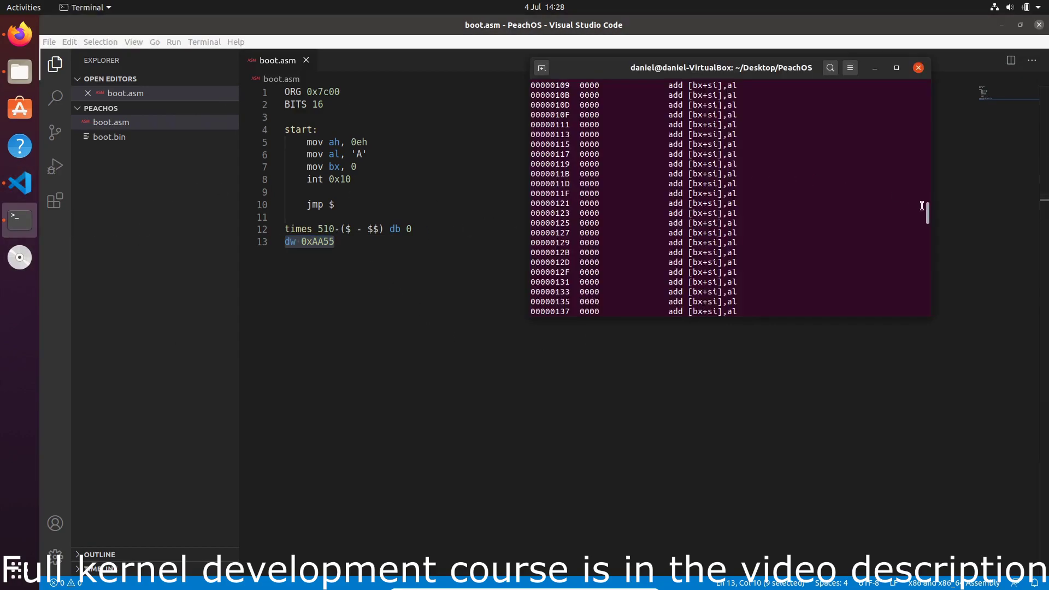
# Clear the terminal and launch qemu-system-x86_64 with ./boot.bin as the hard disk
pyautogui.write('cl')
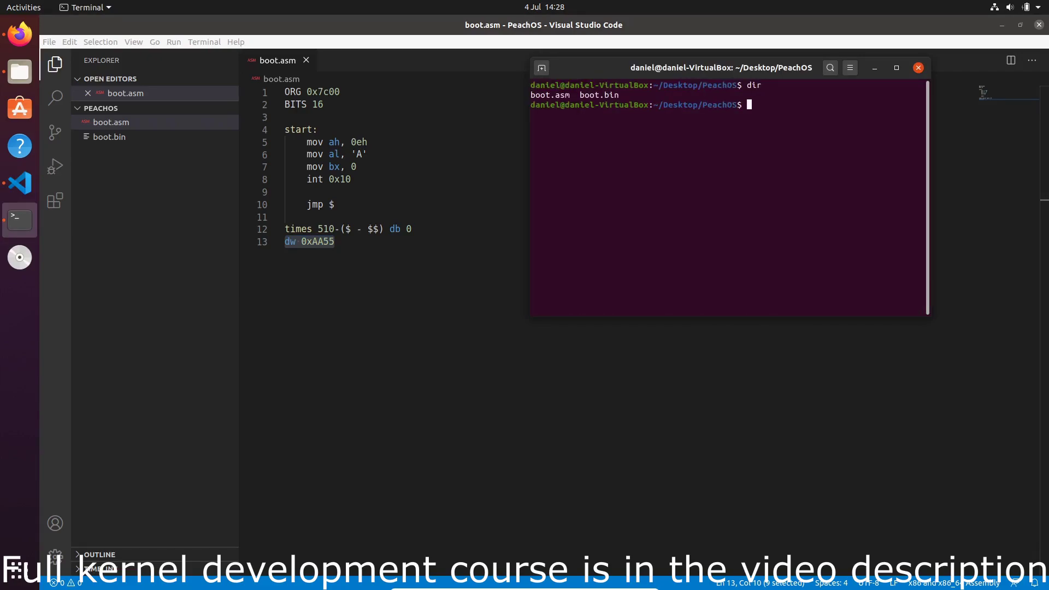
pyautogui.write('qemu-system-')
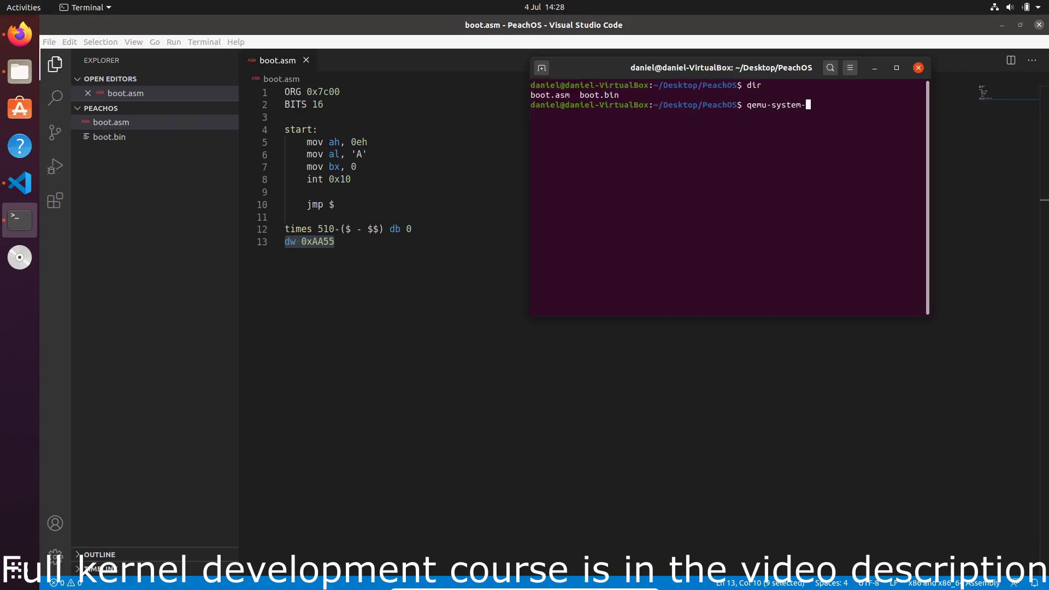
pyautogui.write('x86_64')
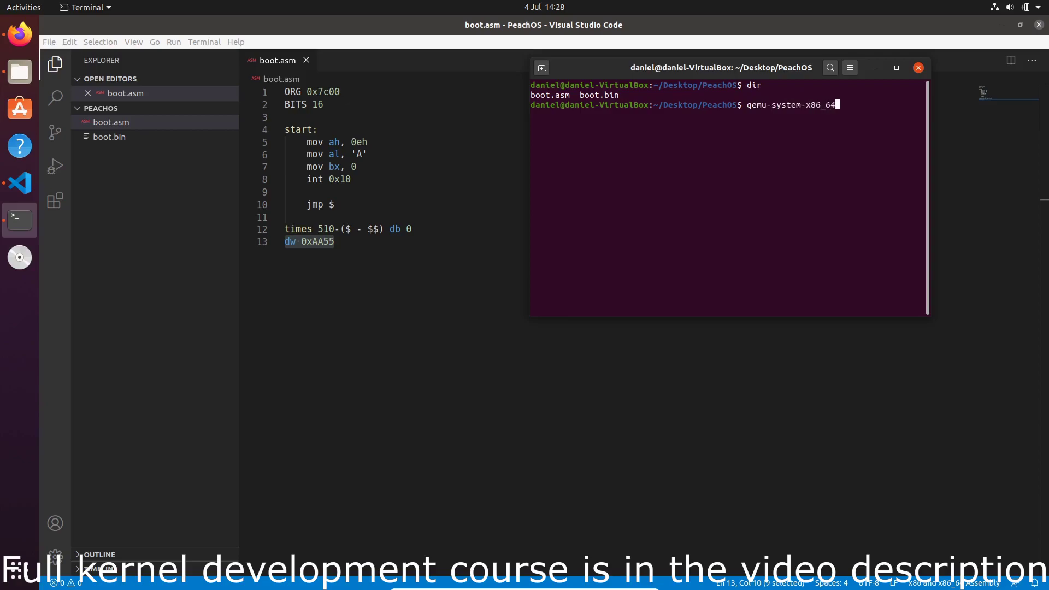
pyautogui.write('-hda')
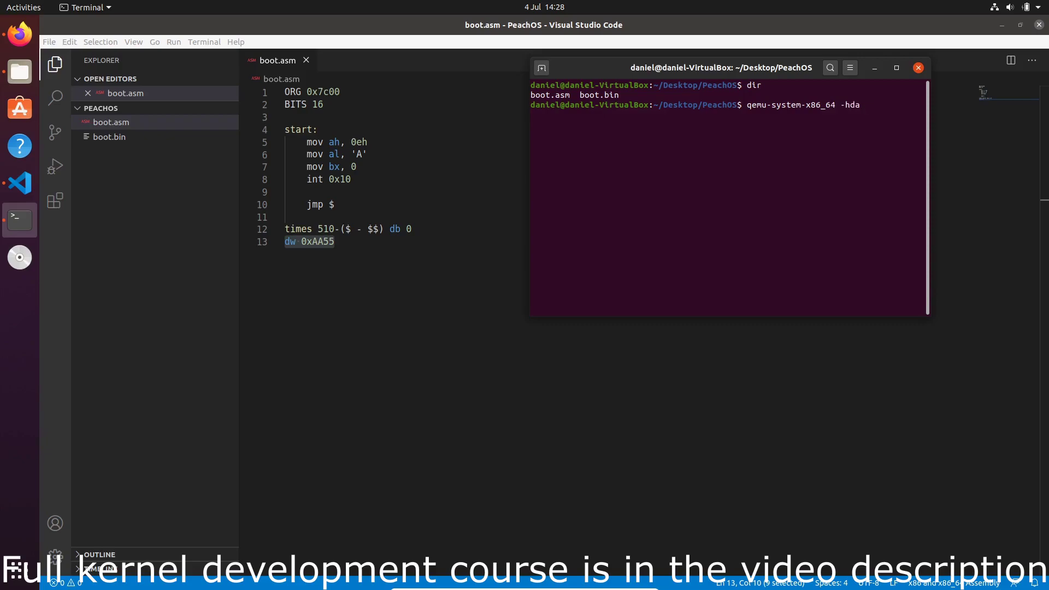
pyautogui.write('./boot.bin')
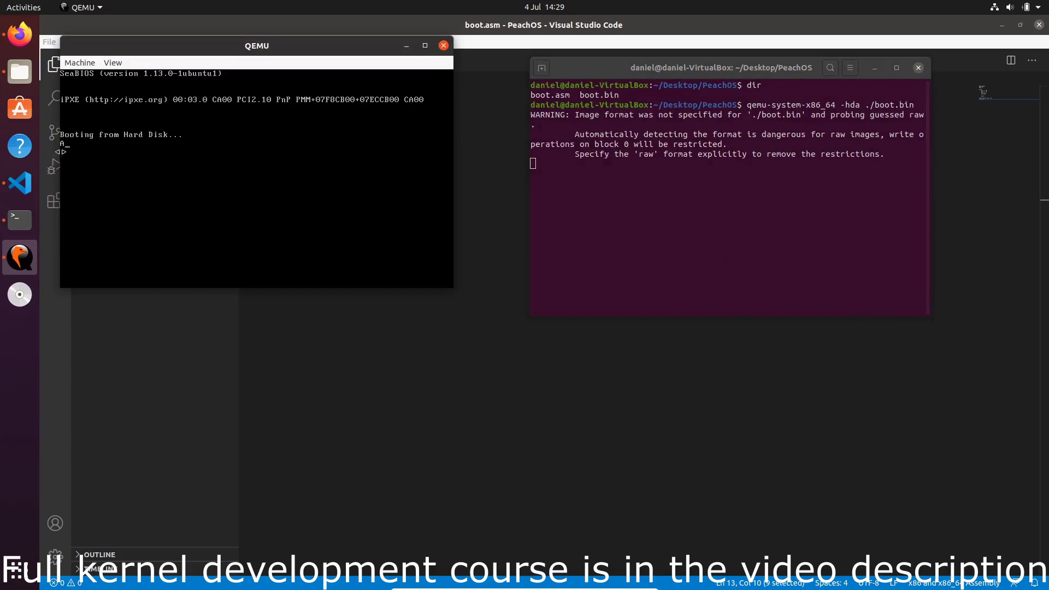
# Centre the QEMU window showing the printed A, then stop the emulator
pyautogui.moveTo(256, 45); pyautogui.dragTo(400, 60)
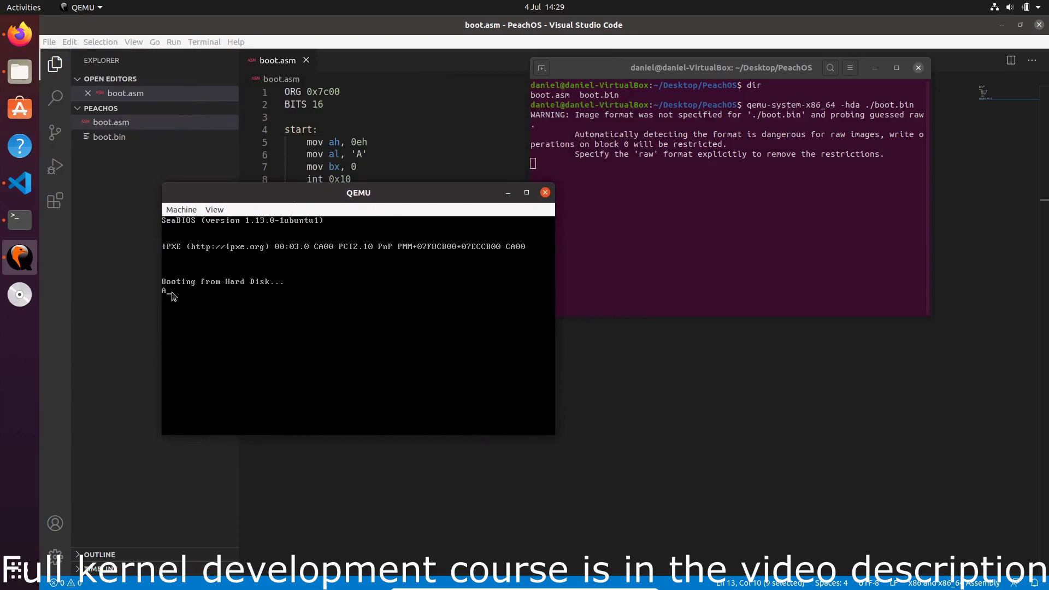
pyautogui.moveTo(219, 359)
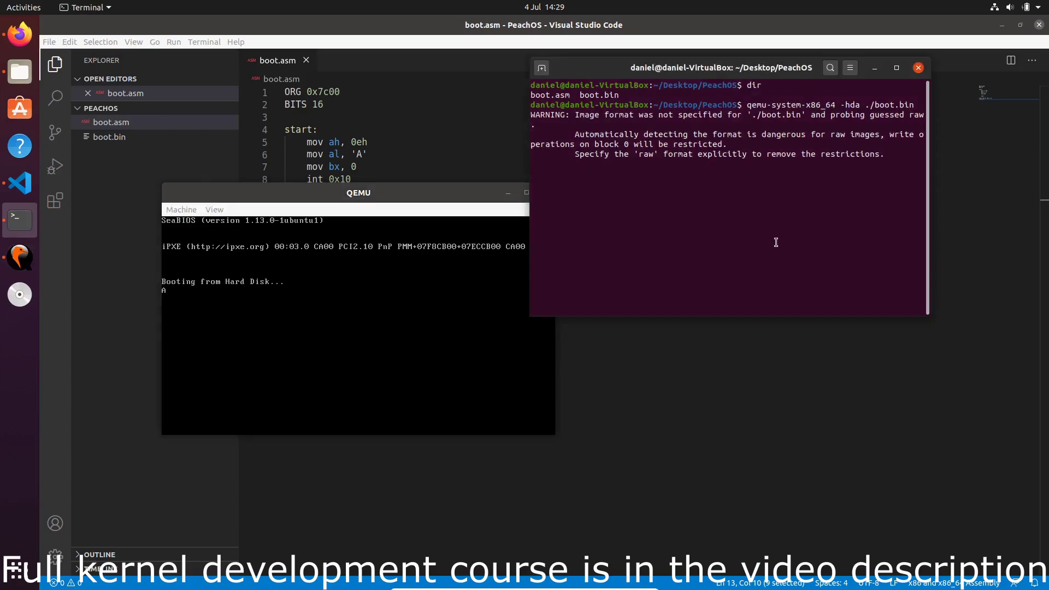
pyautogui.press('ctrl+c')
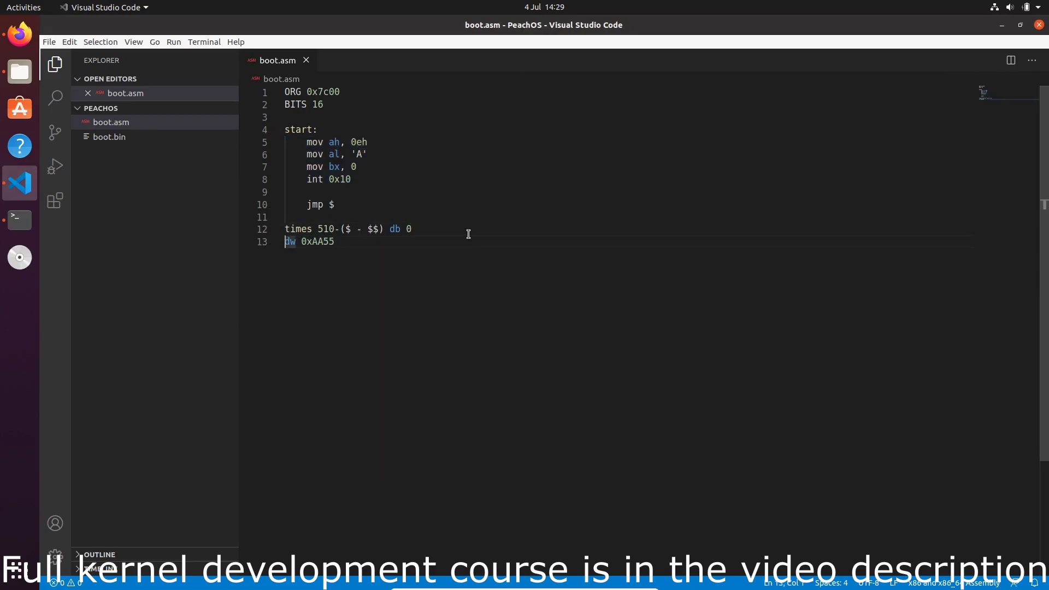
# Add message: db 'Hello World!' below jmp $ and select the character-printing instructions
pyautogui.write('message:')
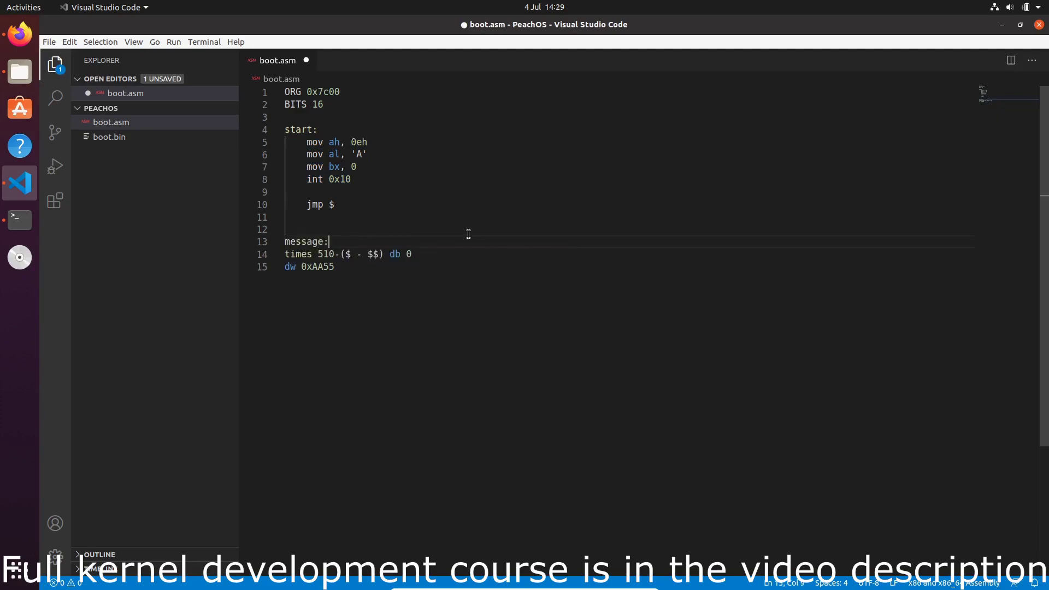
pyautogui.write("db 'He")
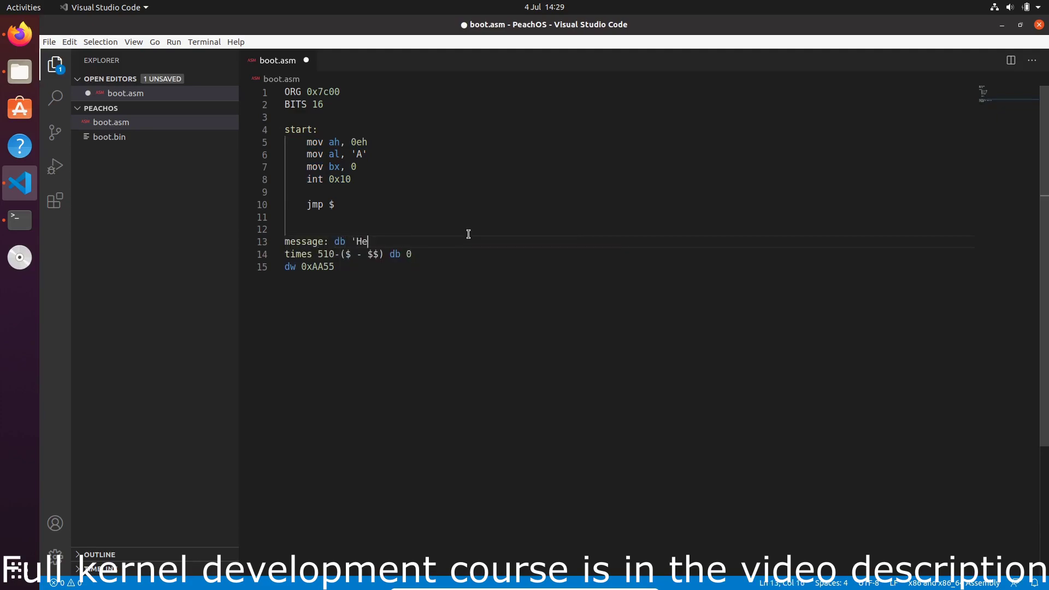
pyautogui.write("llo World!', 0")
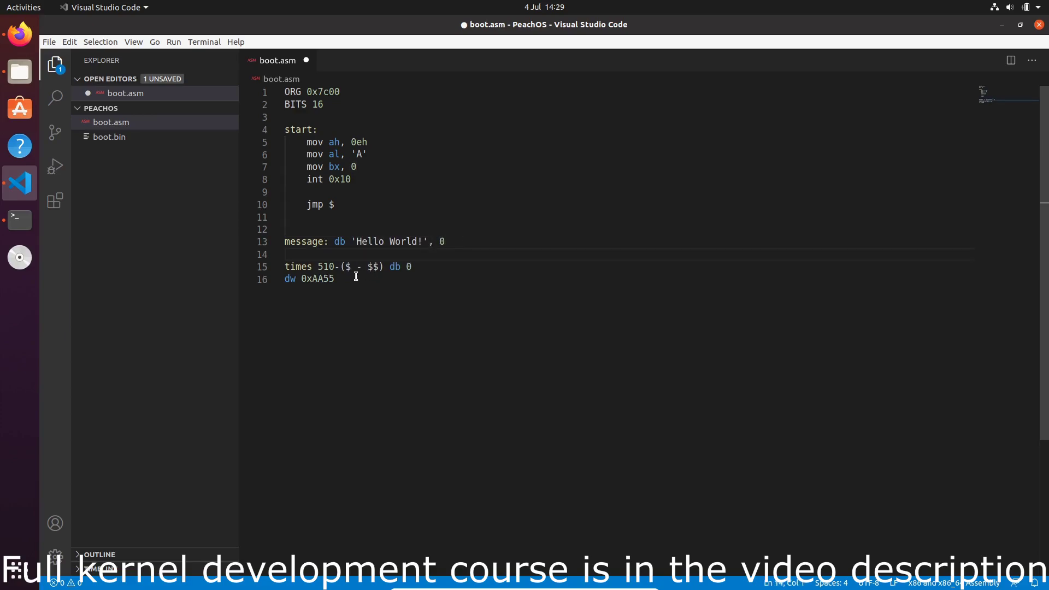
pyautogui.doubleClick(303, 241)
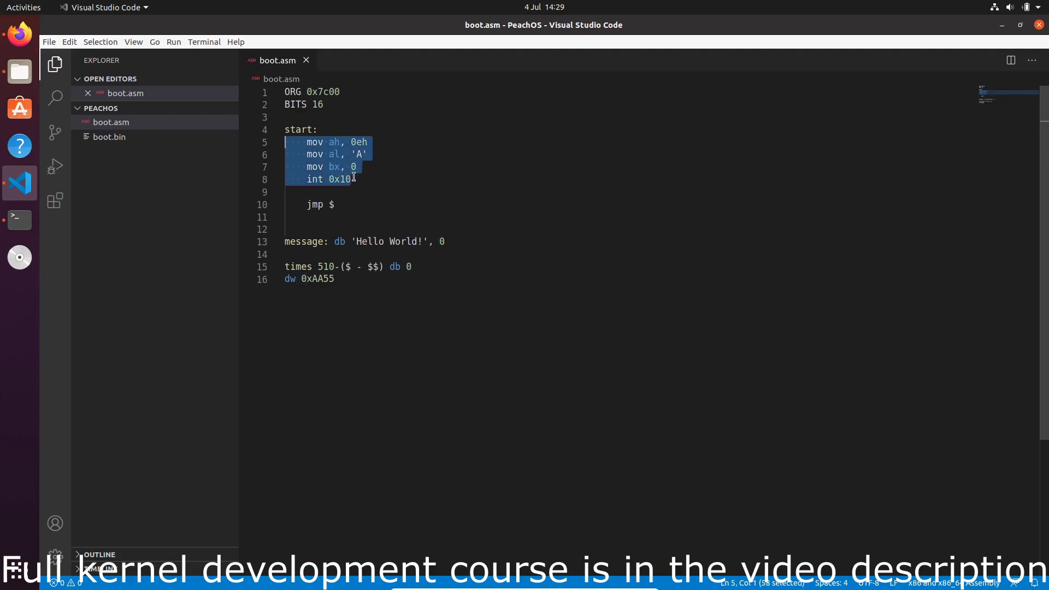
pyautogui.moveTo(338, 172)
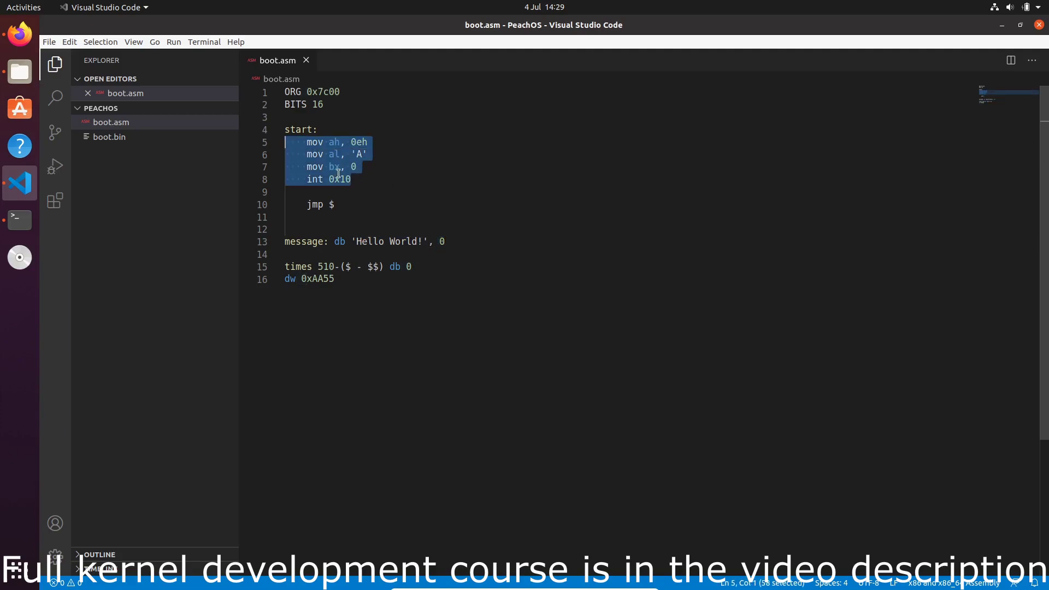
# Cut the character-printing instructions, save, and add a print: label
pyautogui.press('Delete')
pyautogui.write('print:')
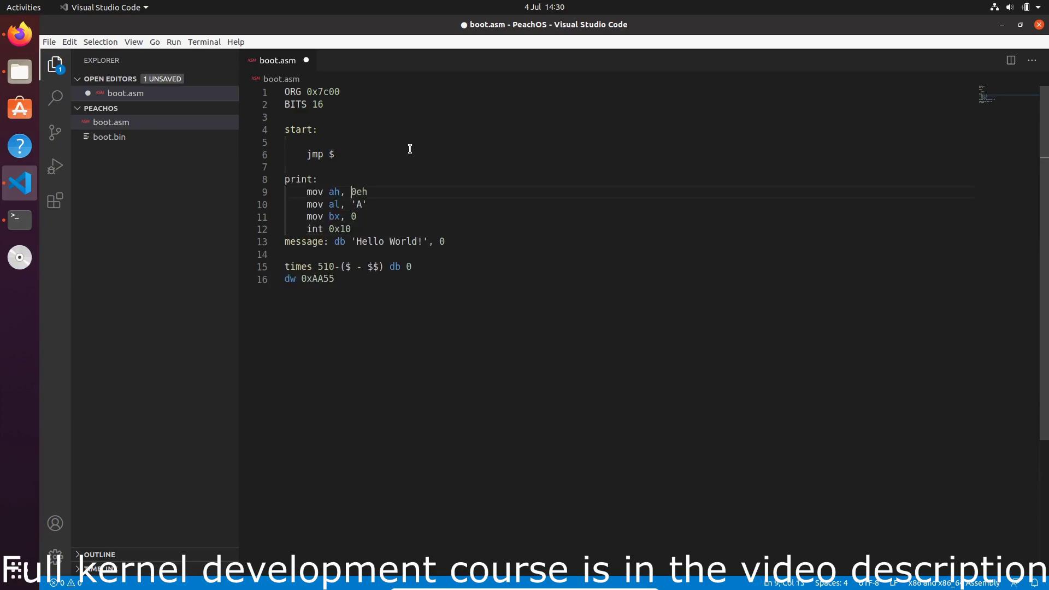
pyautogui.press('ctrl+s')
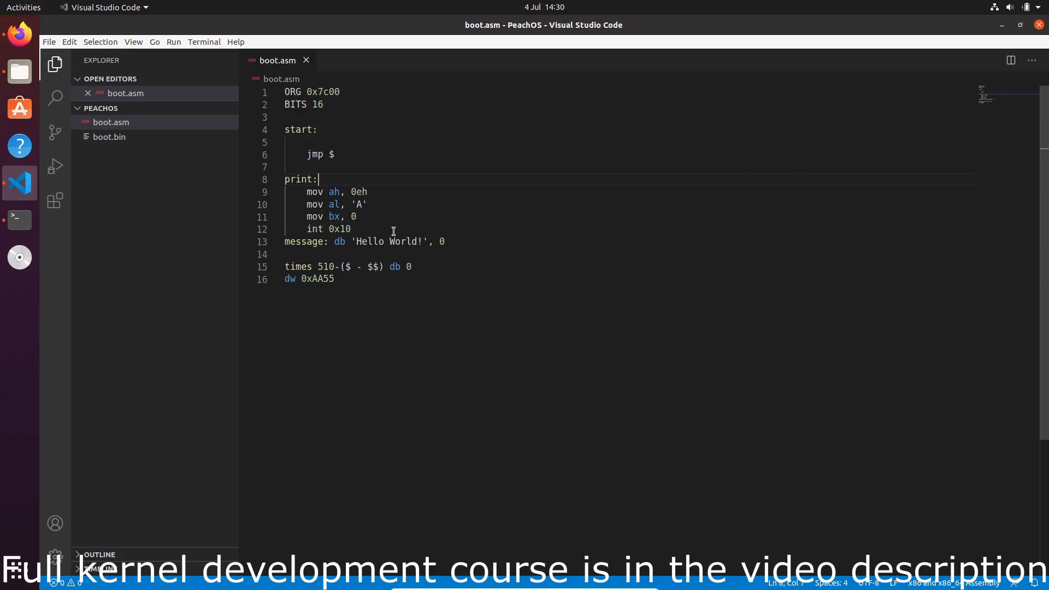
pyautogui.moveTo(400, 178)
pyautogui.write('_char')
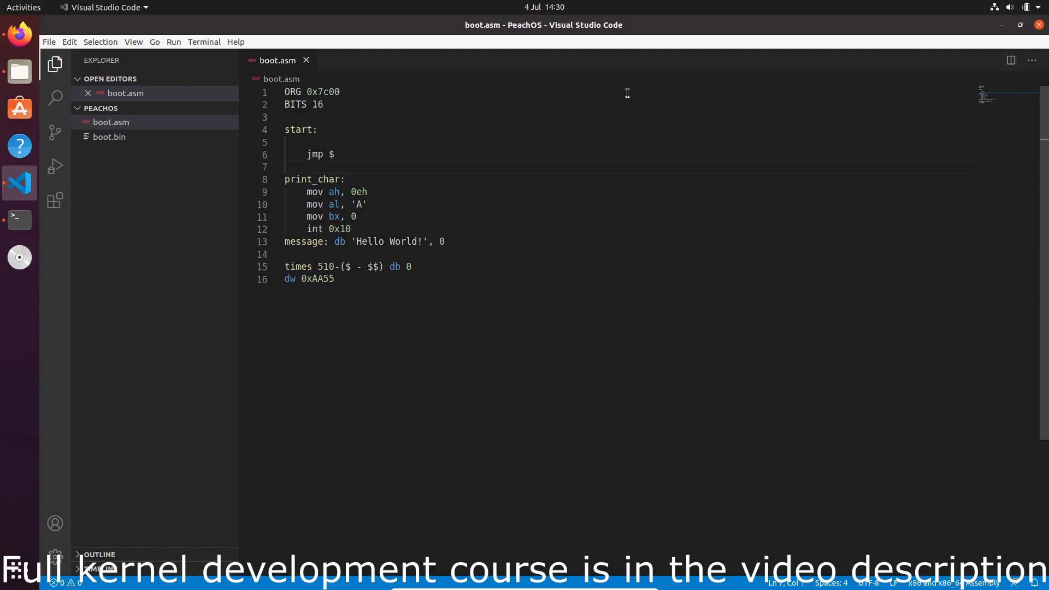
pyautogui.write('print:')
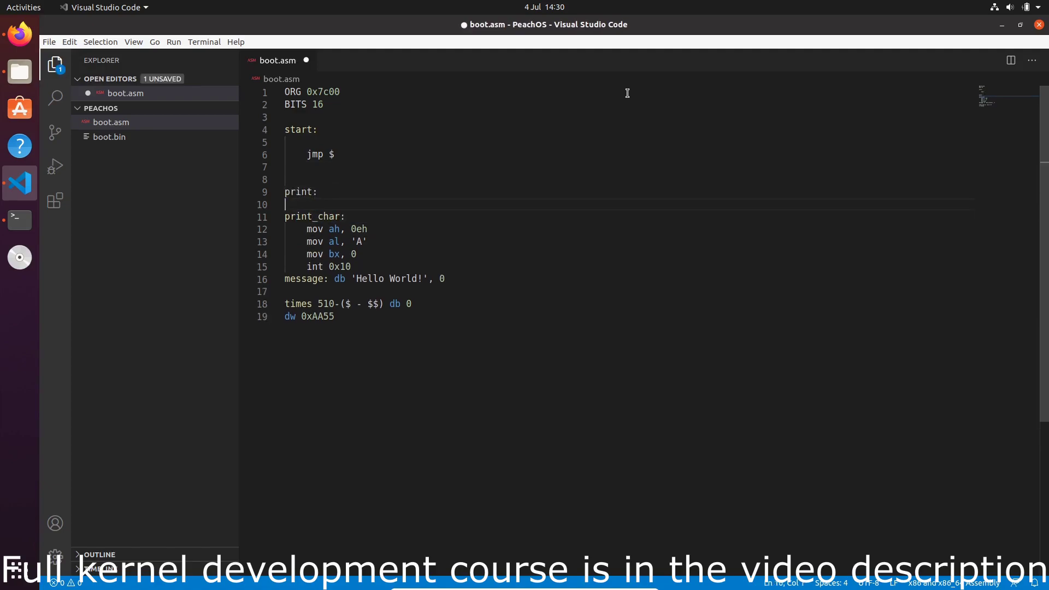
pyautogui.press('Enter')
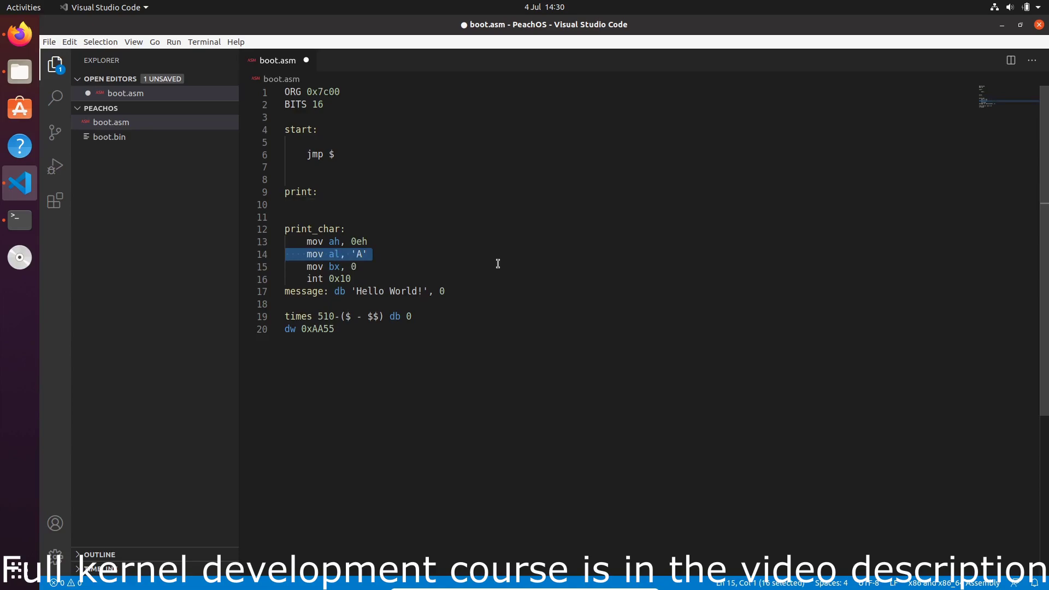
# Remove the mov al, 'A' line, add mov bx, 0, and end print_char with ret
pyautogui.press('Delete')
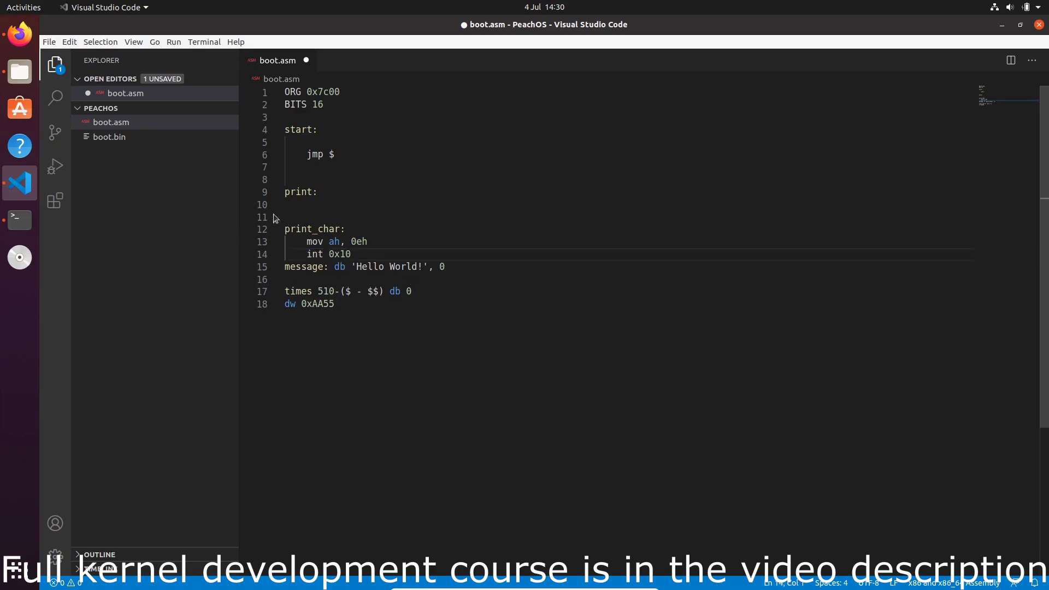
pyautogui.write('mov bx, 0')
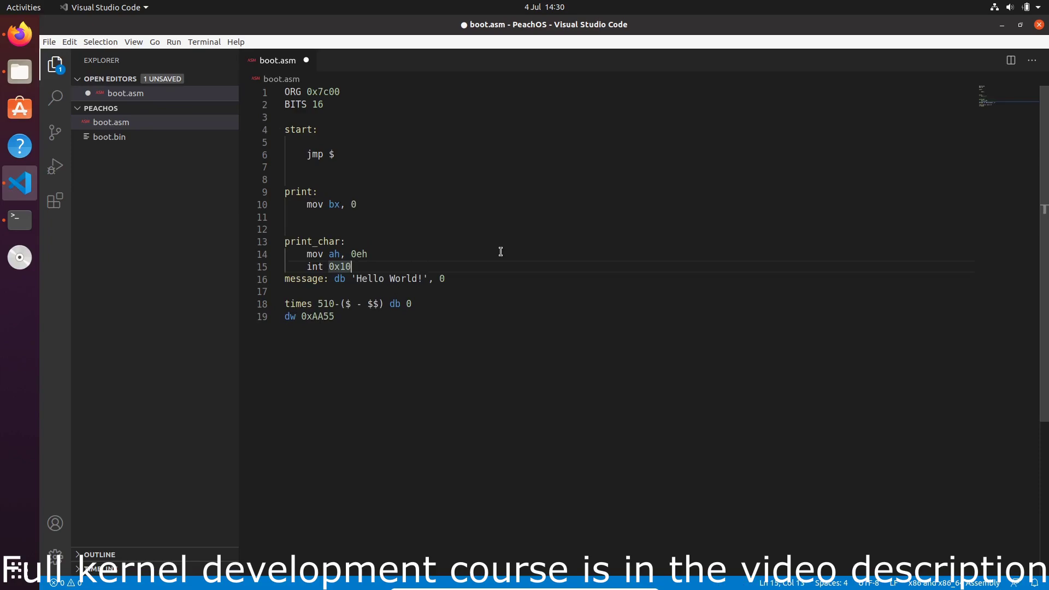
pyautogui.press('Enter')
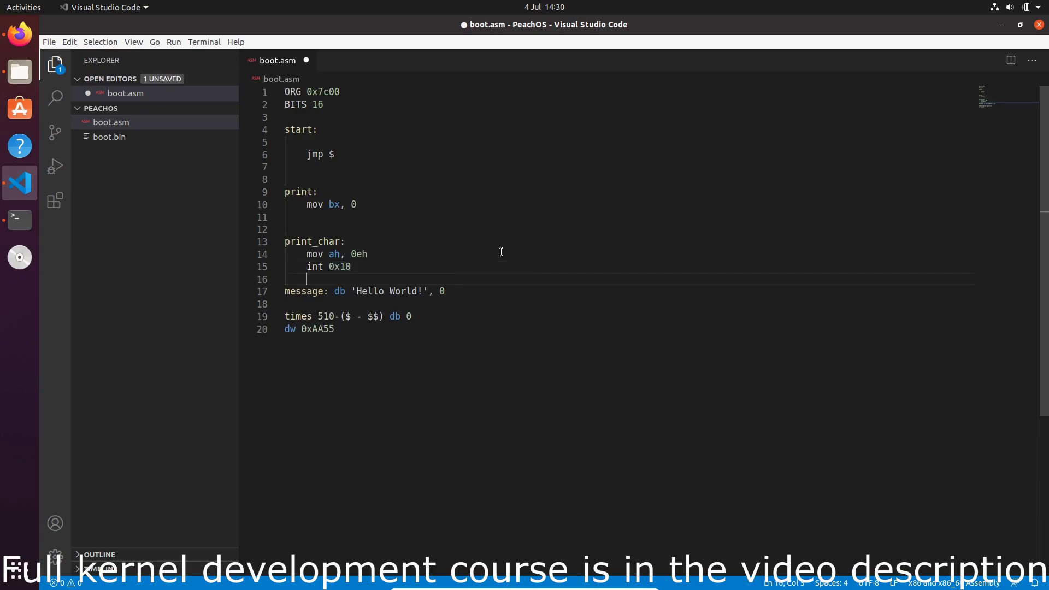
pyautogui.write('ret')
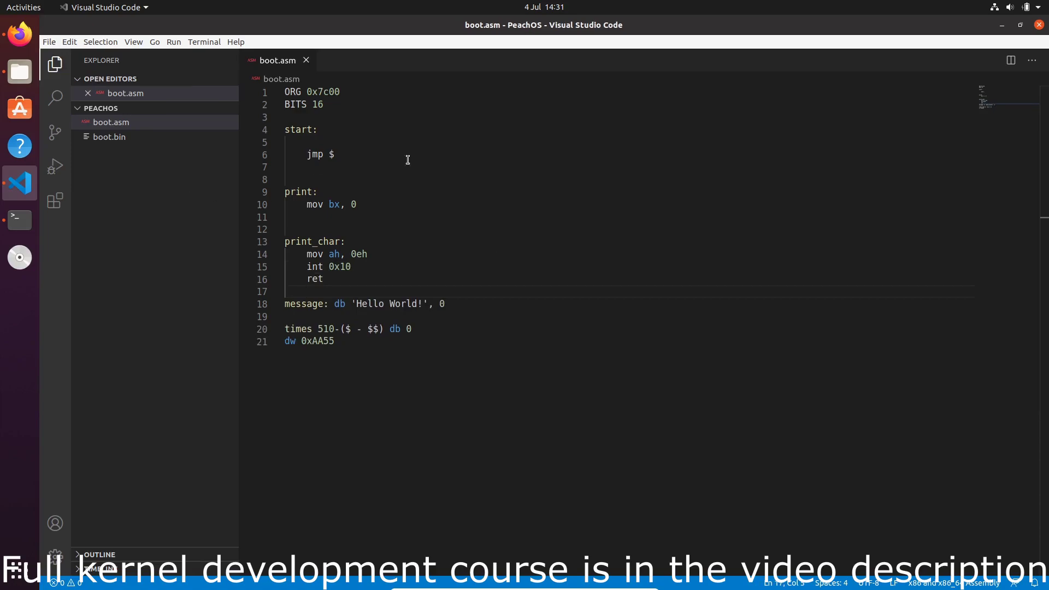
# Under start, add mov si, message followed by call print
pyautogui.click(308, 142)
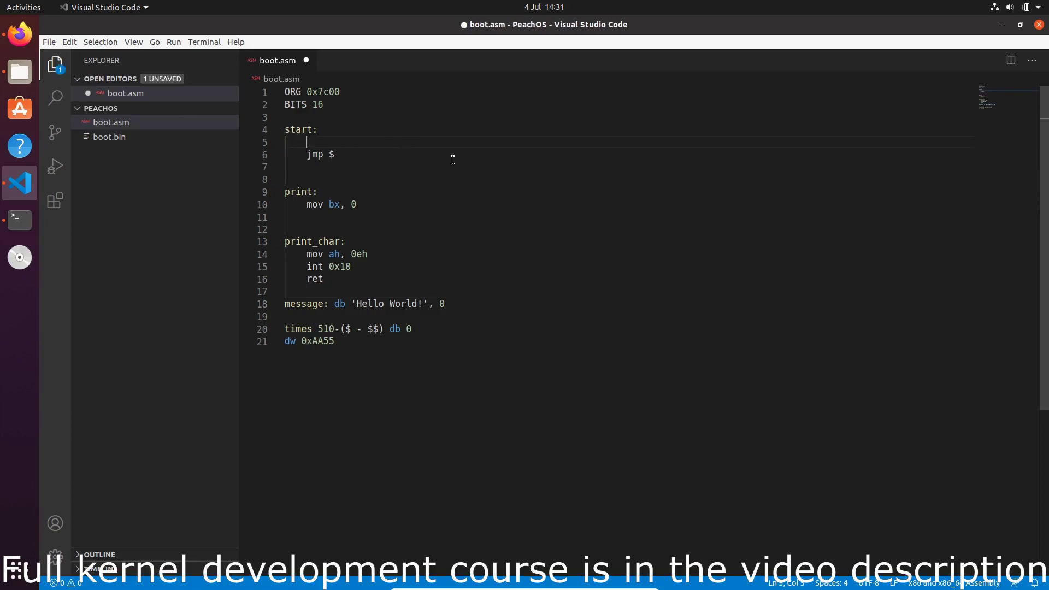
pyautogui.write('mov si,')
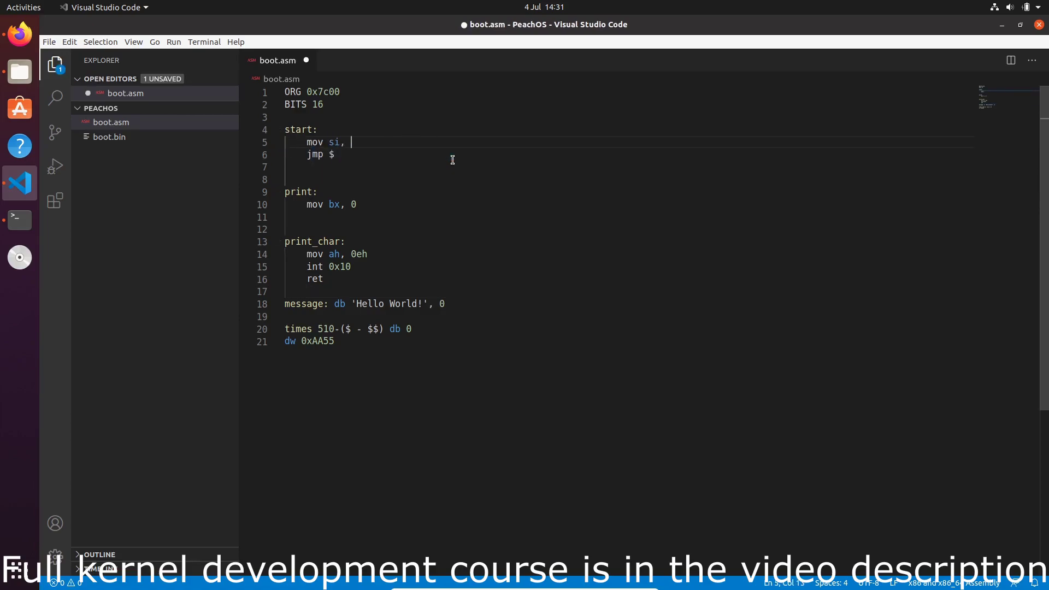
pyautogui.write('message')
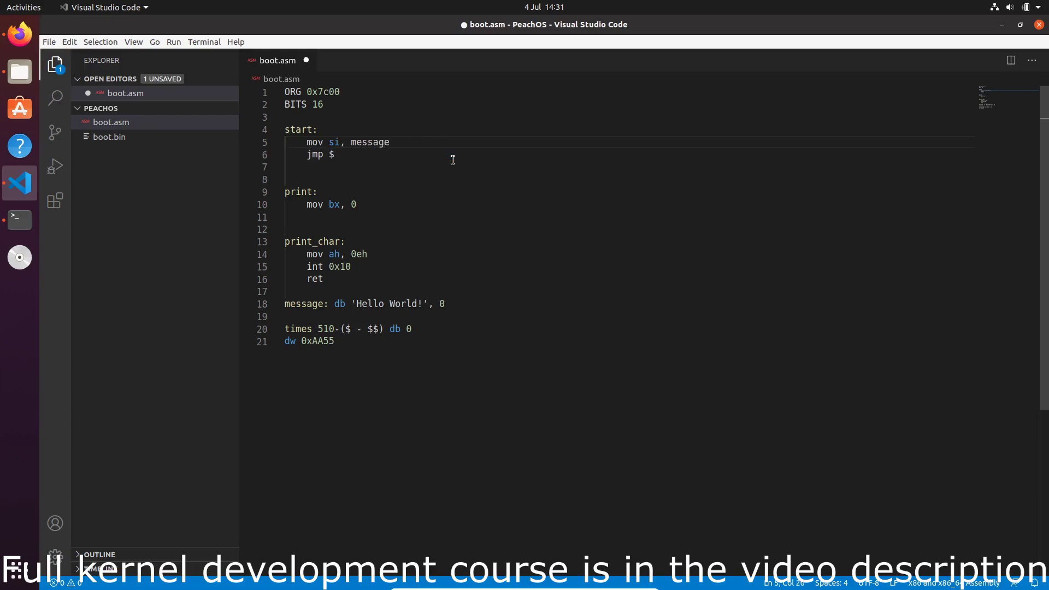
pyautogui.press('Enter')
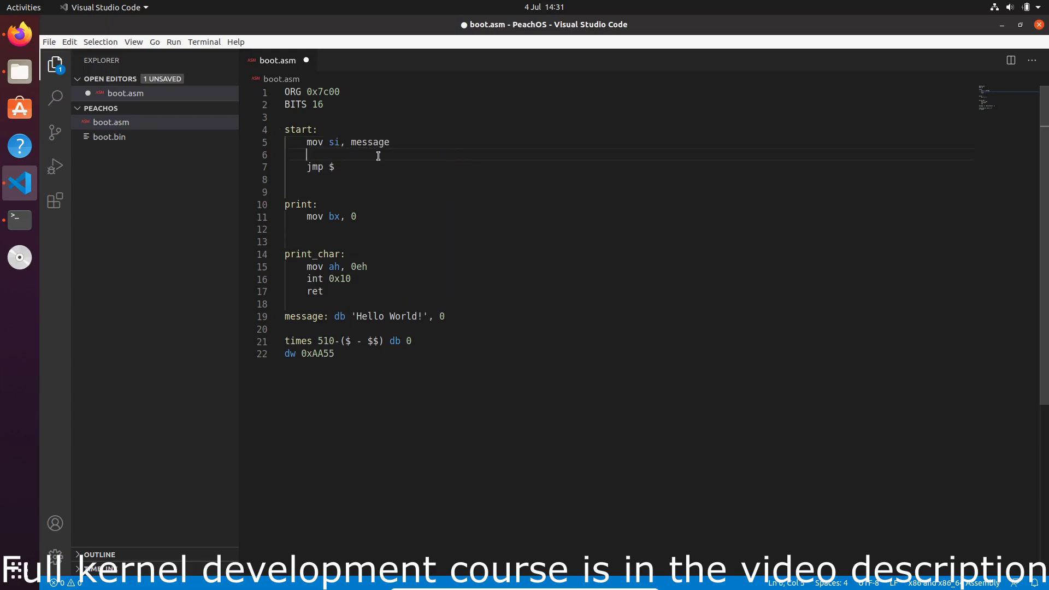
pyautogui.doubleClick(369, 142)
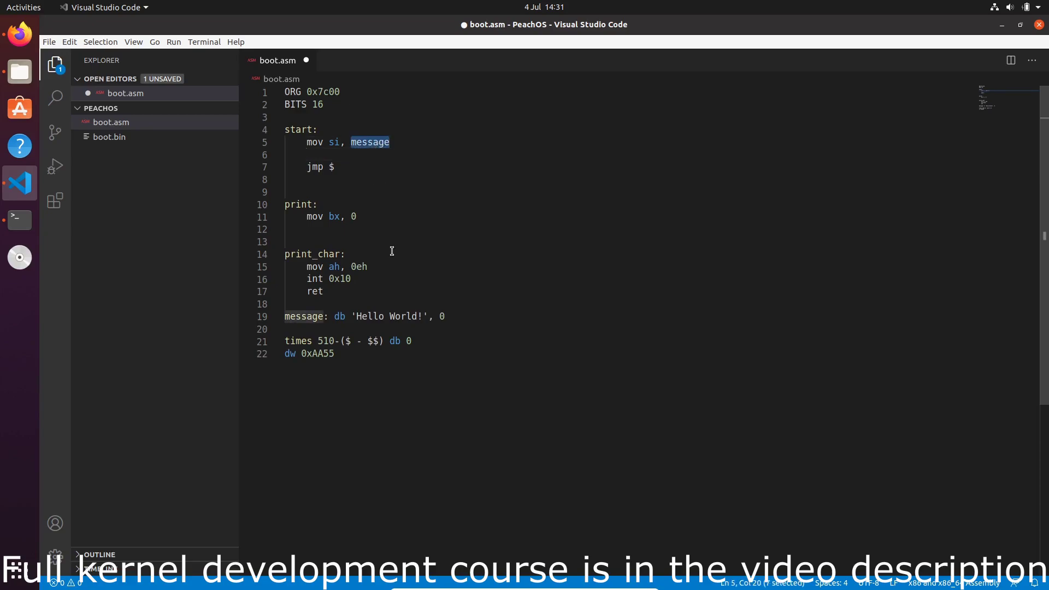
pyautogui.moveTo(306, 322)
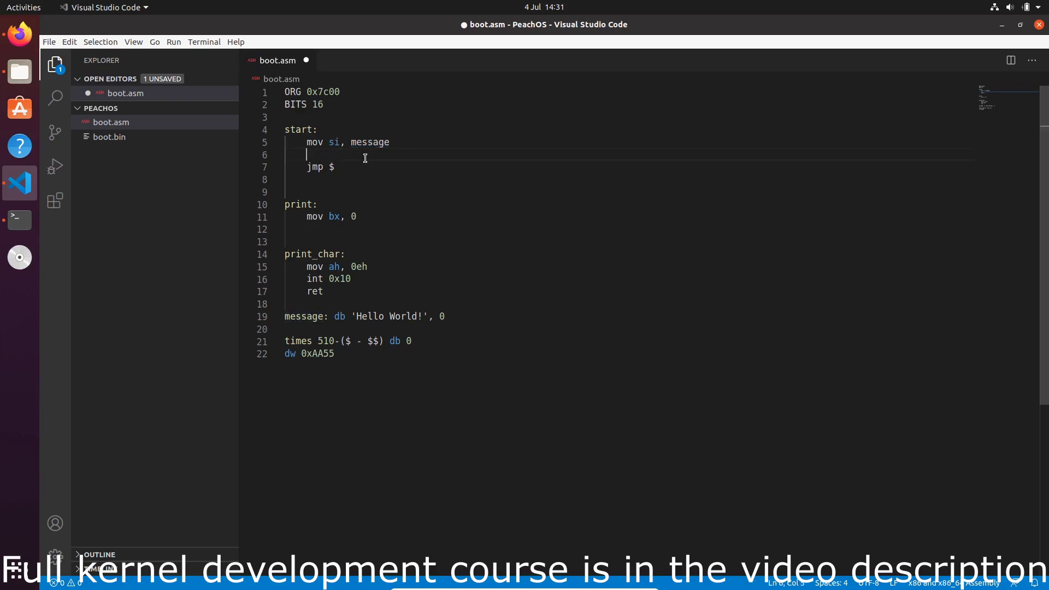
pyautogui.write('c')
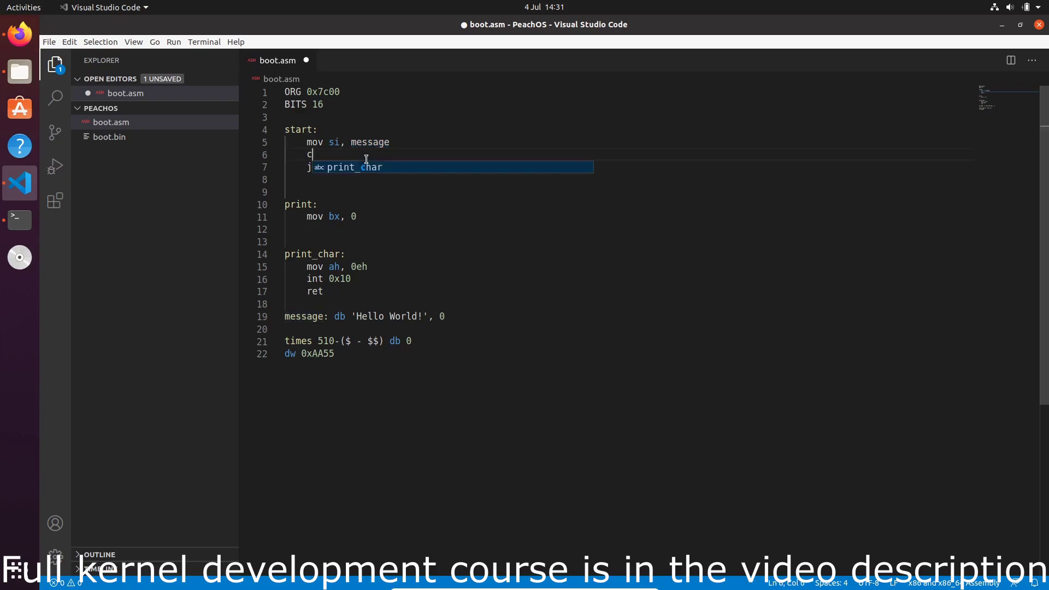
pyautogui.write('all print')
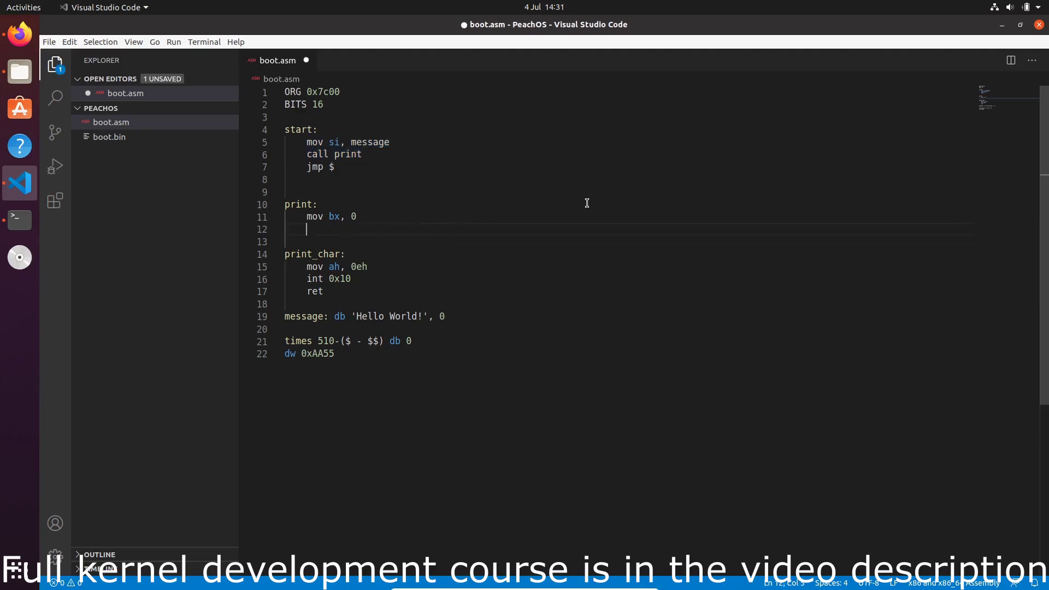
# Give print a lodsb line before ret, then review the message string and code
pyautogui.write('ret')
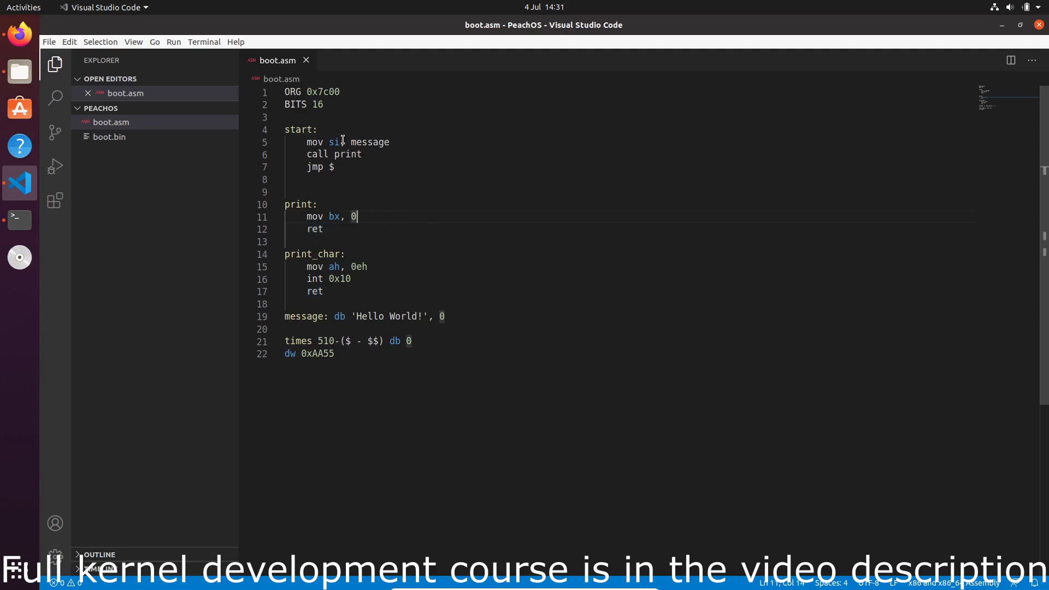
pyautogui.press('Enter')
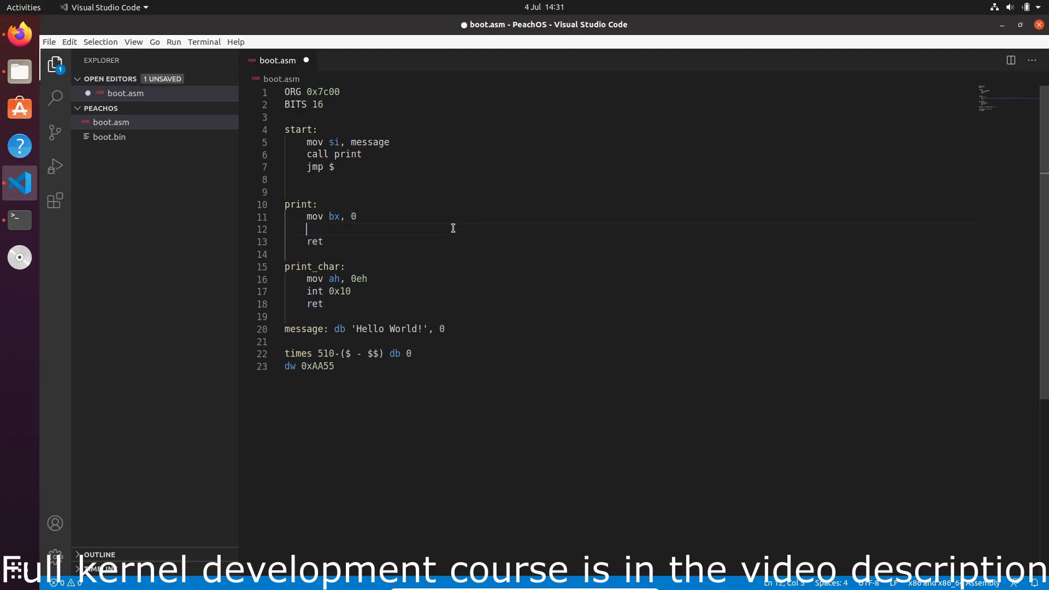
pyautogui.write('lodsb')
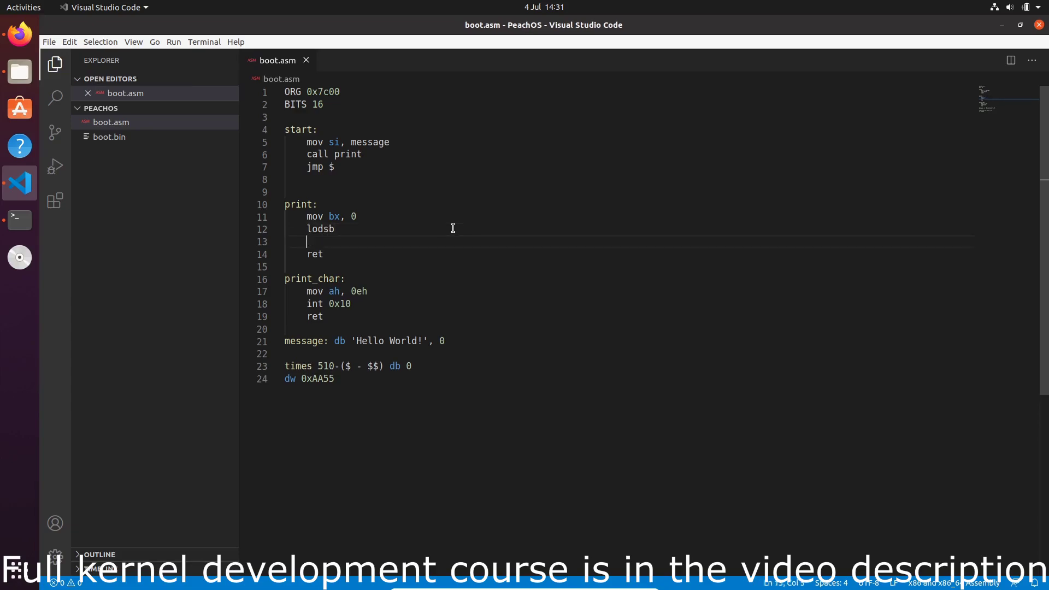
pyautogui.click(377, 366)
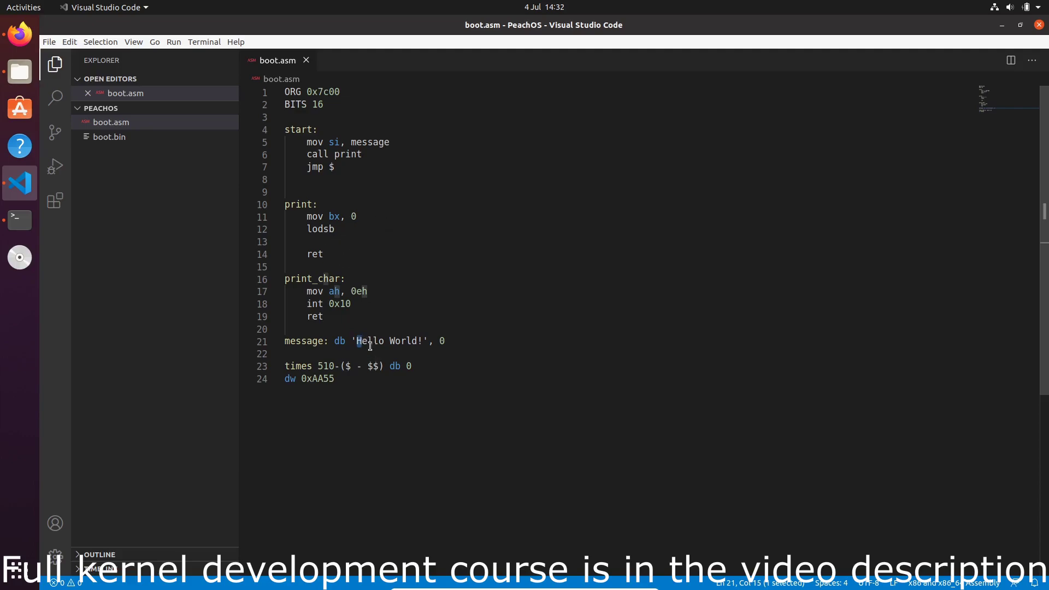
pyautogui.click(366, 354)
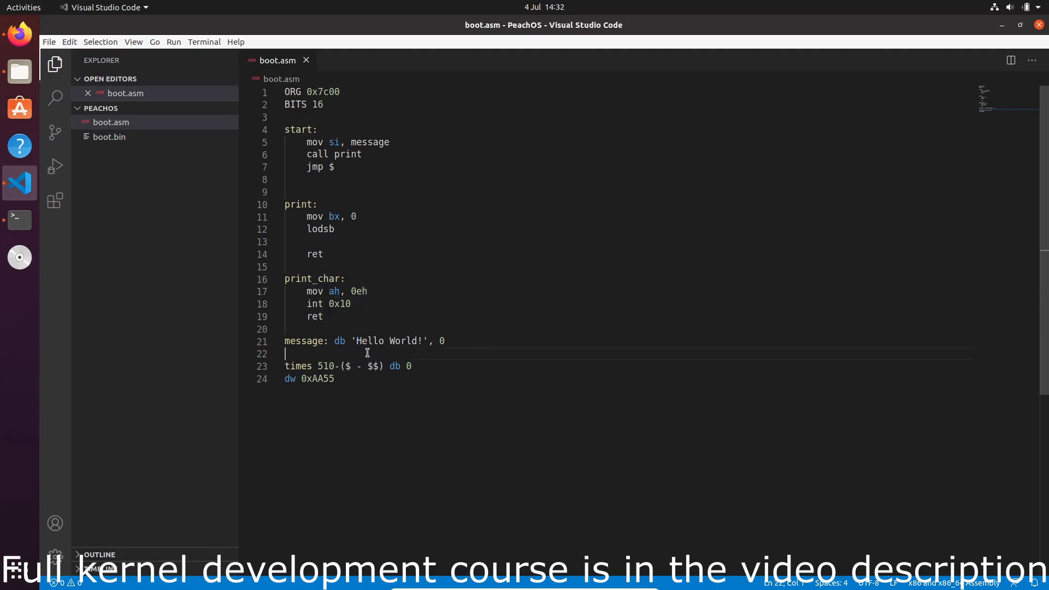
pyautogui.doubleClick(332, 142)
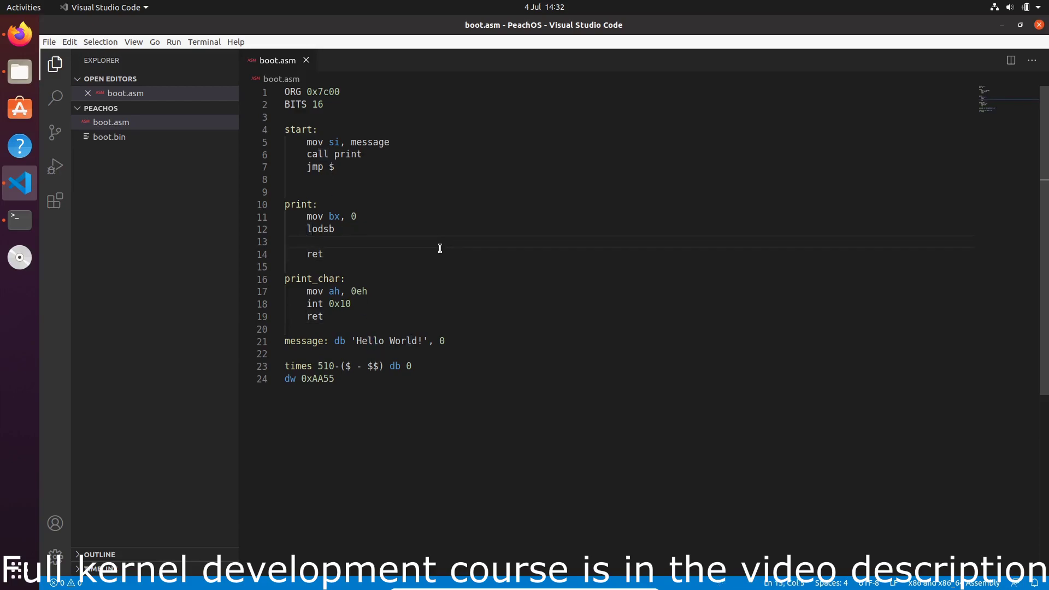
pyautogui.moveTo(305, 291); pyautogui.dragTo(367, 291)
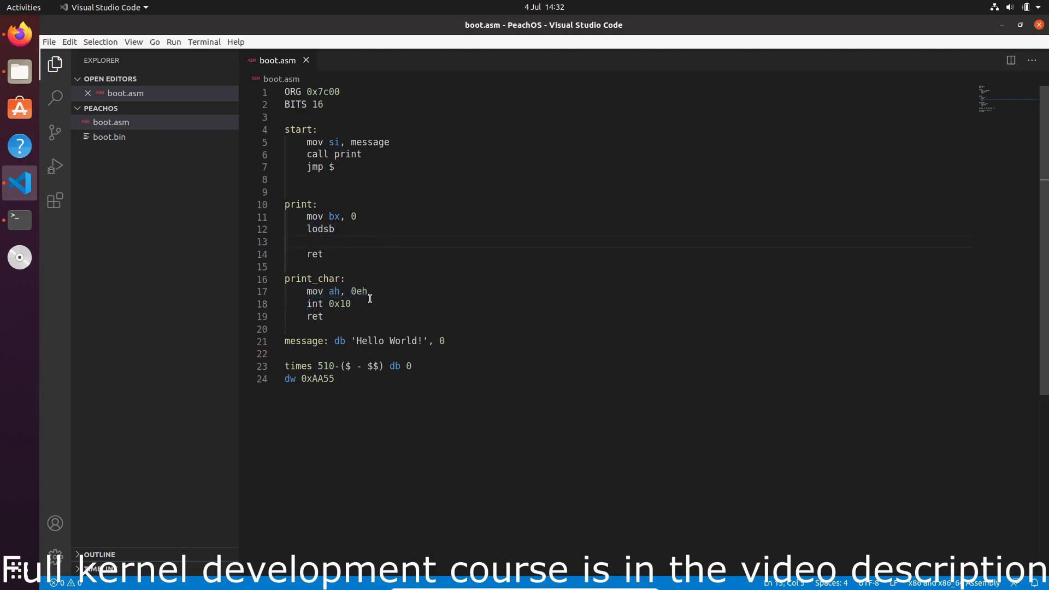
pyautogui.moveTo(361, 169)
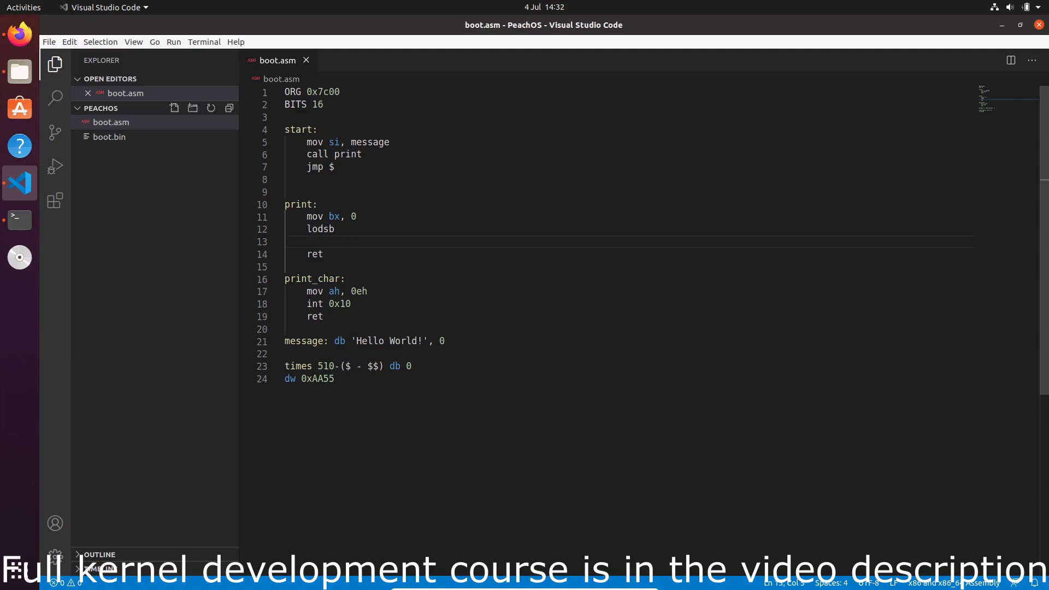
# Below lodsb, add a .done: label and a cmp al, 0 comparison
pyautogui.click(339, 229)
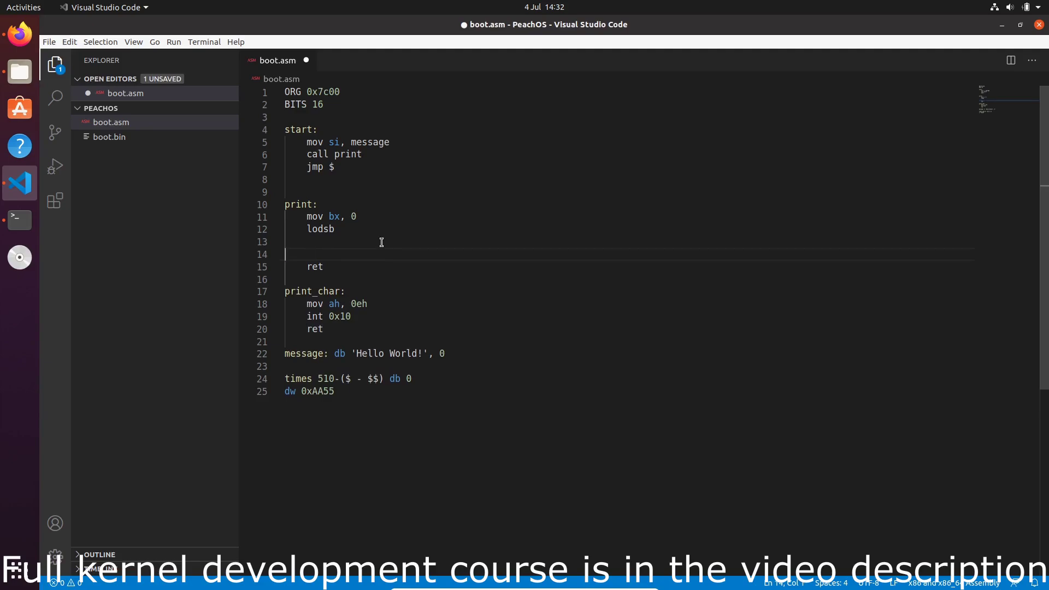
pyautogui.write('.')
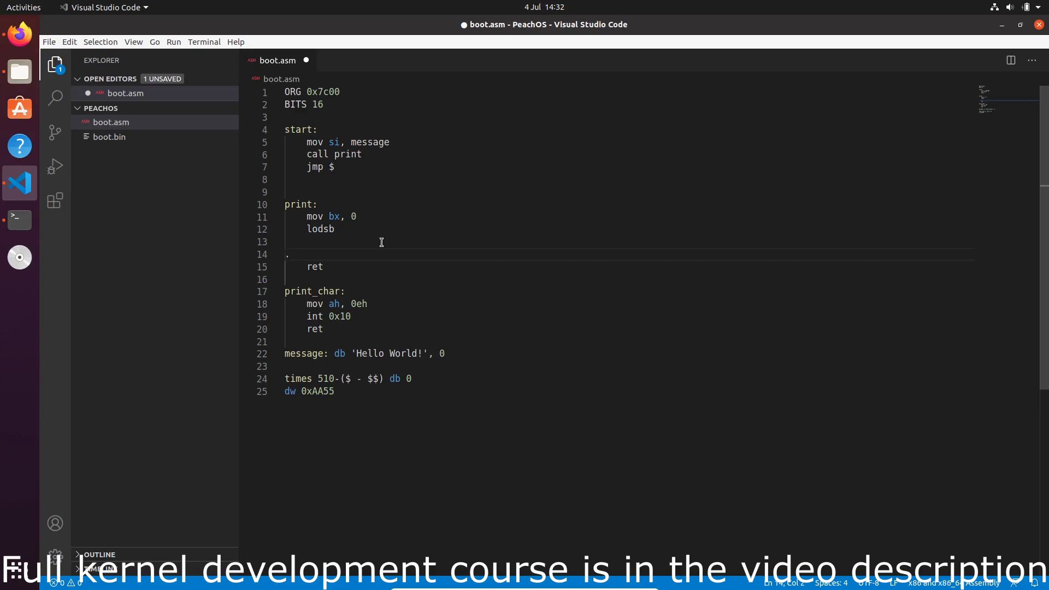
pyautogui.write('done:')
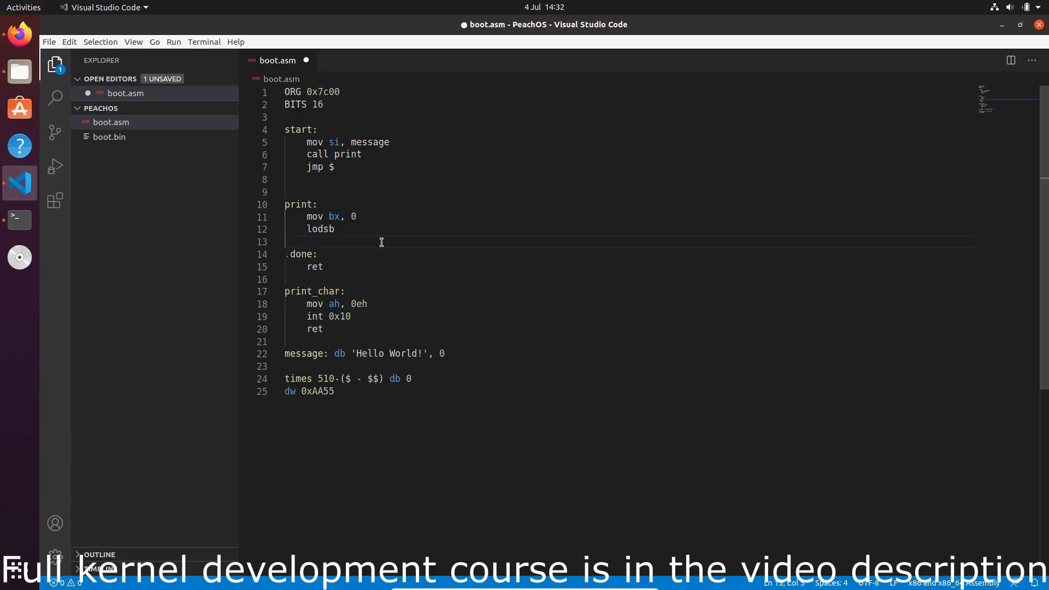
pyautogui.write('cmp[]')
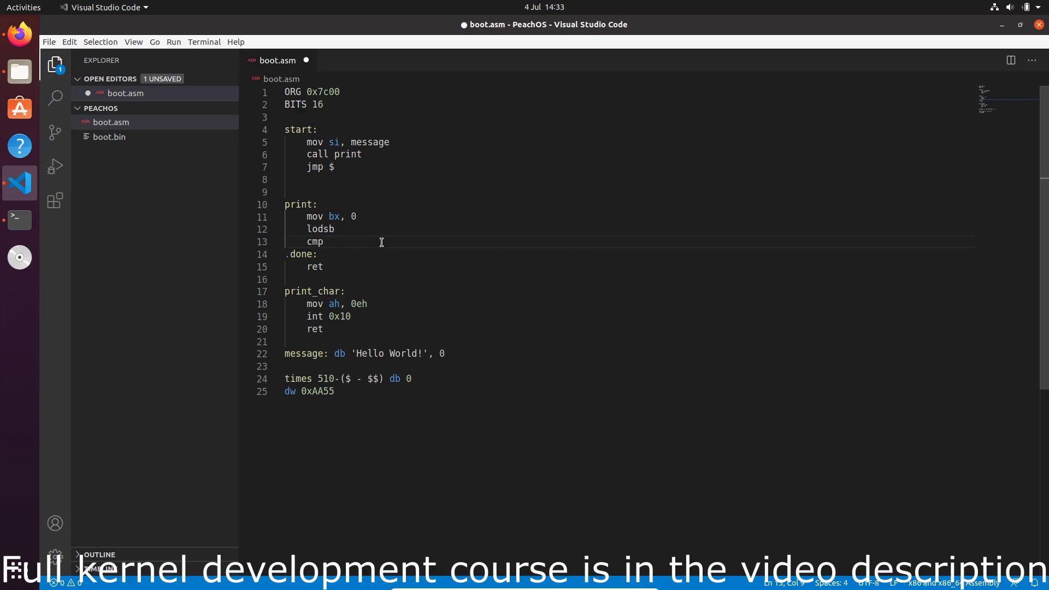
pyautogui.write('al, 0')
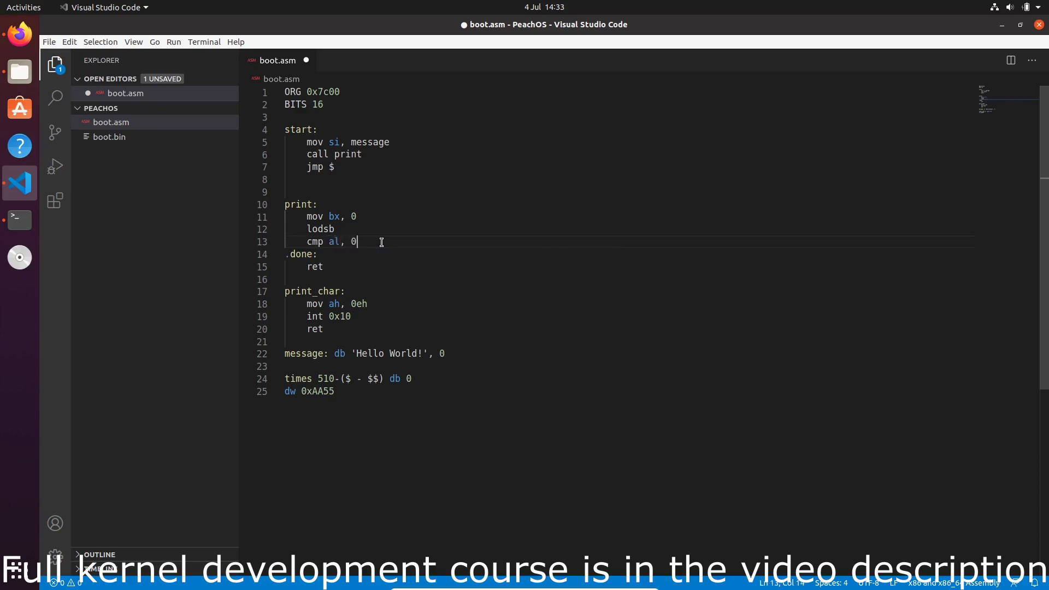
pyautogui.press('Enter')
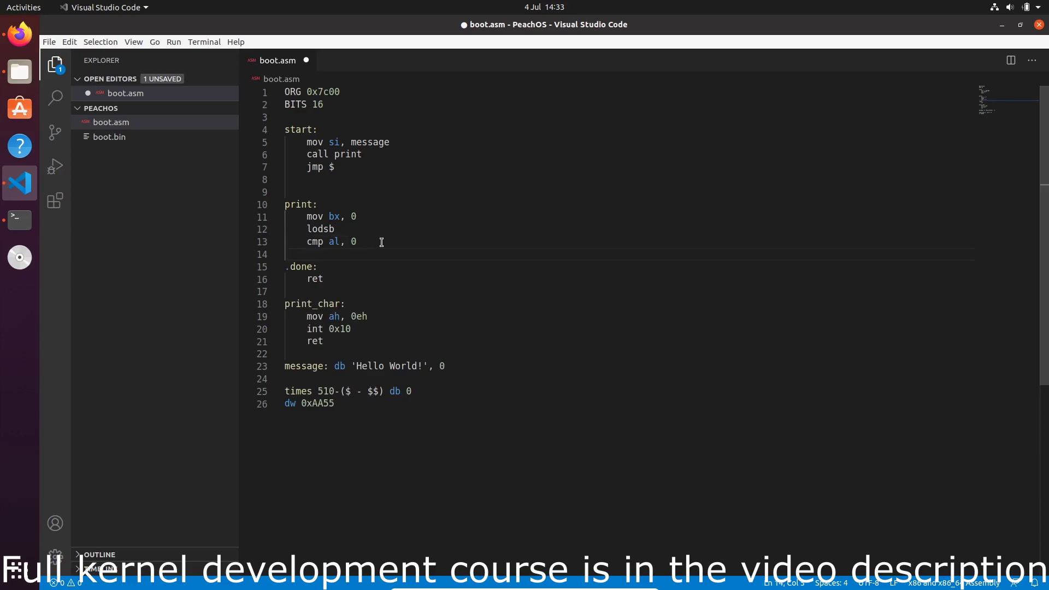
# Add je .done and call print_char, then highlight the .done block
pyautogui.write('je')
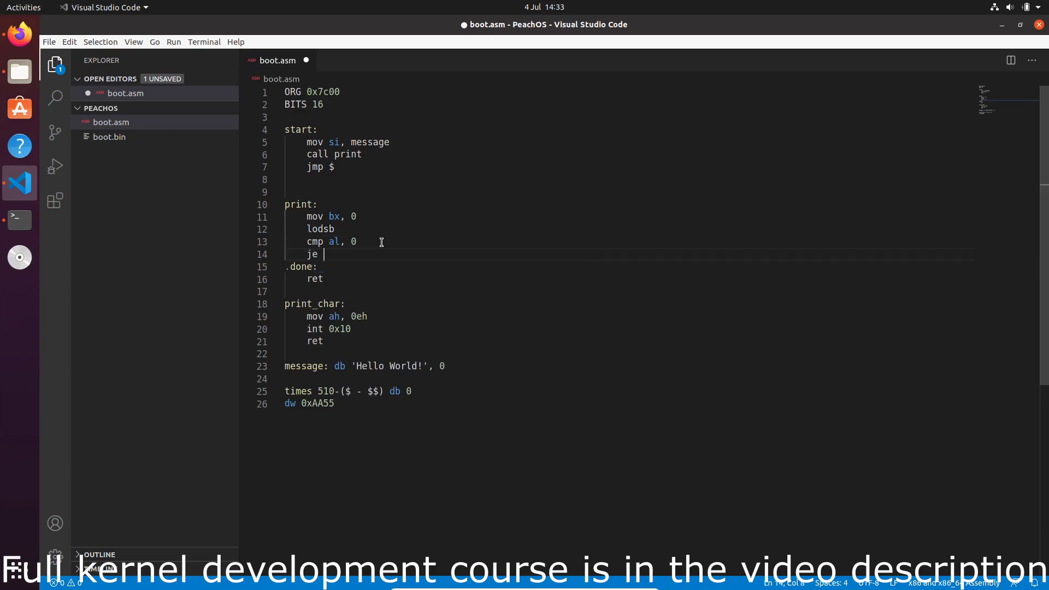
pyautogui.write('.done')
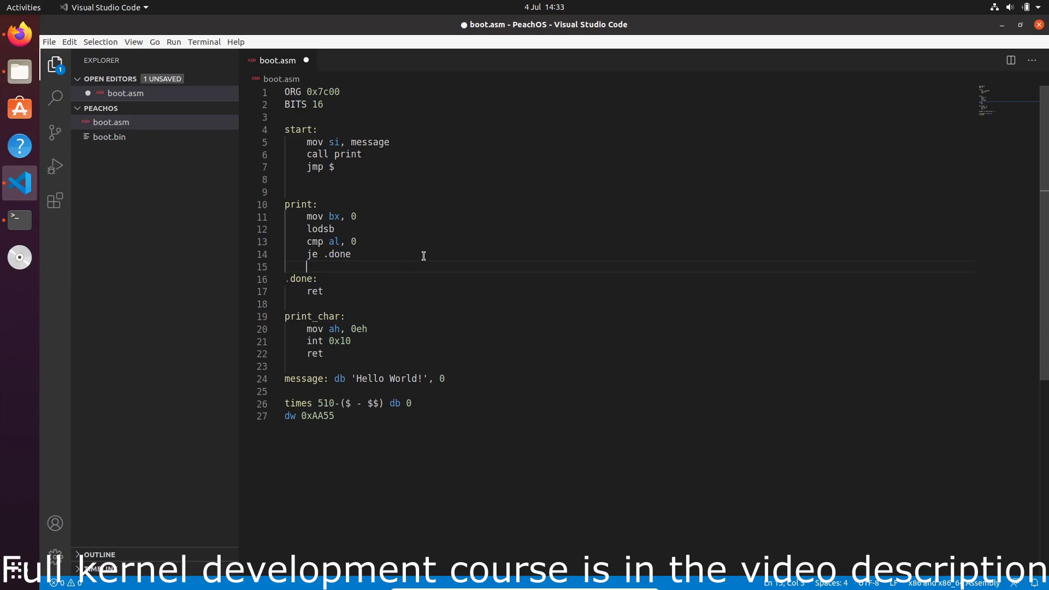
pyautogui.write('c')
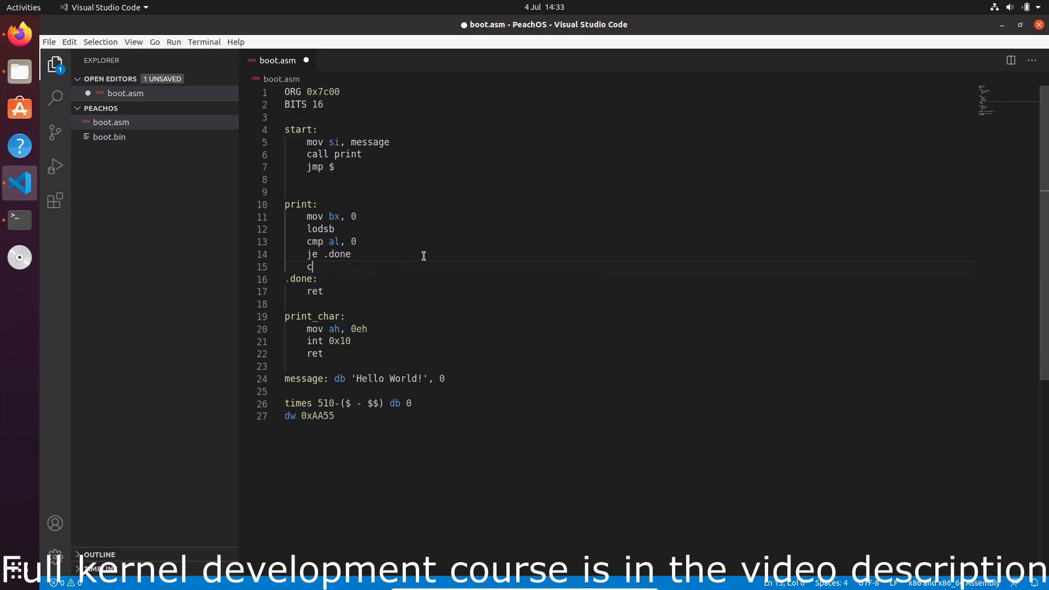
pyautogui.write('all print_cha')
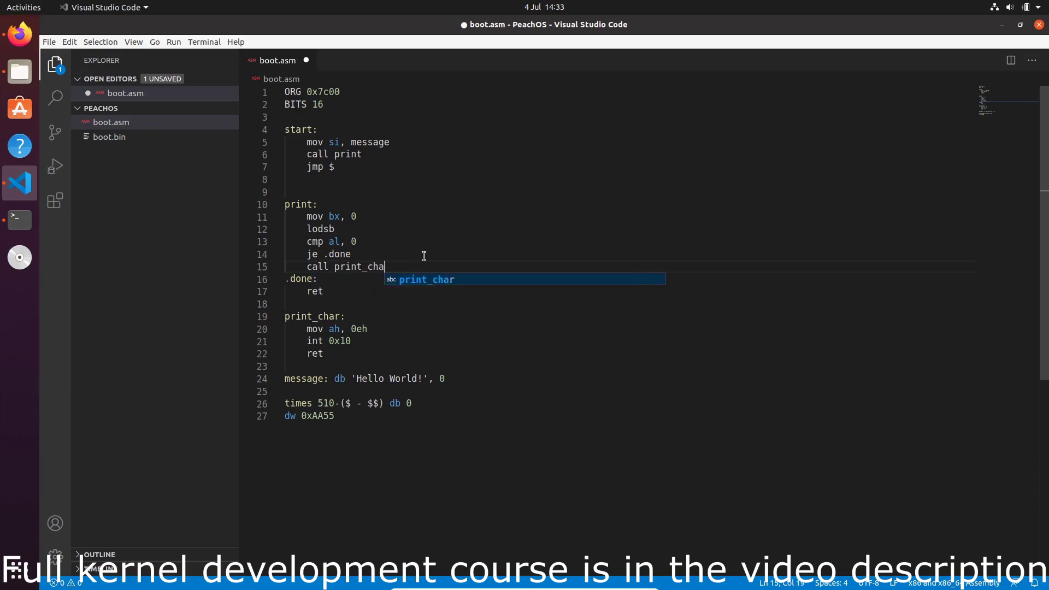
pyautogui.press('Enter')
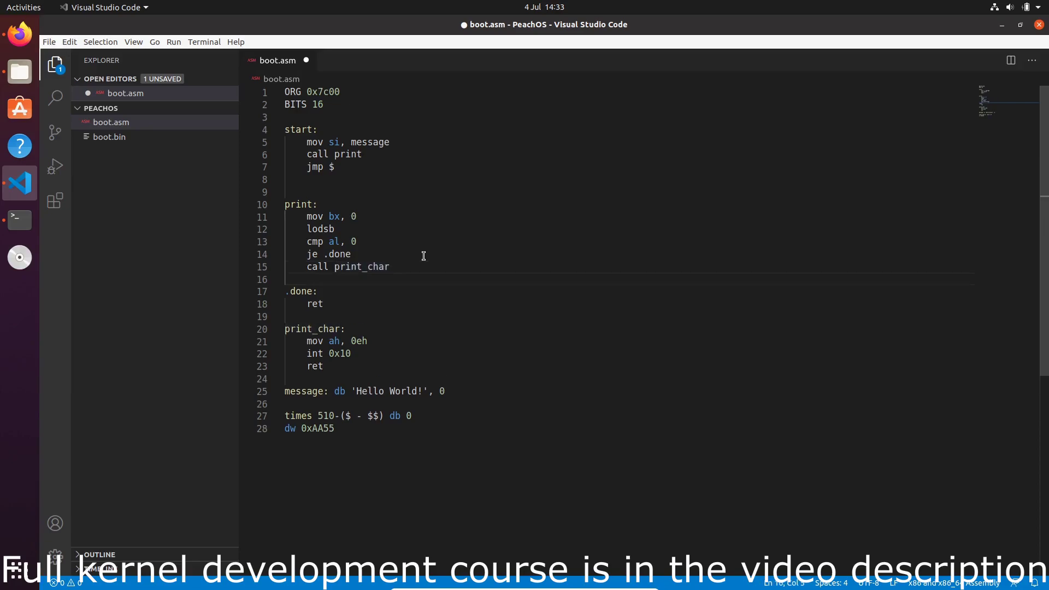
pyautogui.moveTo(343, 283)
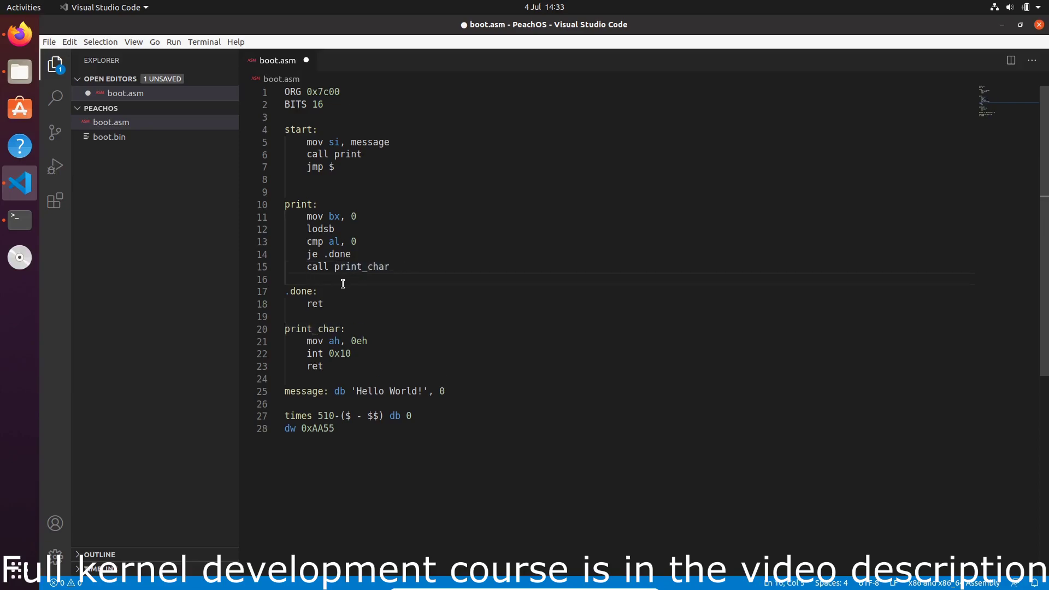
pyautogui.moveTo(307, 279); pyautogui.dragTo(325, 303)
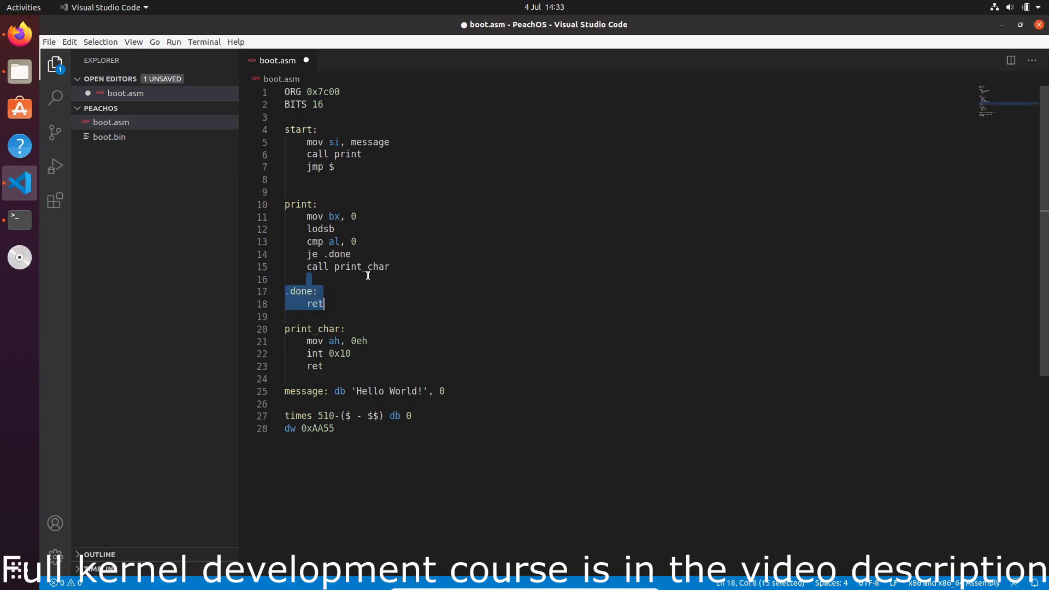
# Add a .loop: label below mov bx, 0 and jmp .loop after call print_char, then save
pyautogui.click(364, 217)
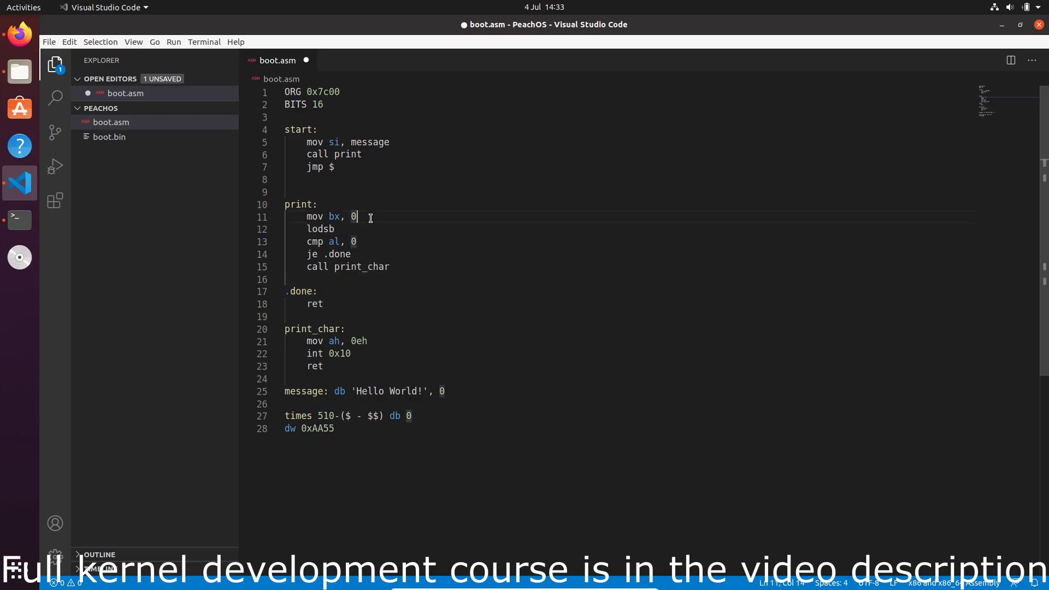
pyautogui.press('Enter')
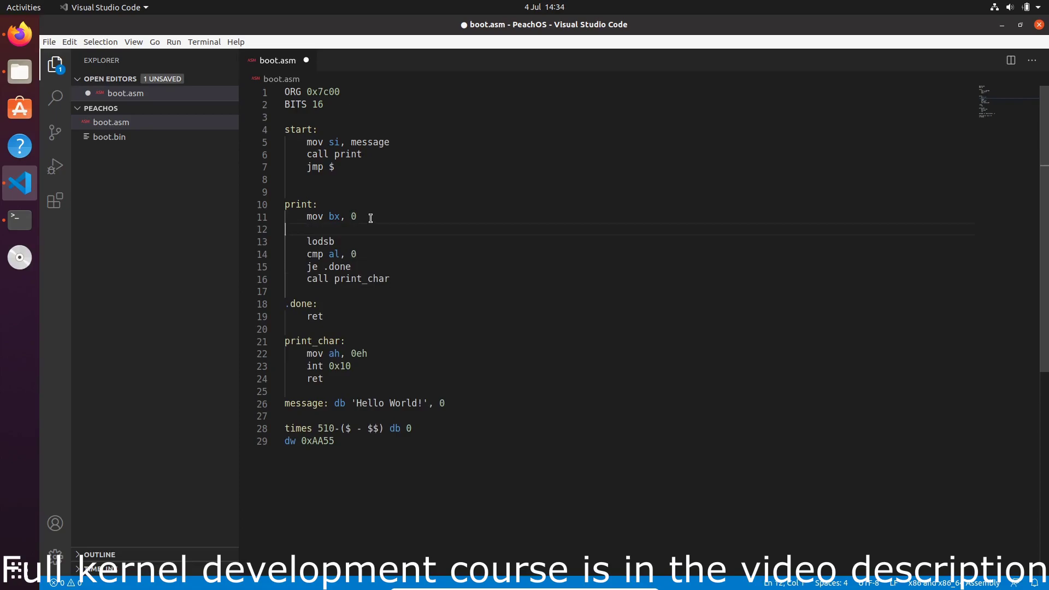
pyautogui.write('.')
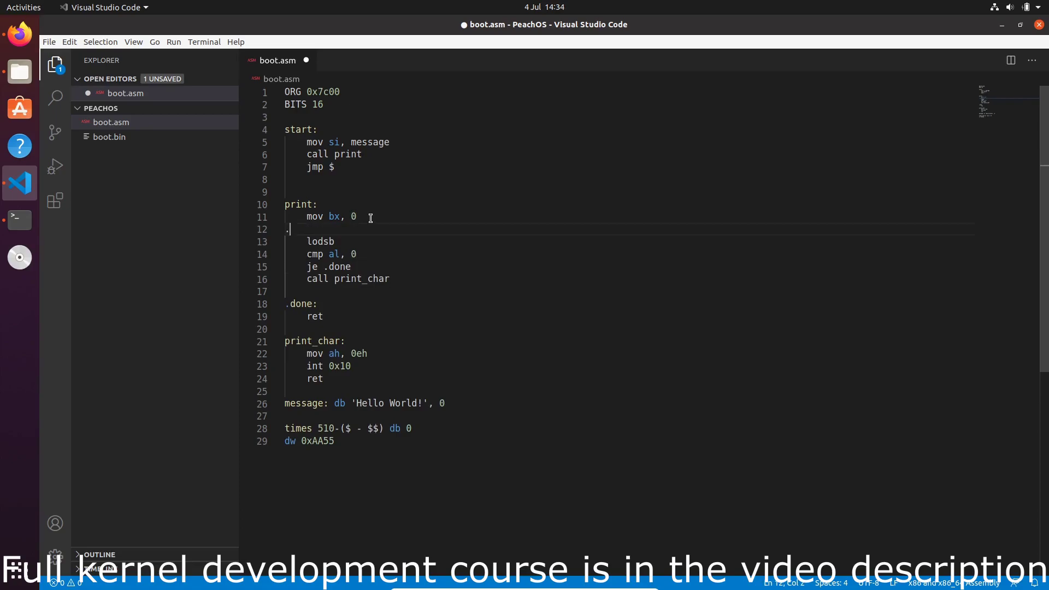
pyautogui.write('loop:')
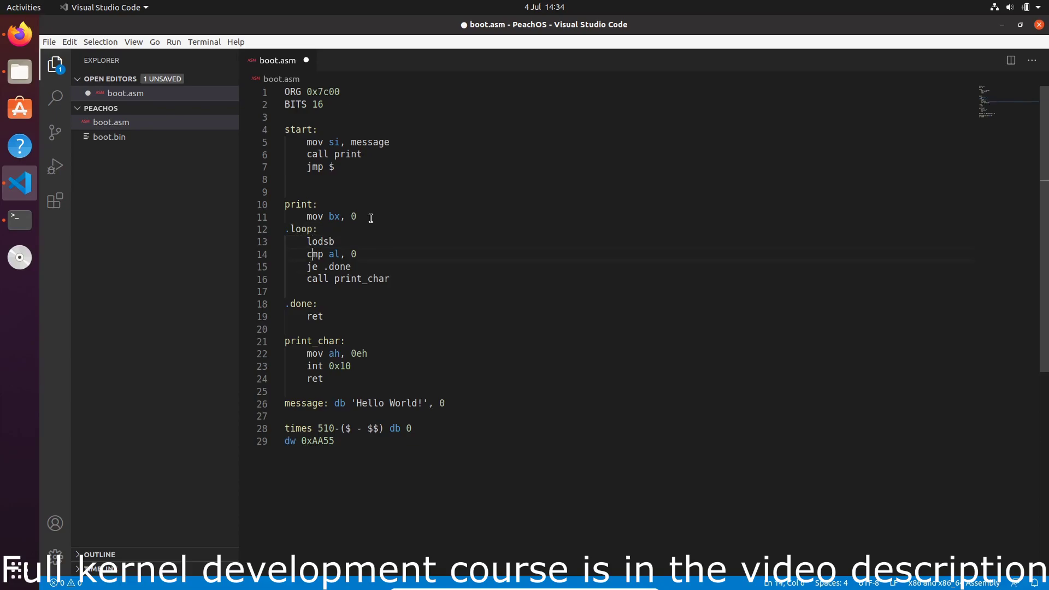
pyautogui.write('jmp')
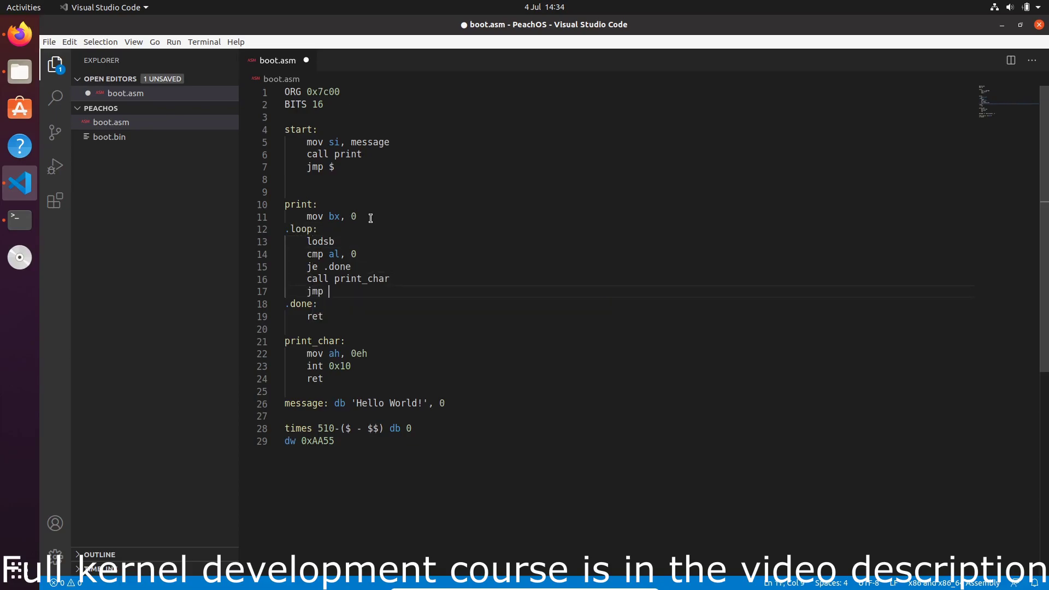
pyautogui.write('.loop')
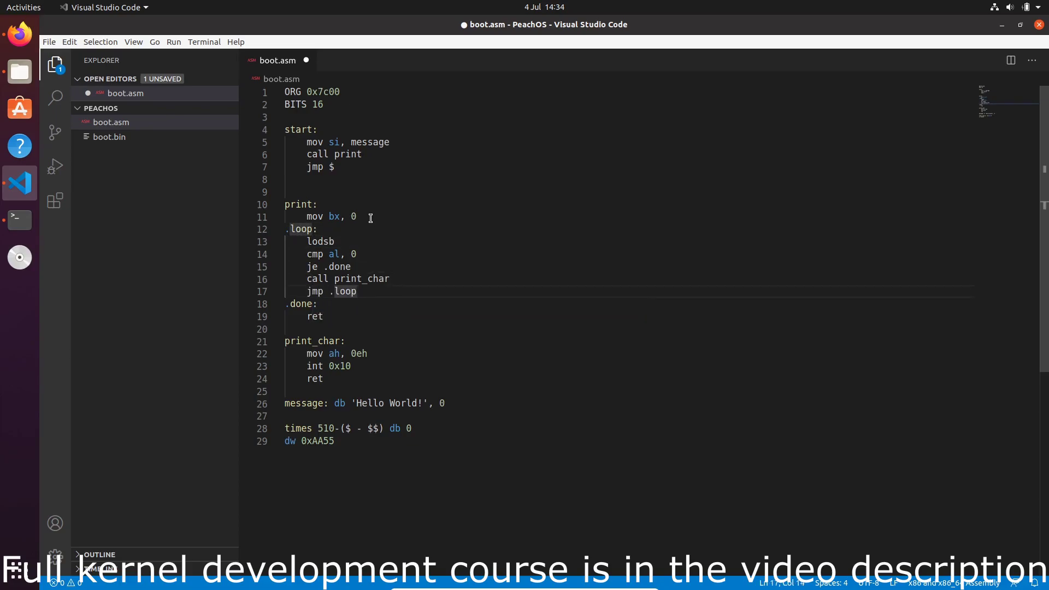
pyautogui.press('Ctrl+s')
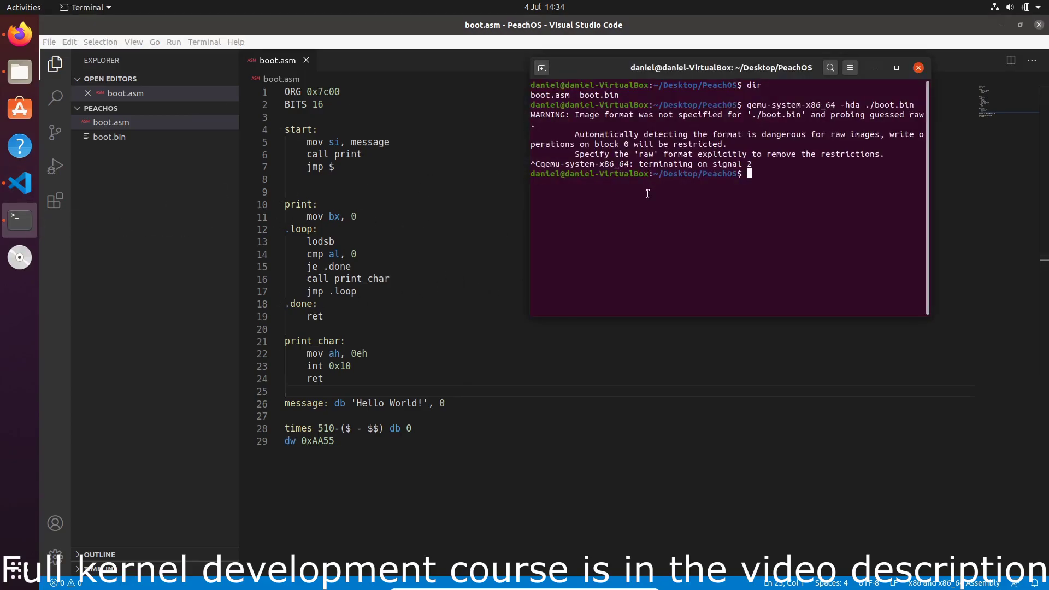
# Enter ndisasm ./boot.bin at the terminal prompt
pyautogui.write('ndisasm ./boot.bin')
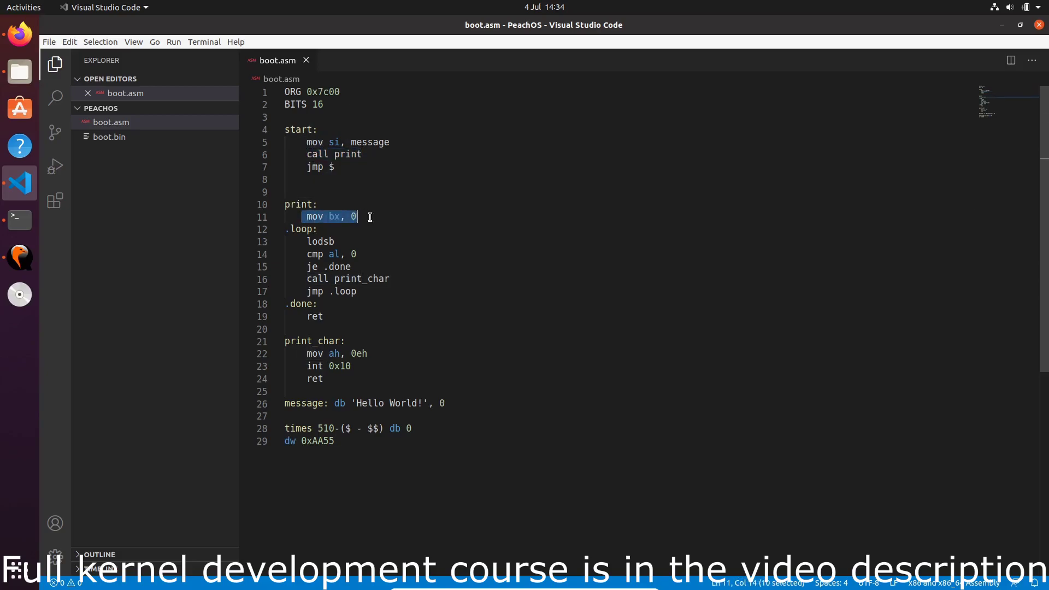
pyautogui.moveTo(419, 228)
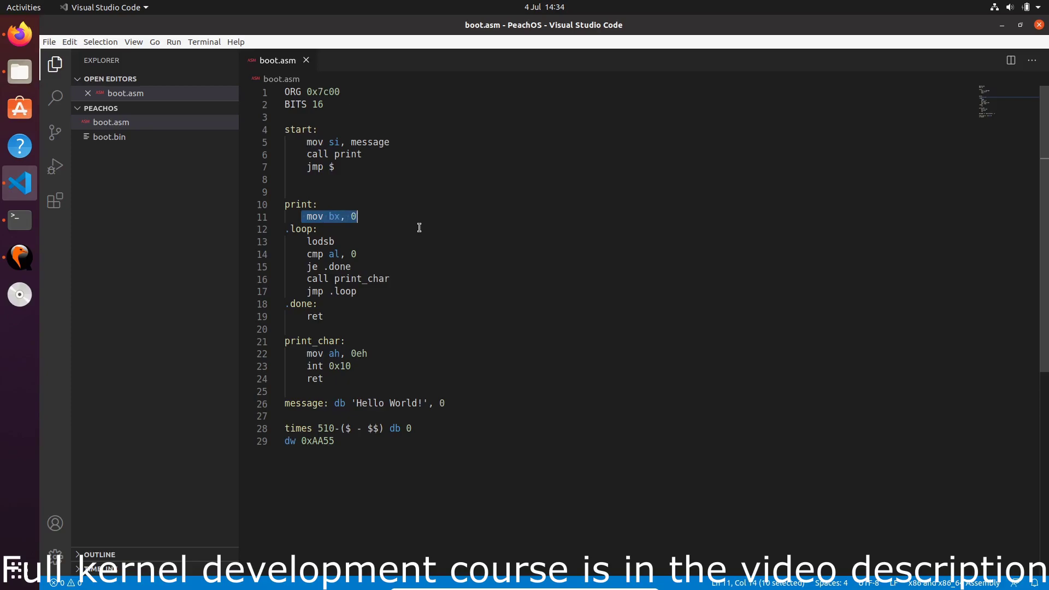
pyautogui.doubleClick(320, 241)
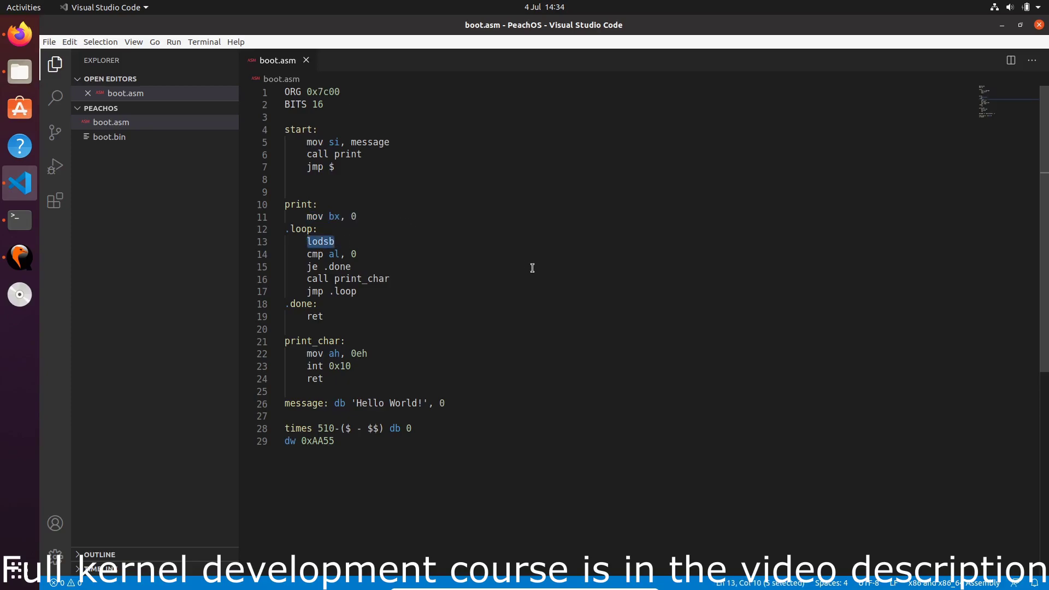
pyautogui.moveTo(374, 378)
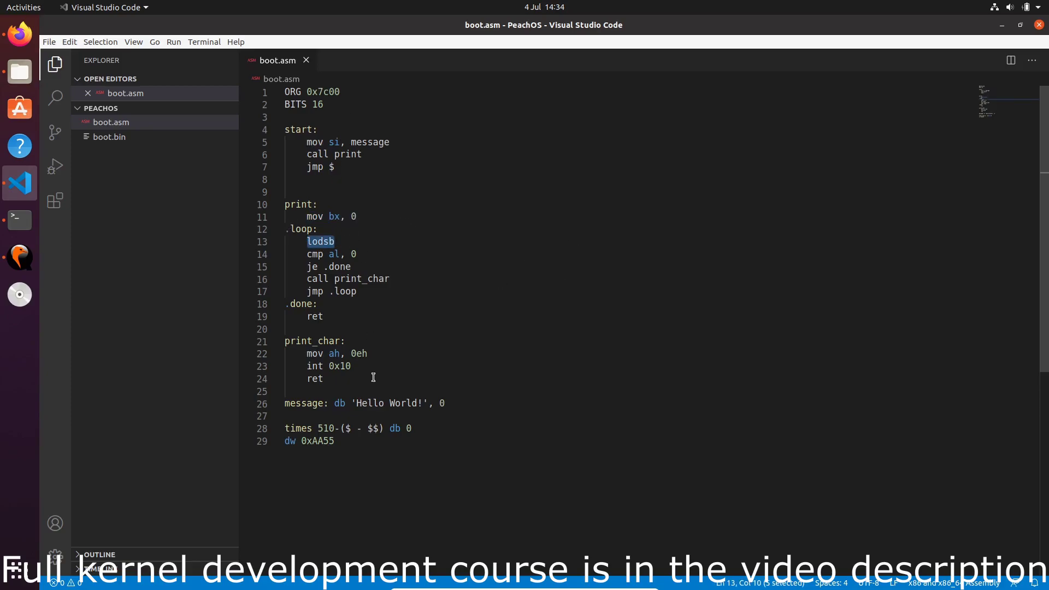
pyautogui.moveTo(359, 404)
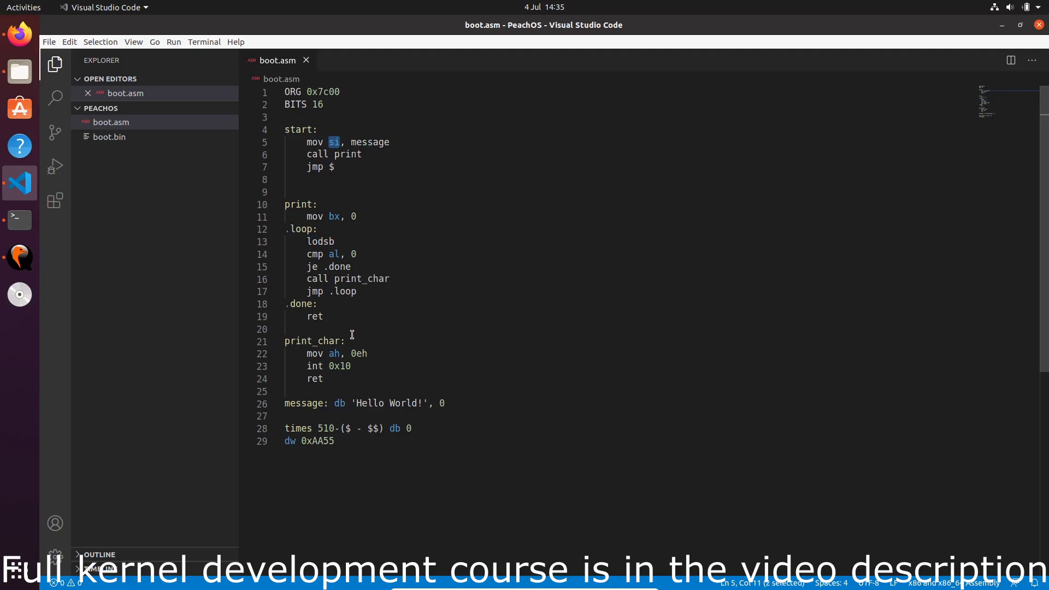
pyautogui.moveTo(351, 403); pyautogui.dragTo(445, 403)
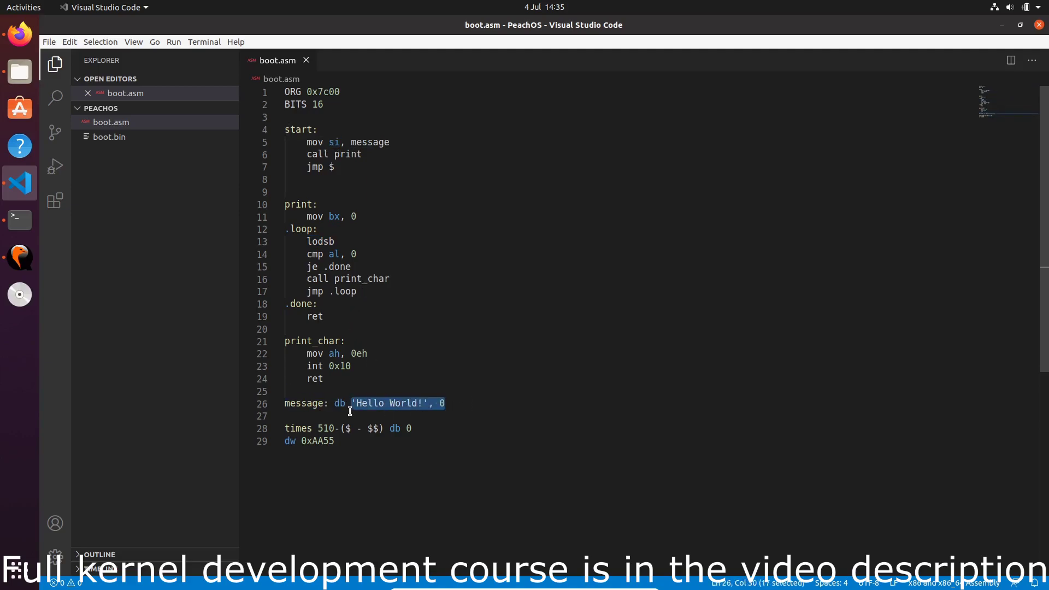
pyautogui.click(358, 403)
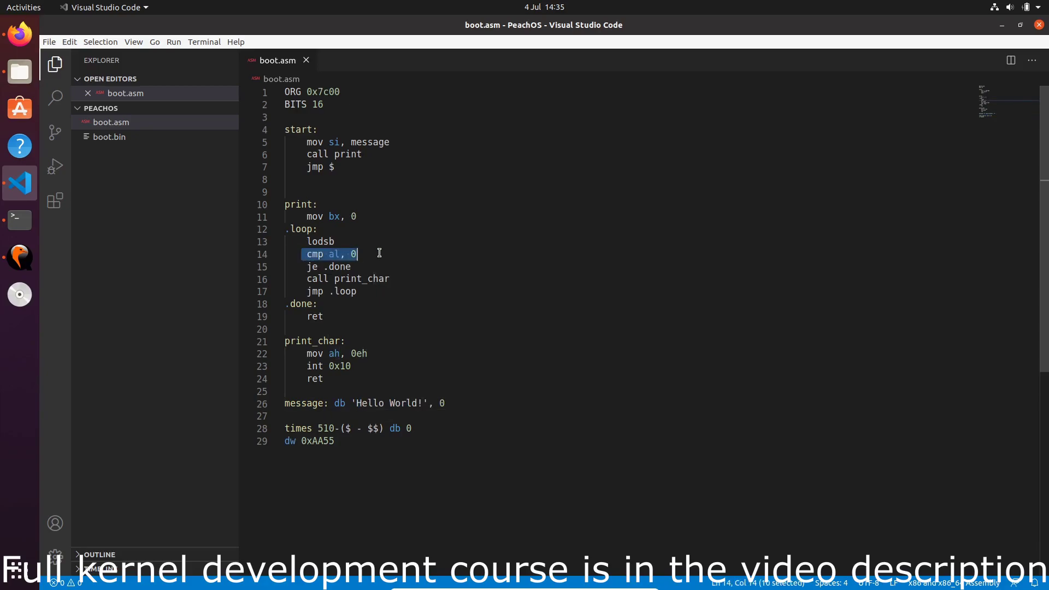
pyautogui.moveTo(385, 262)
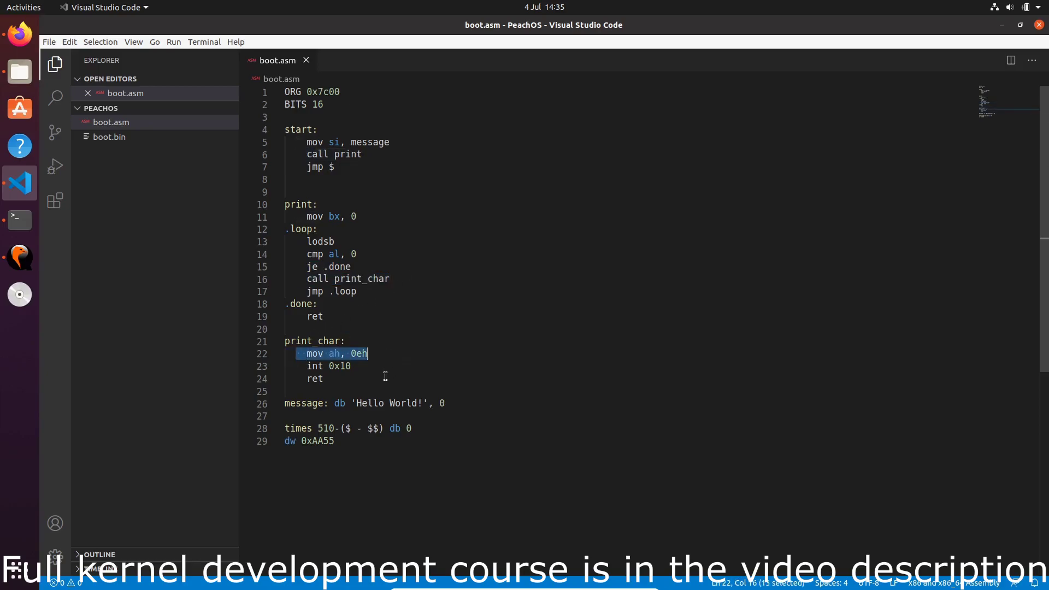
pyautogui.moveTo(495, 362)
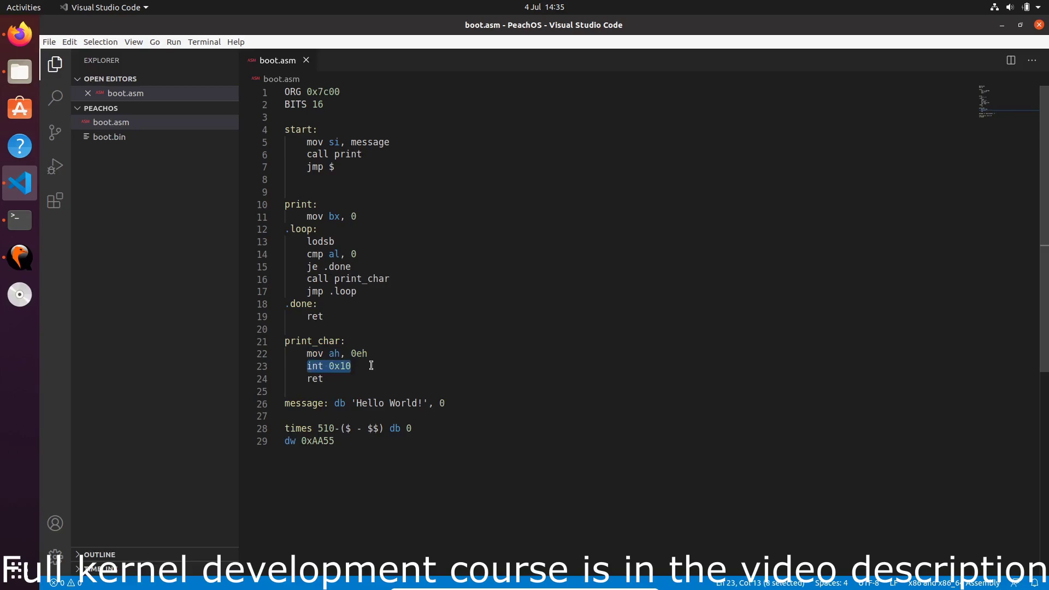
pyautogui.moveTo(628, 272)
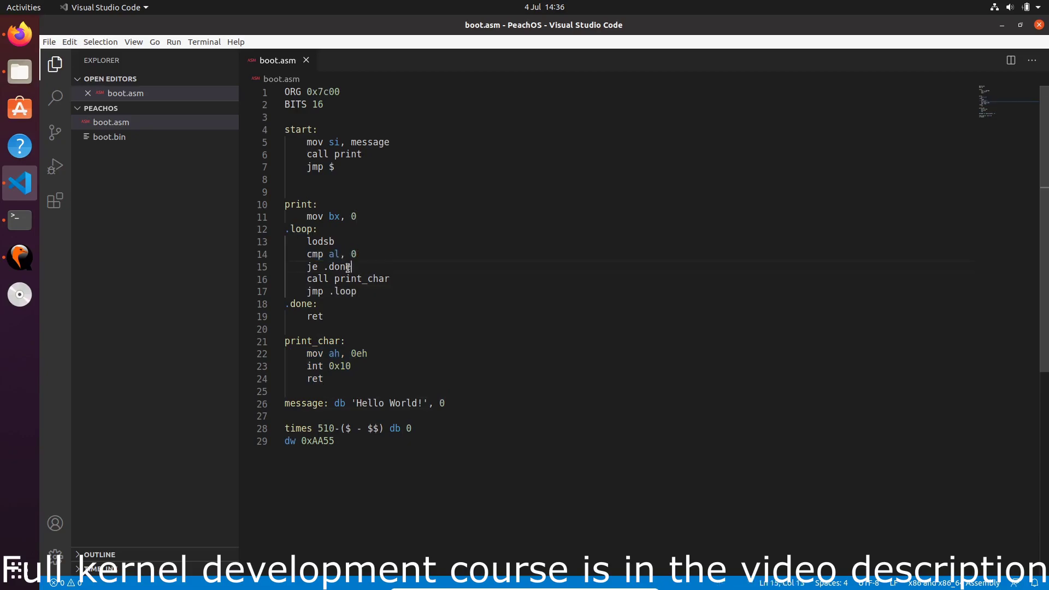
pyautogui.moveTo(307, 266); pyautogui.dragTo(351, 266)
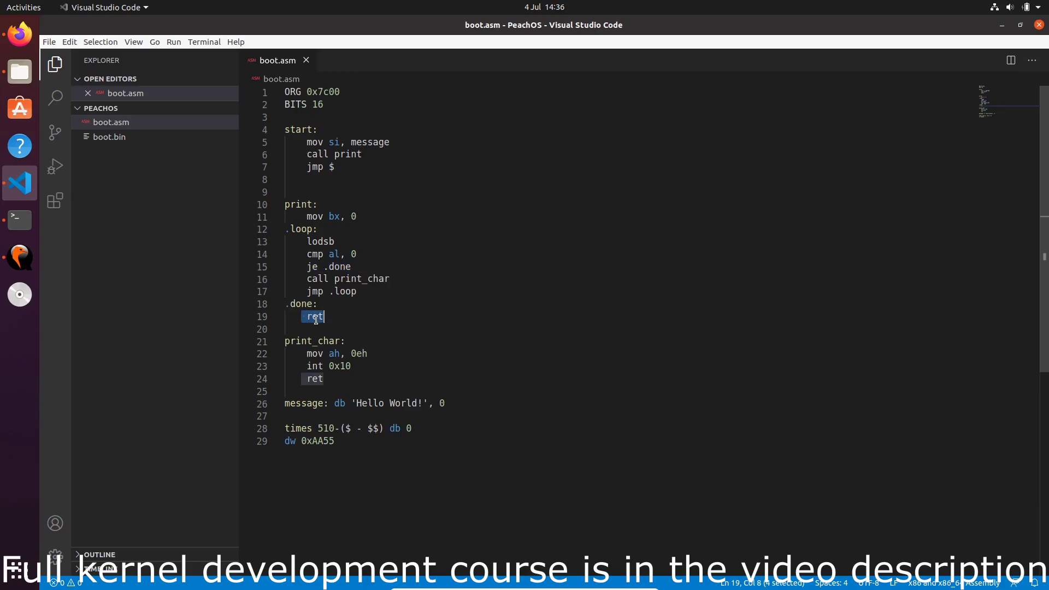
pyautogui.moveTo(403, 326)
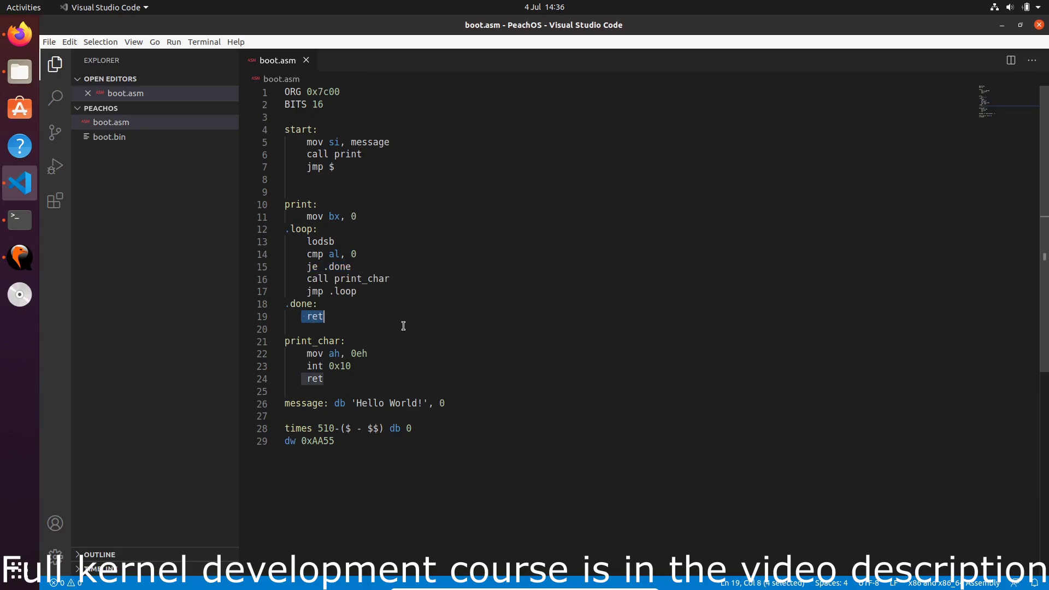